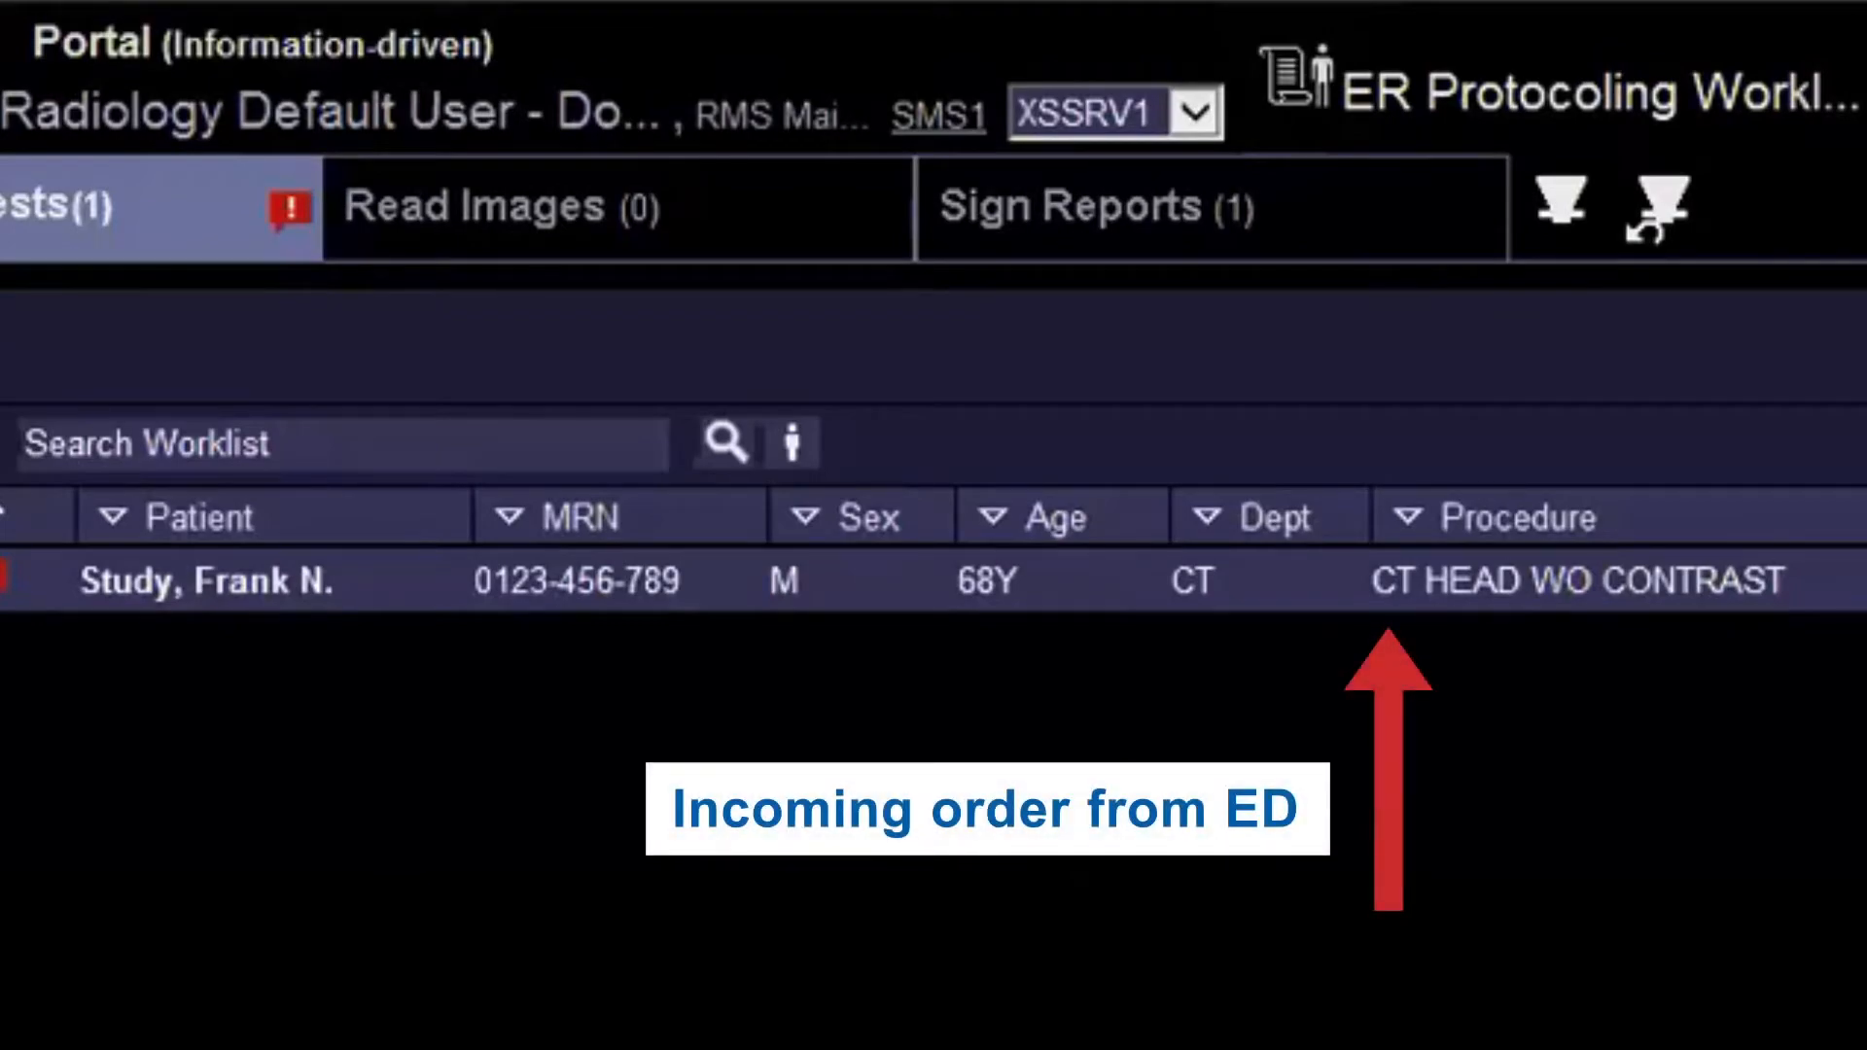
Open Frank N. Study's CT HEAD W/WO CONTRAST order and view its images.
{"action": "double_click", "coordinate": [202, 582]}
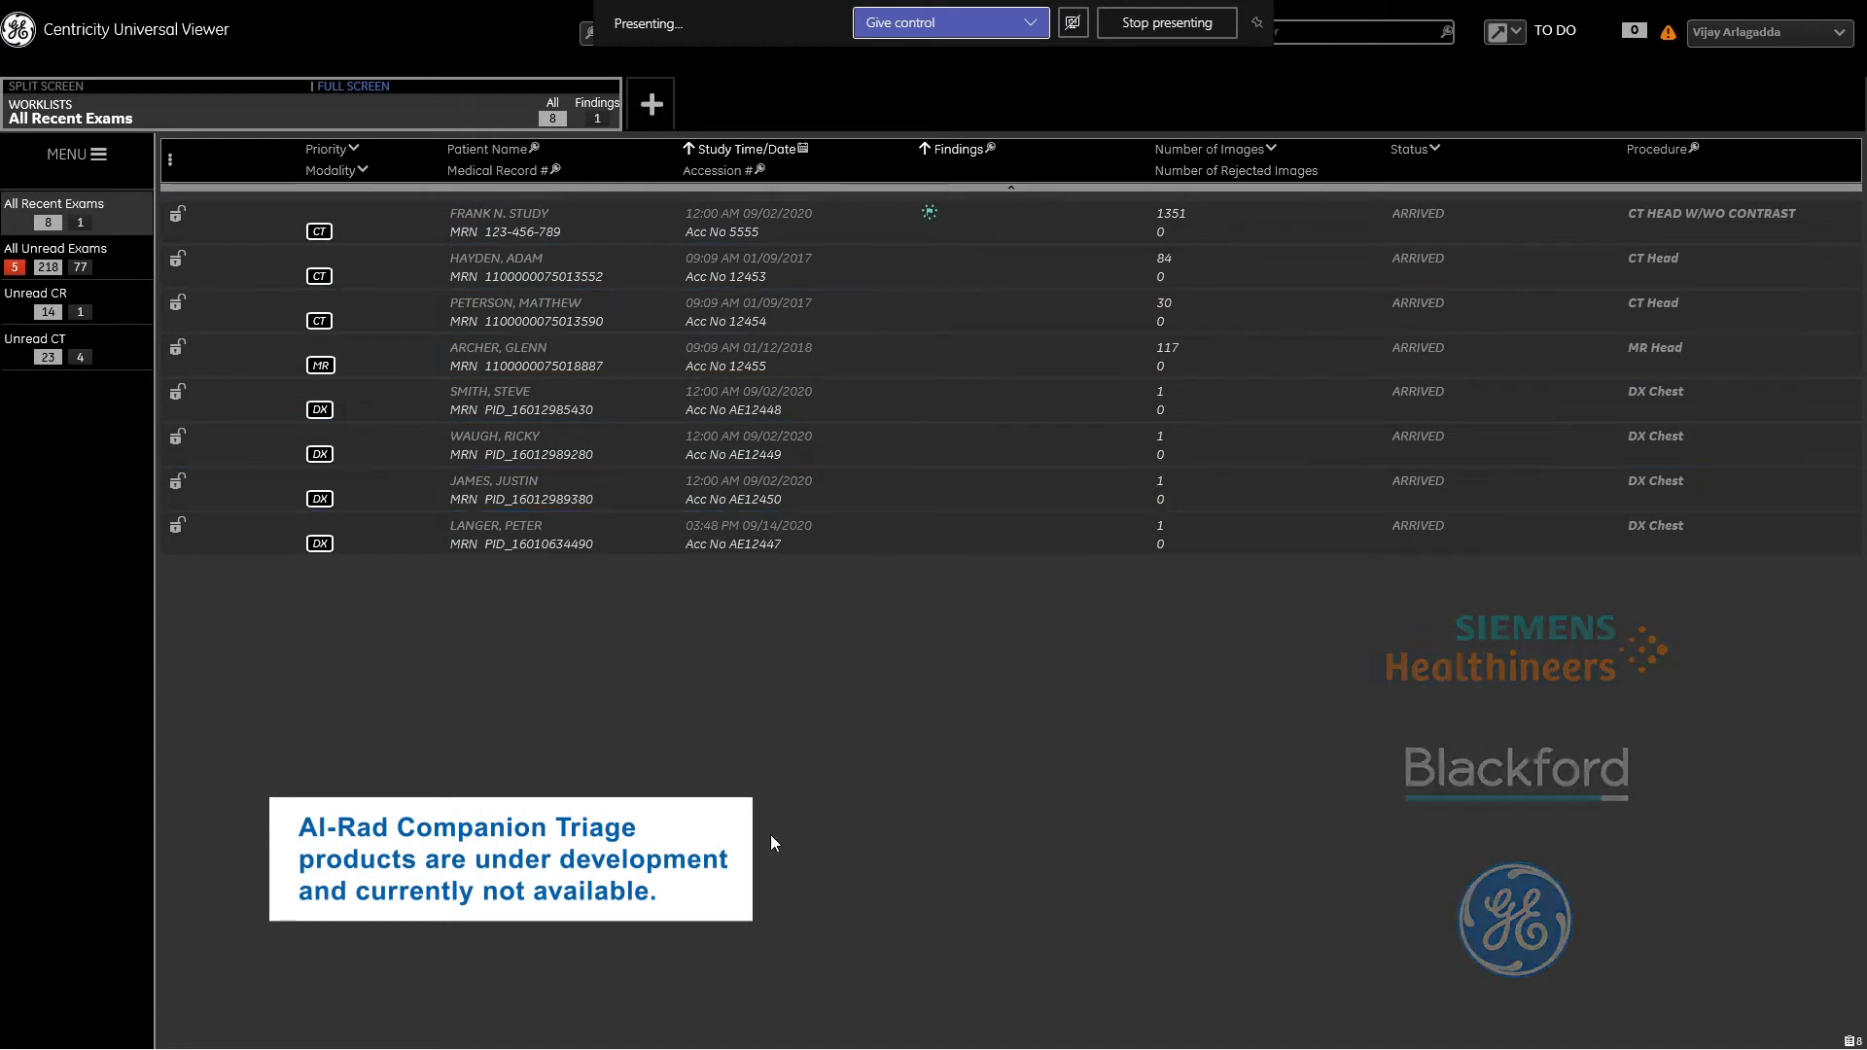
{"action": "mouse_move", "coordinate": [932, 219]}
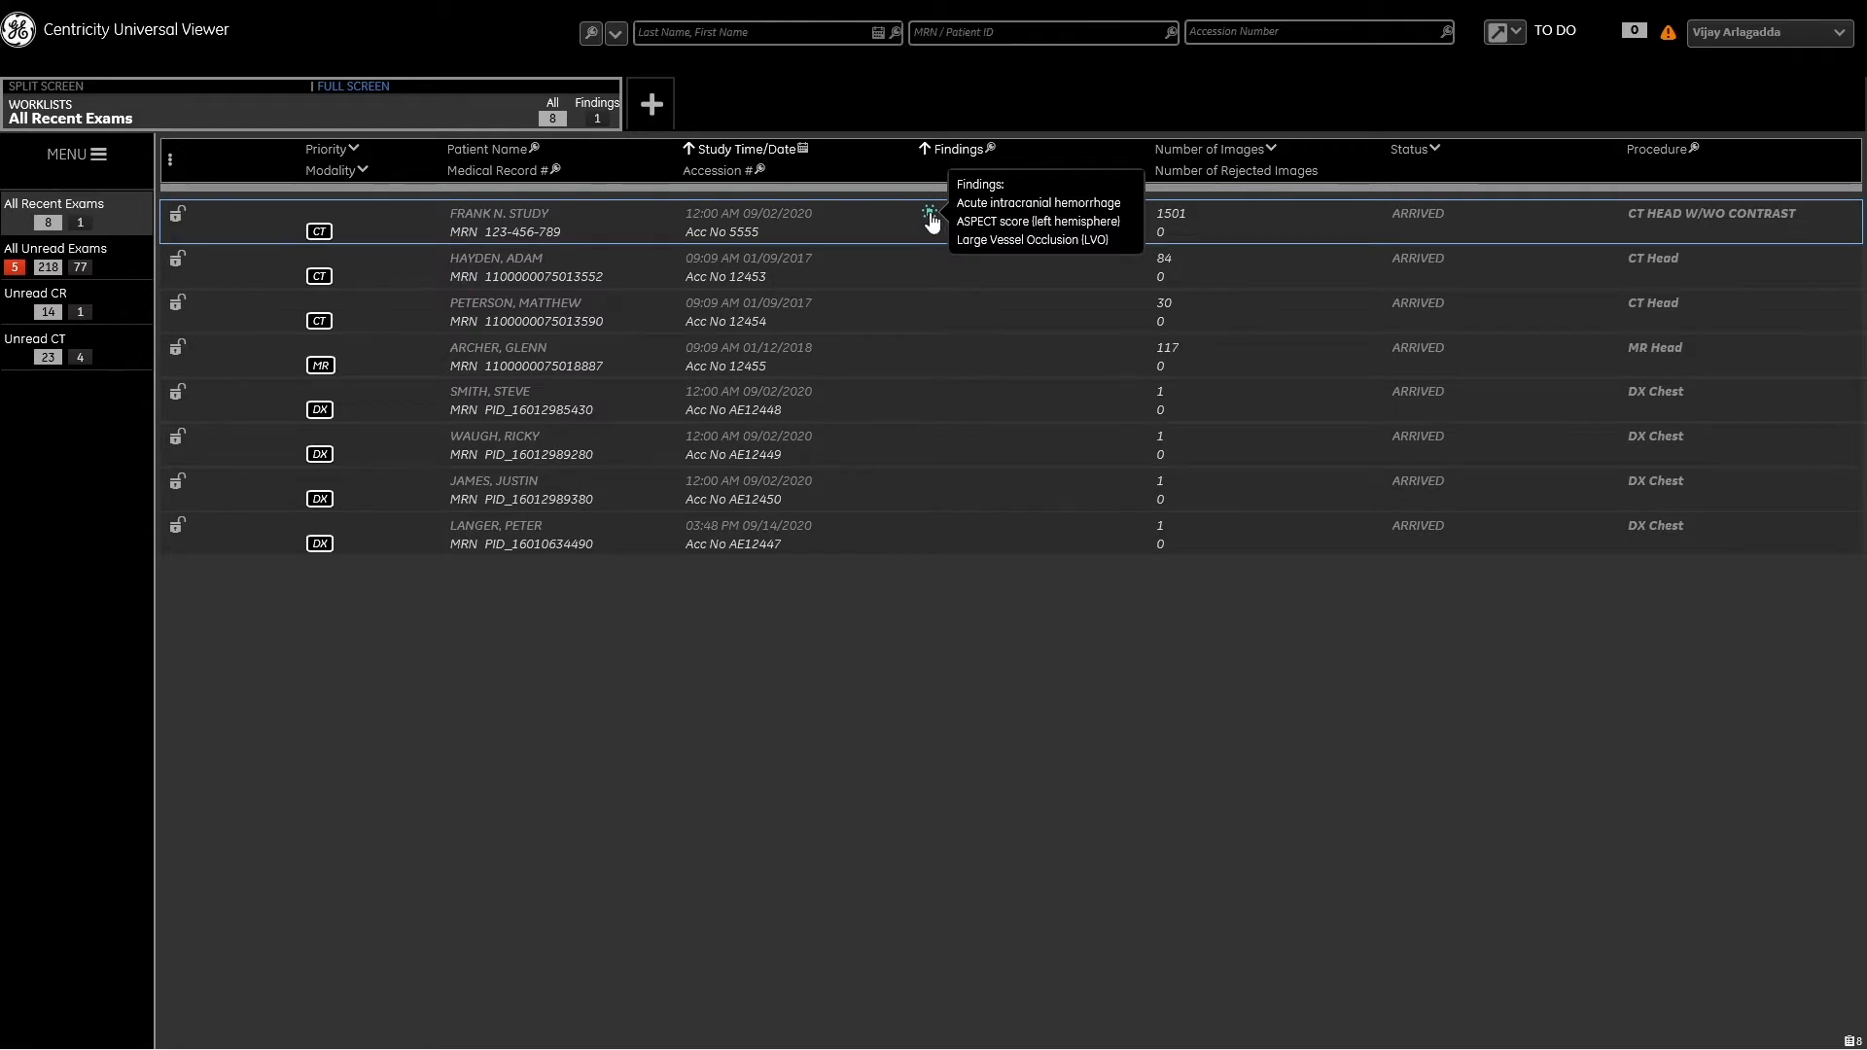
{"action": "mouse_move", "coordinate": [871, 233]}
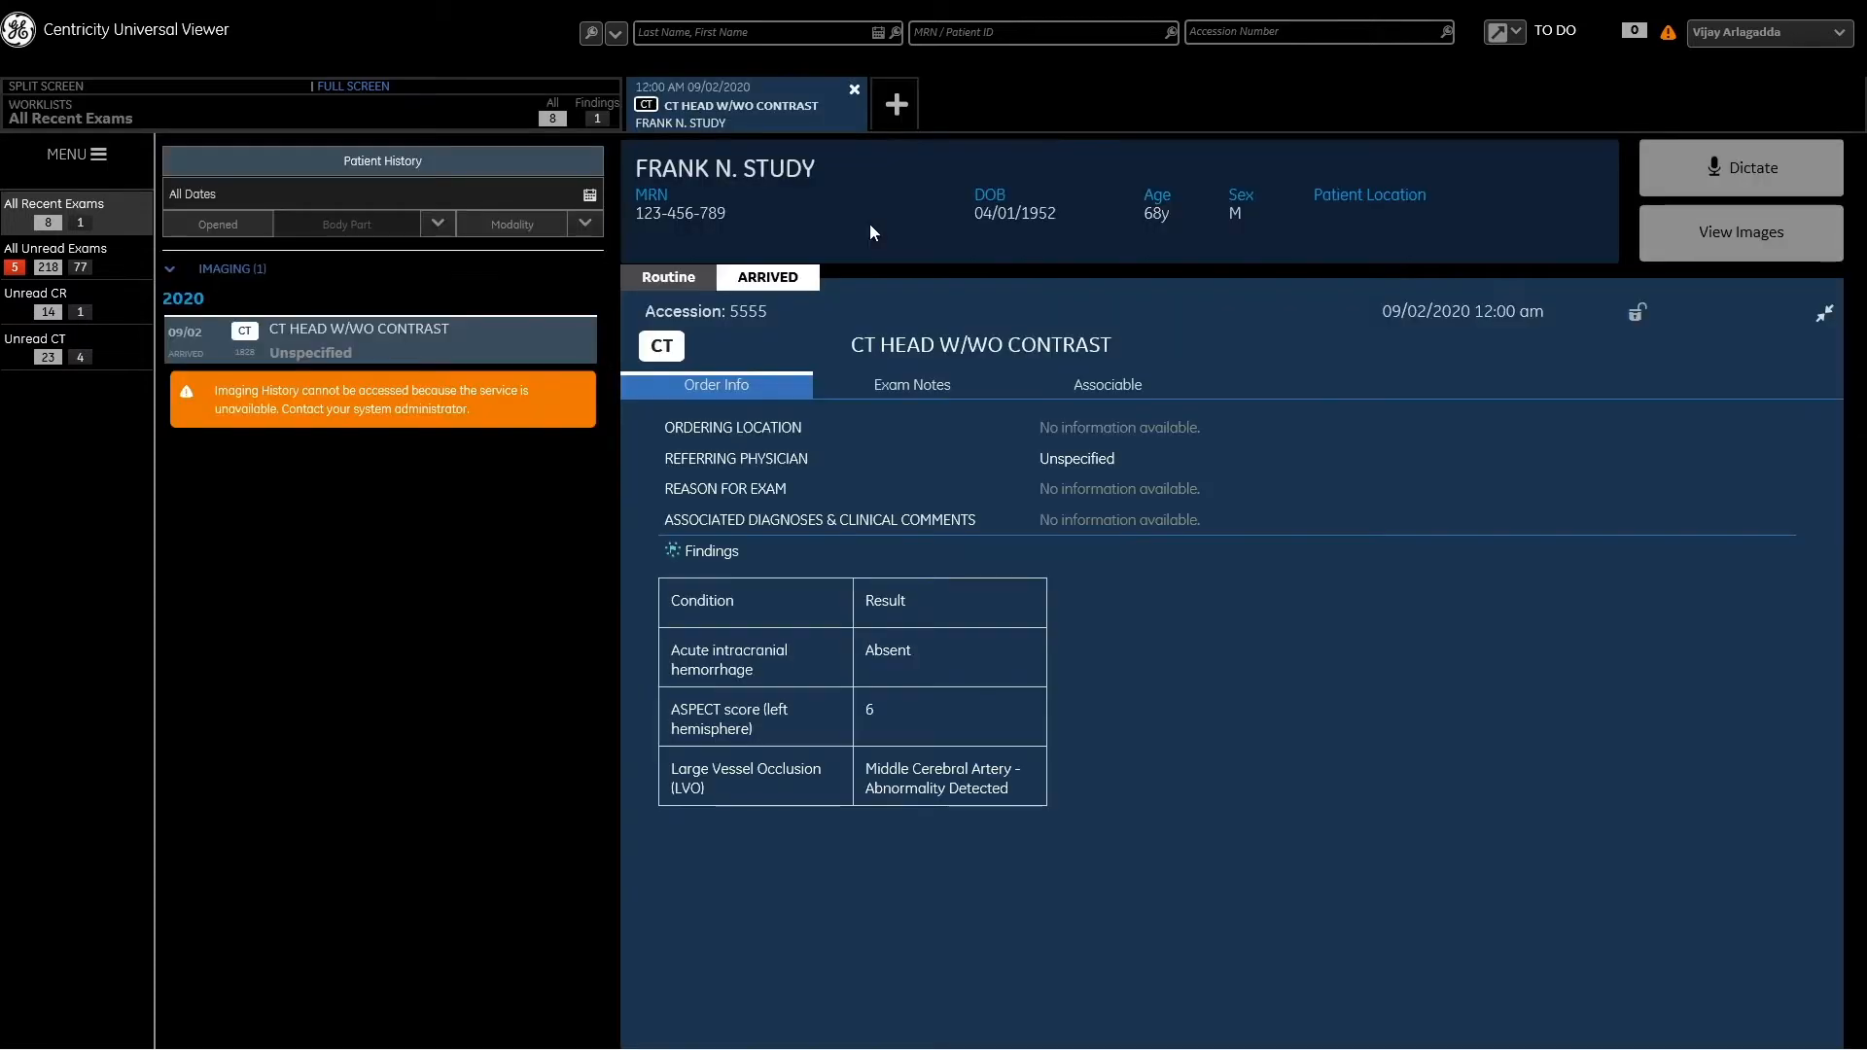
{"action": "mouse_move", "coordinate": [1202, 508]}
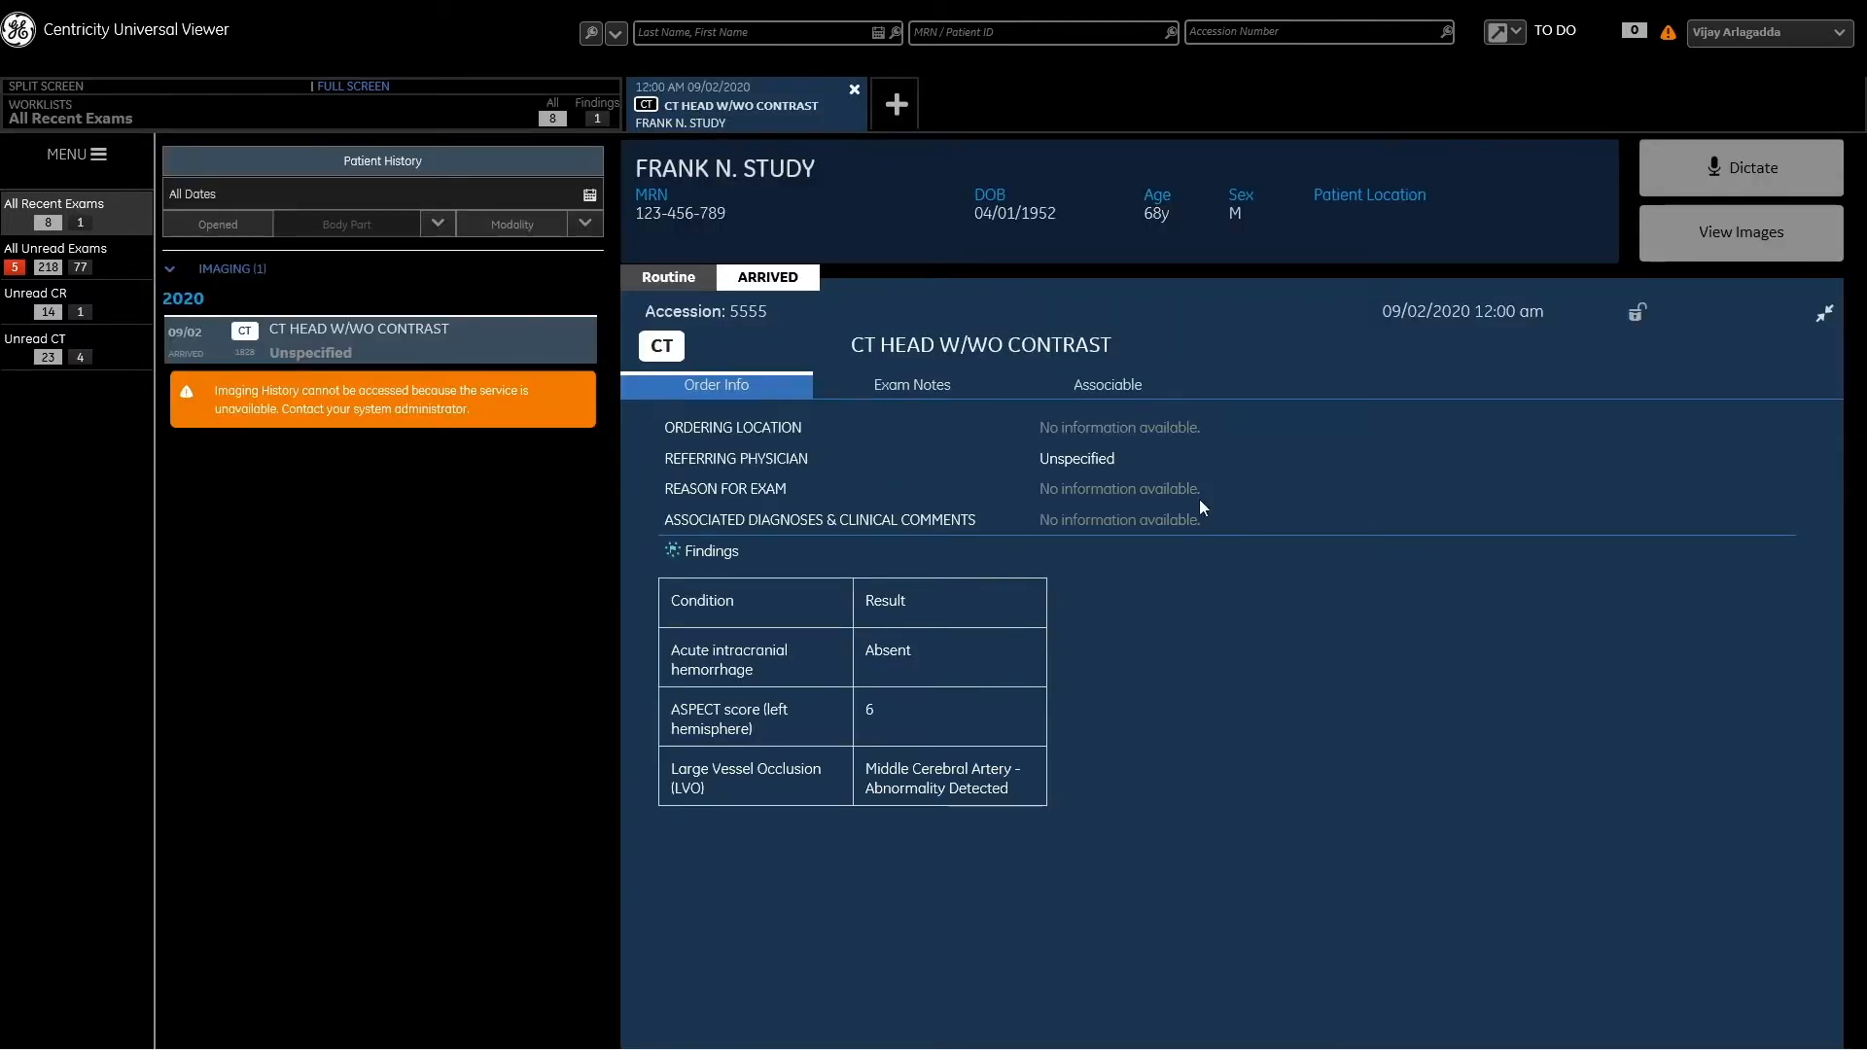
{"action": "mouse_move", "coordinate": [843, 594]}
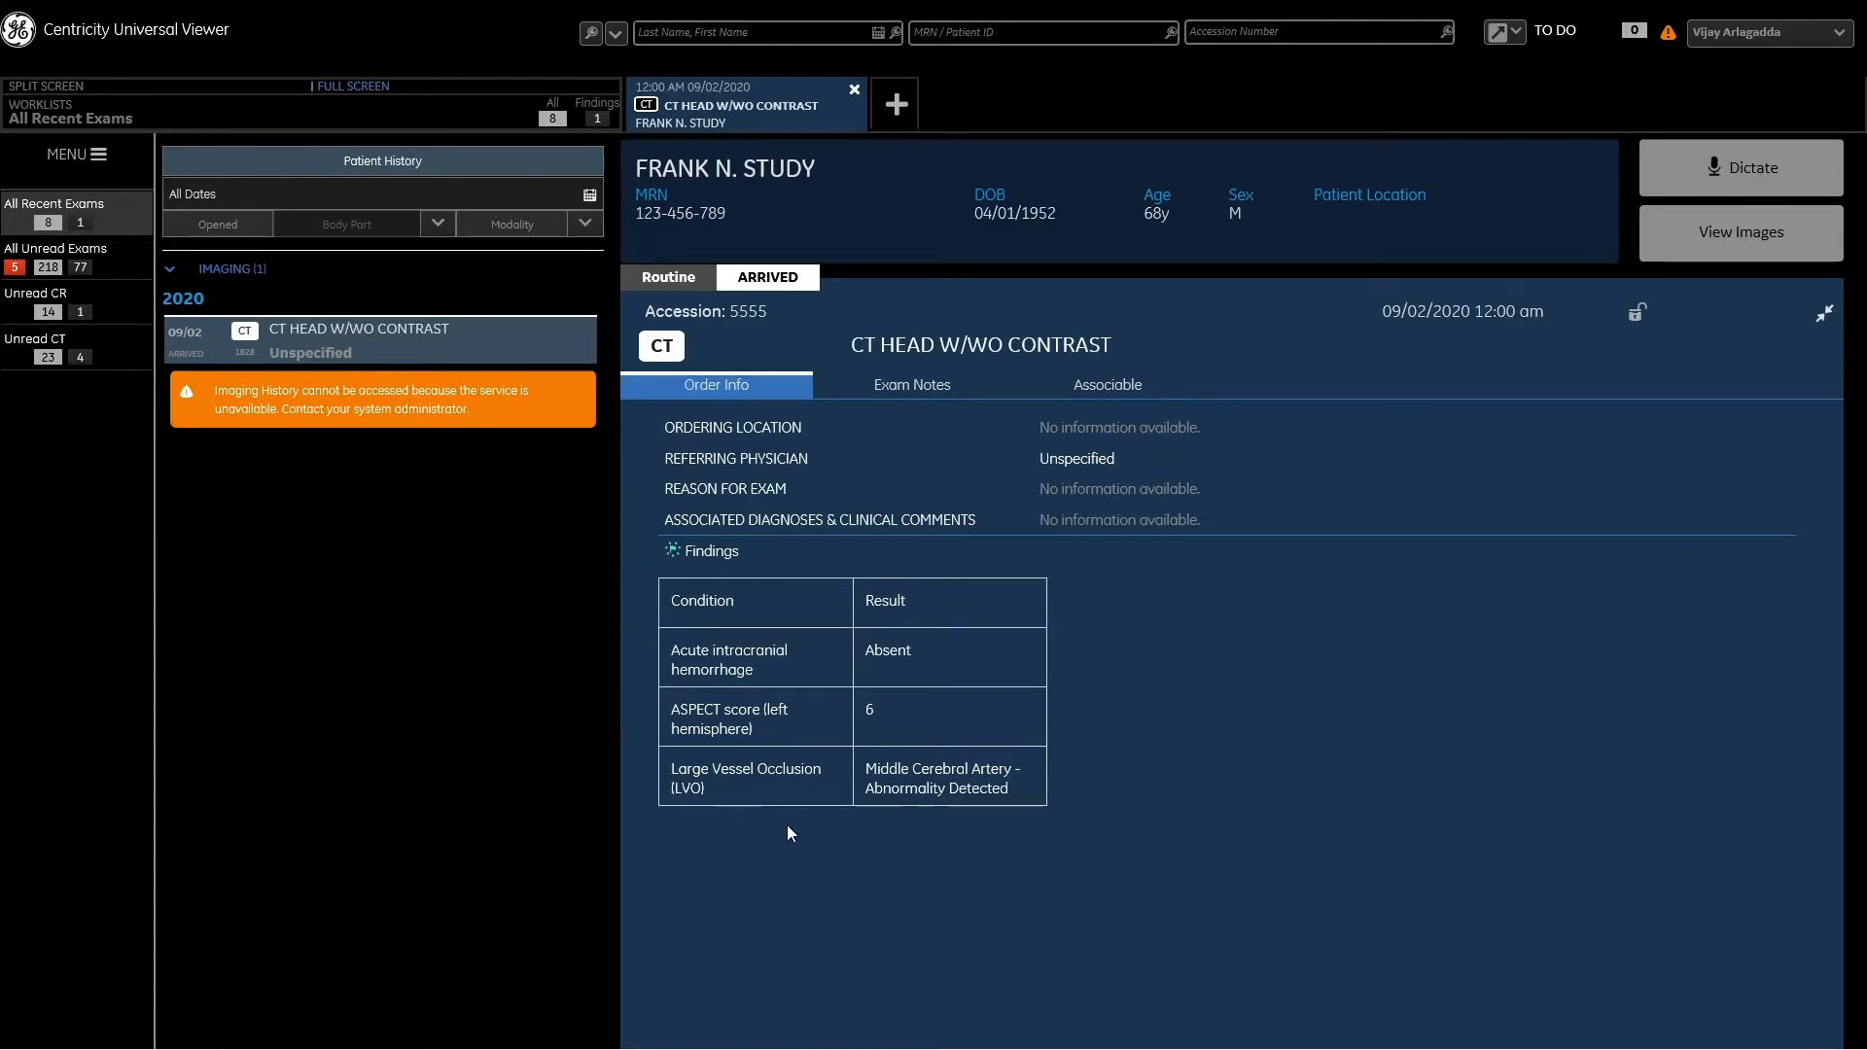
{"action": "left_click", "coordinate": [1740, 232]}
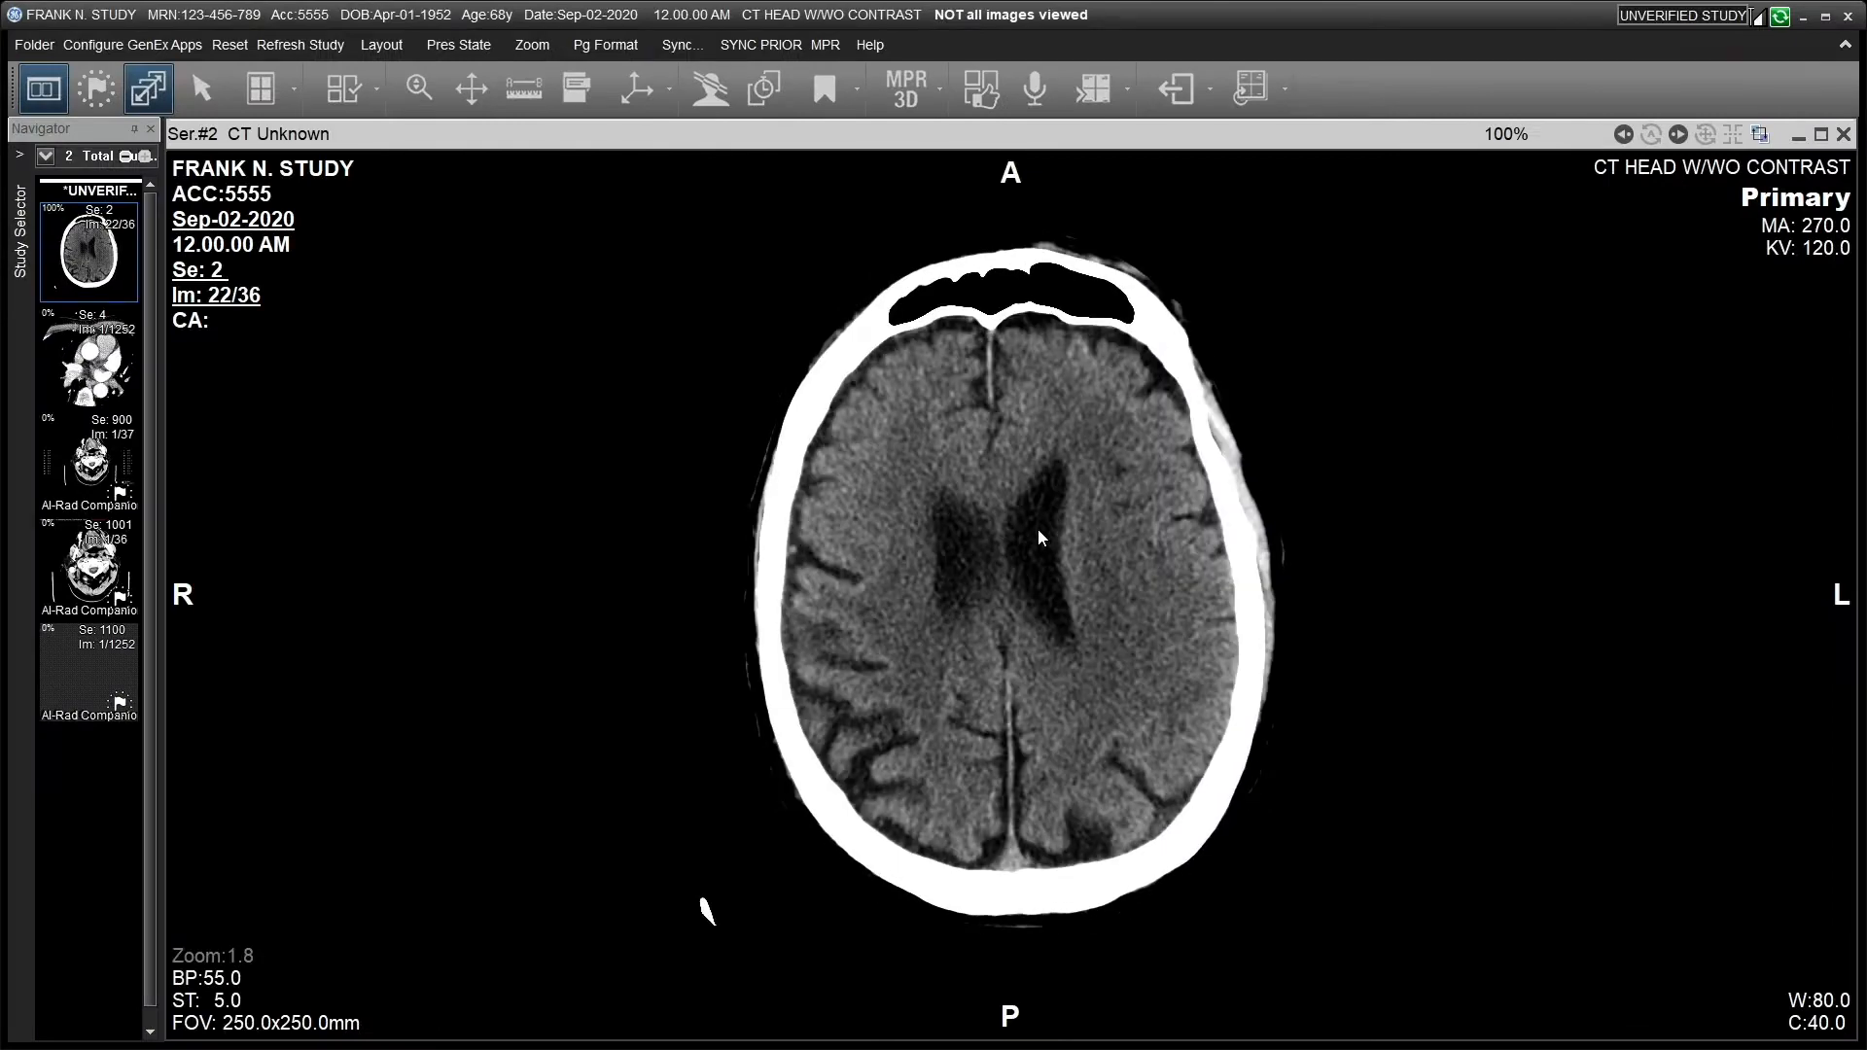
Scroll through the non-contrast head CT slices and the CT angiography series.
{"action": "scroll", "scroll_direction": "down", "scroll_amount": 3}
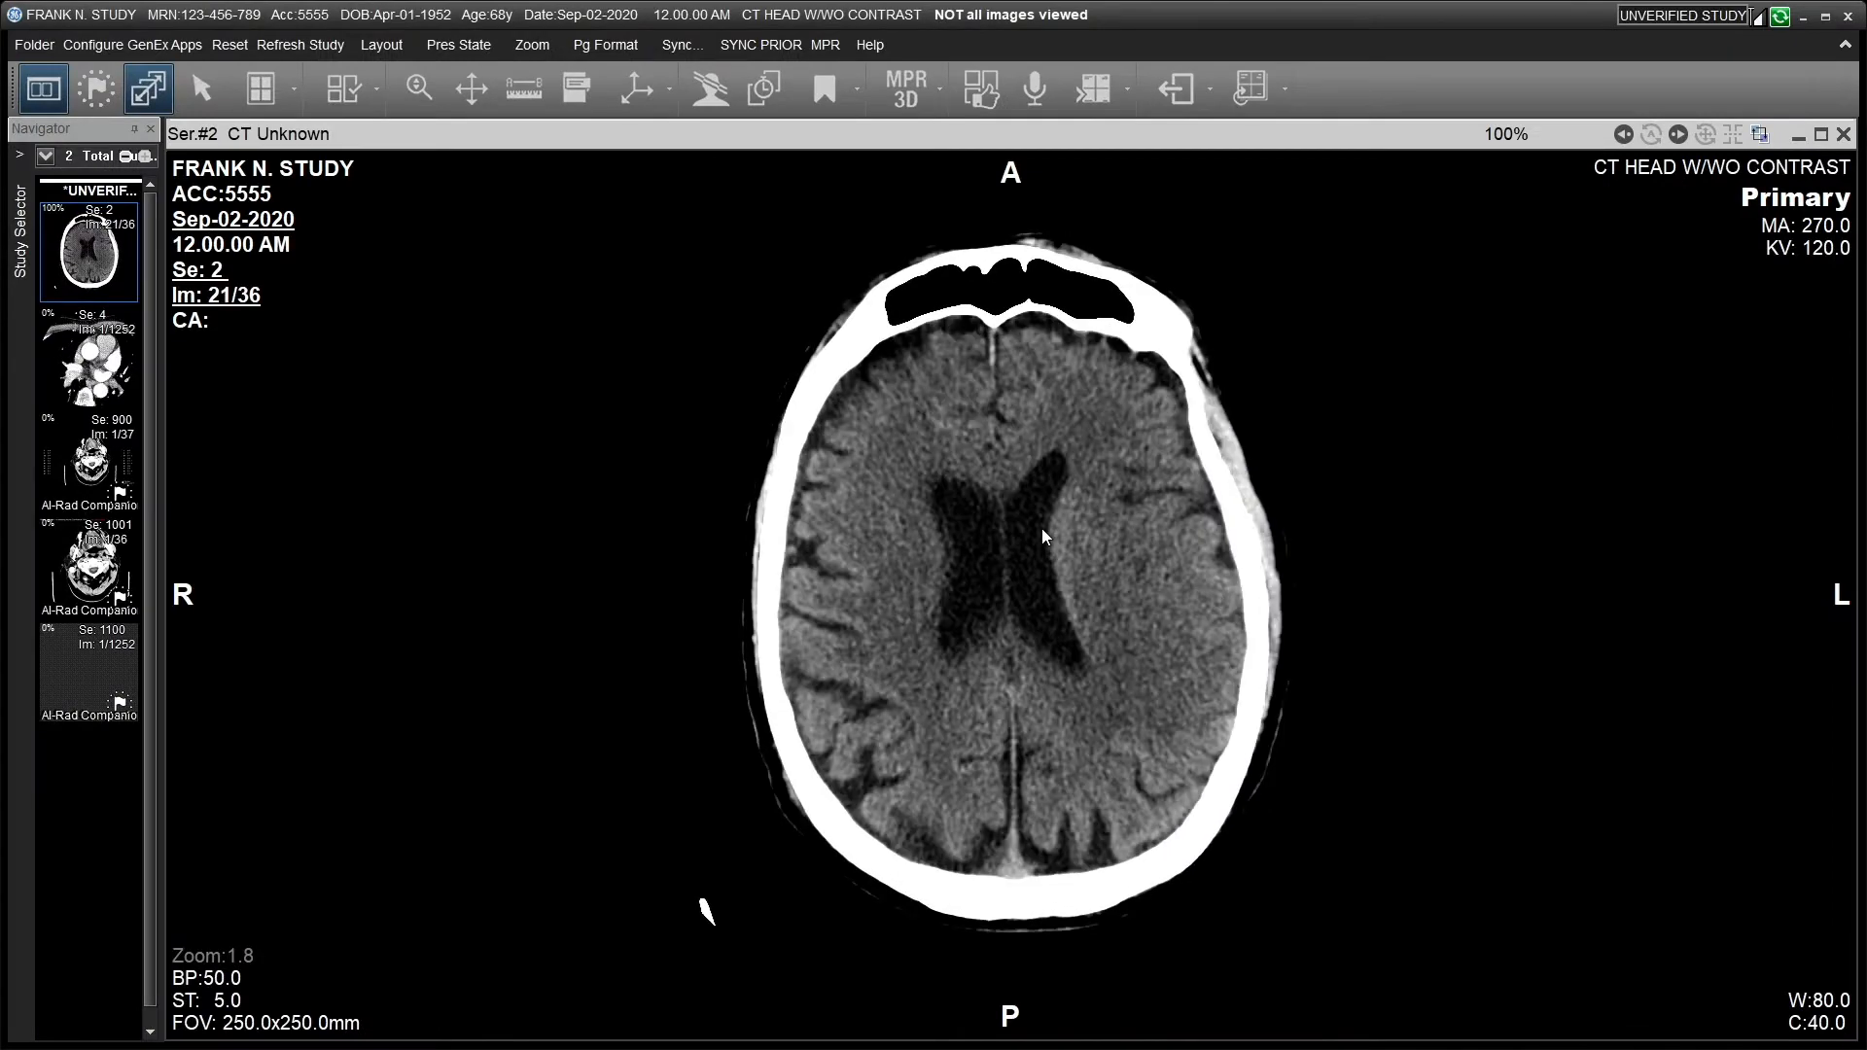
{"action": "scroll", "scroll_direction": "down", "scroll_amount": 3}
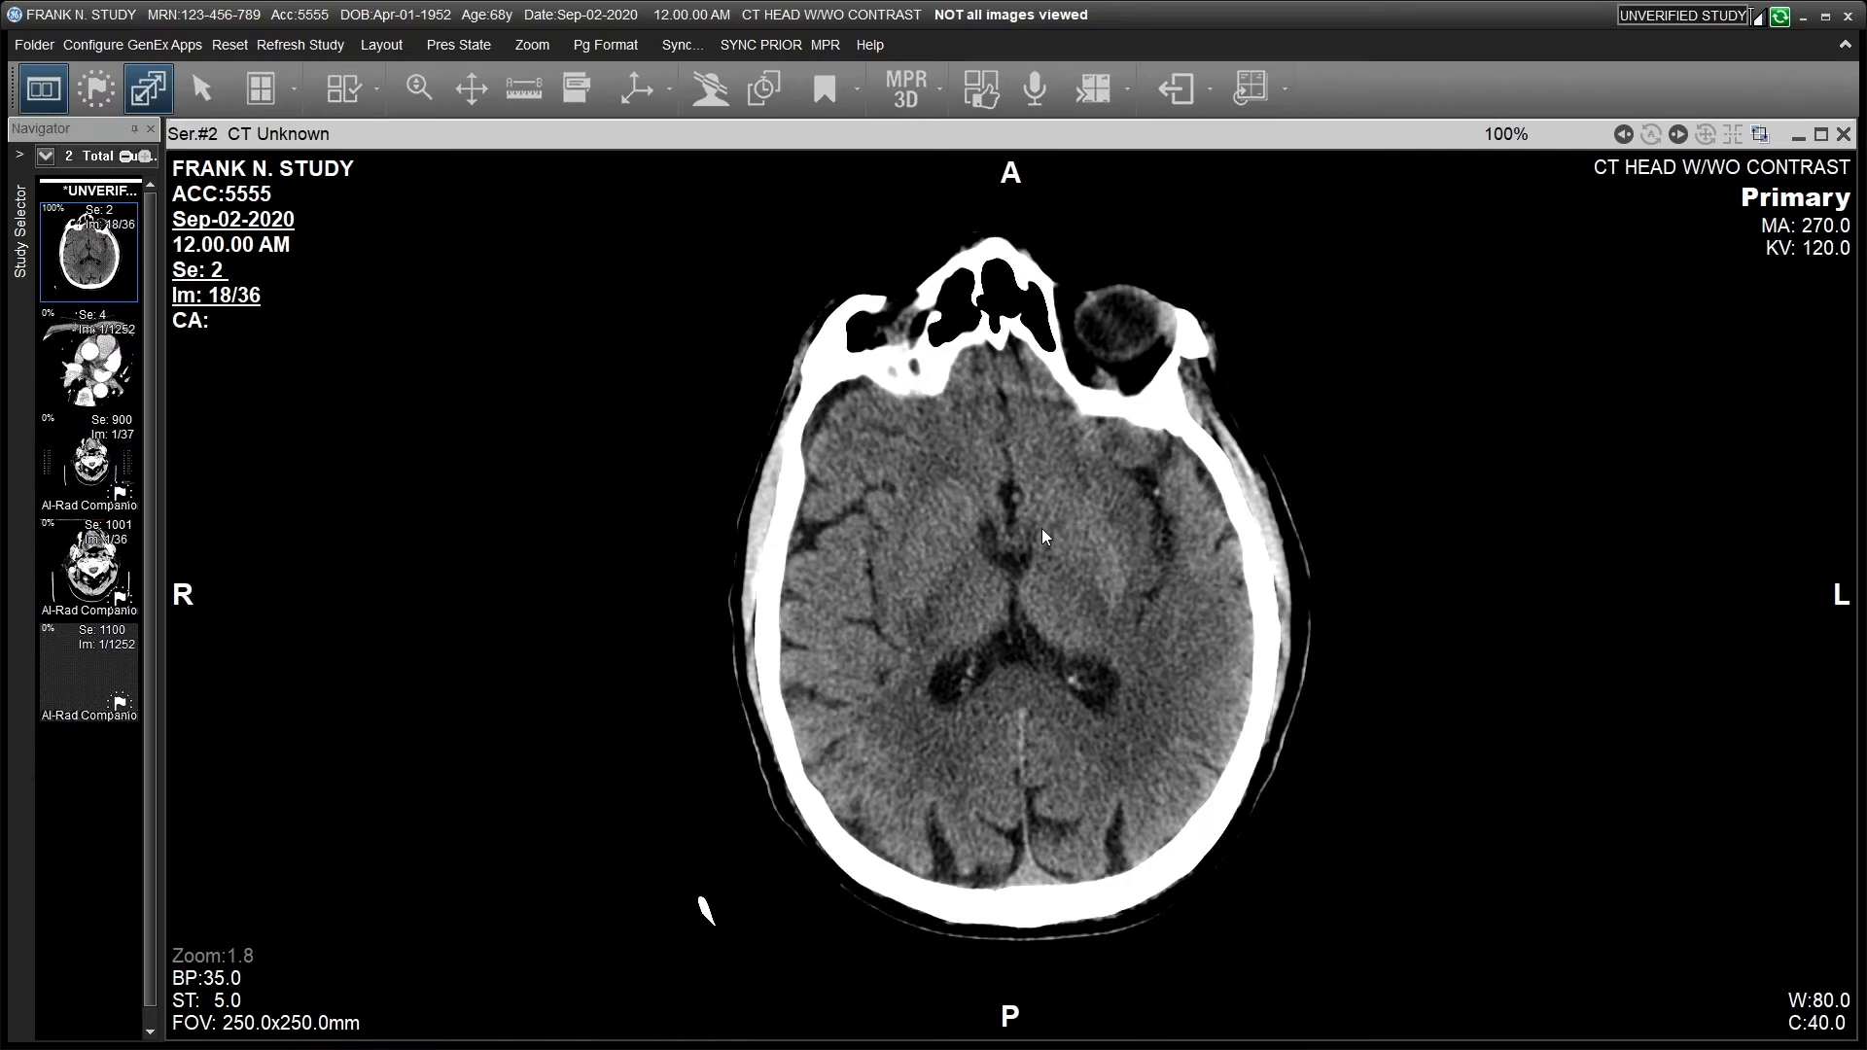
{"action": "scroll", "scroll_direction": "down", "scroll_amount": 3}
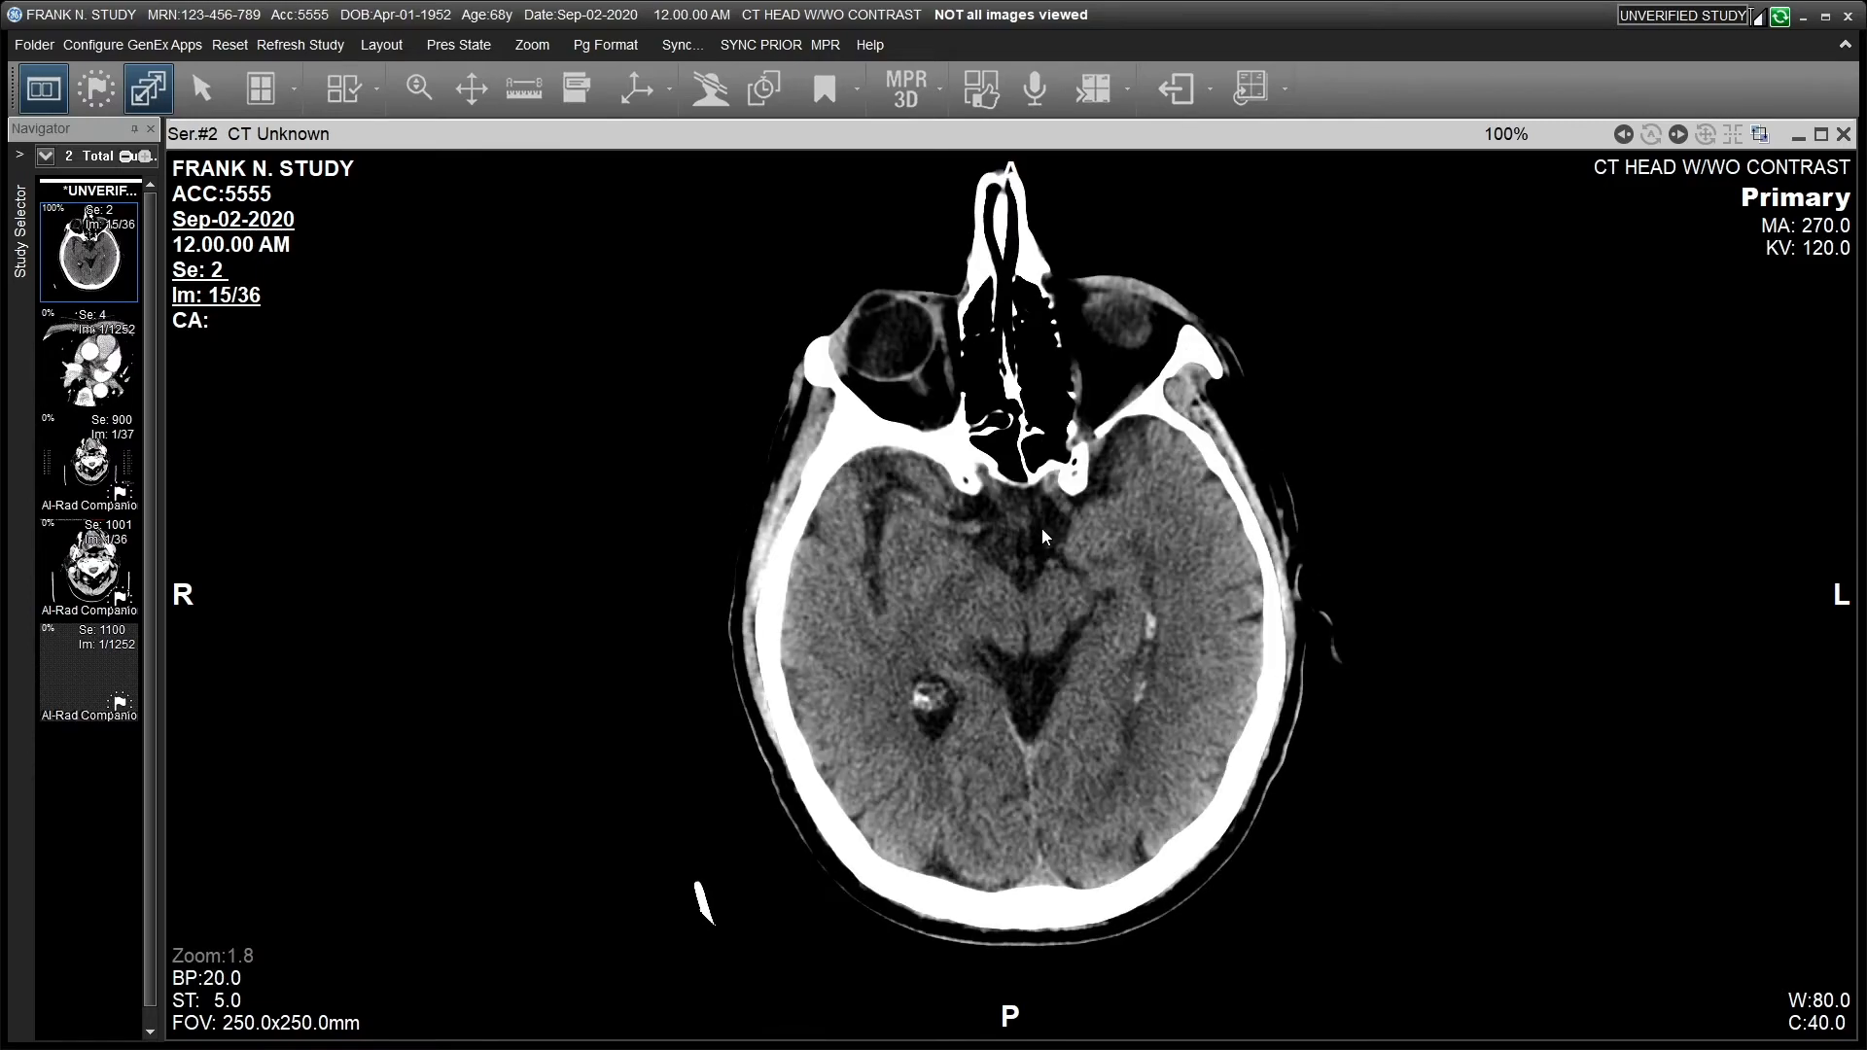
{"action": "scroll", "scroll_direction": "down", "scroll_amount": 3}
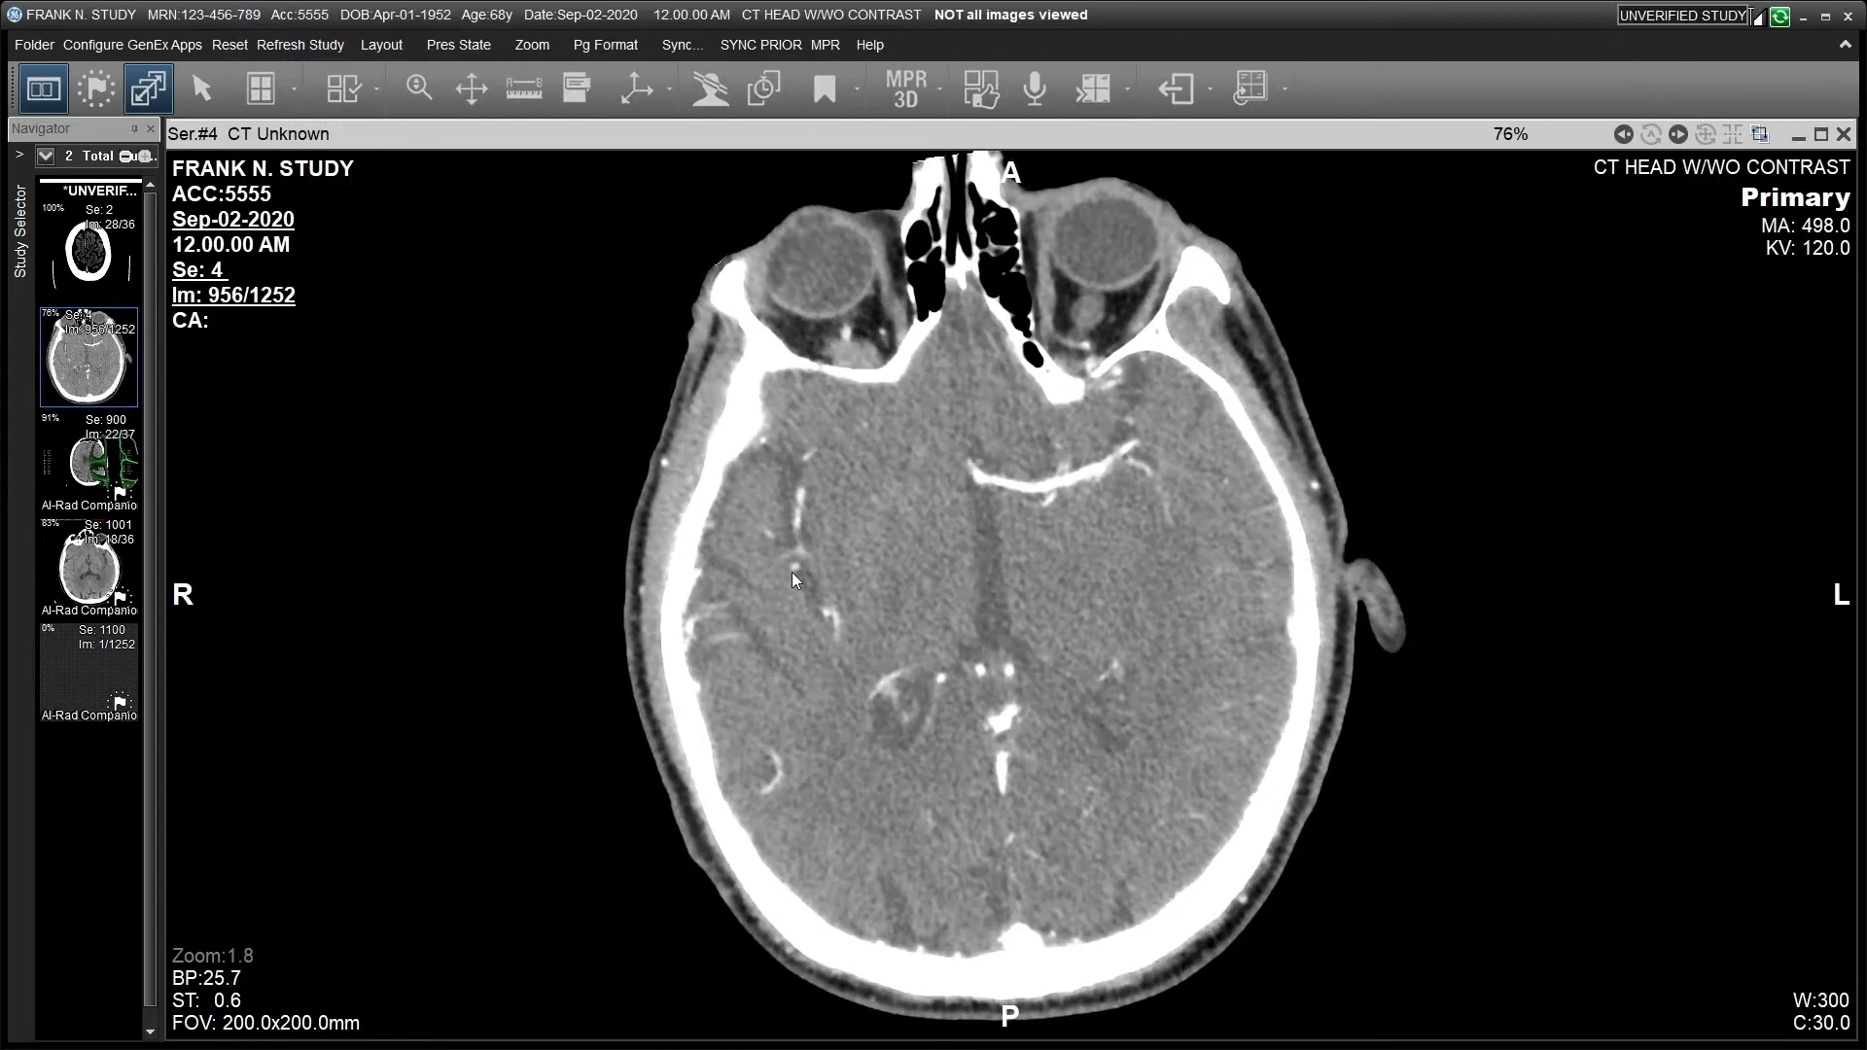
{"action": "scroll", "scroll_direction": "down", "scroll_amount": 3}
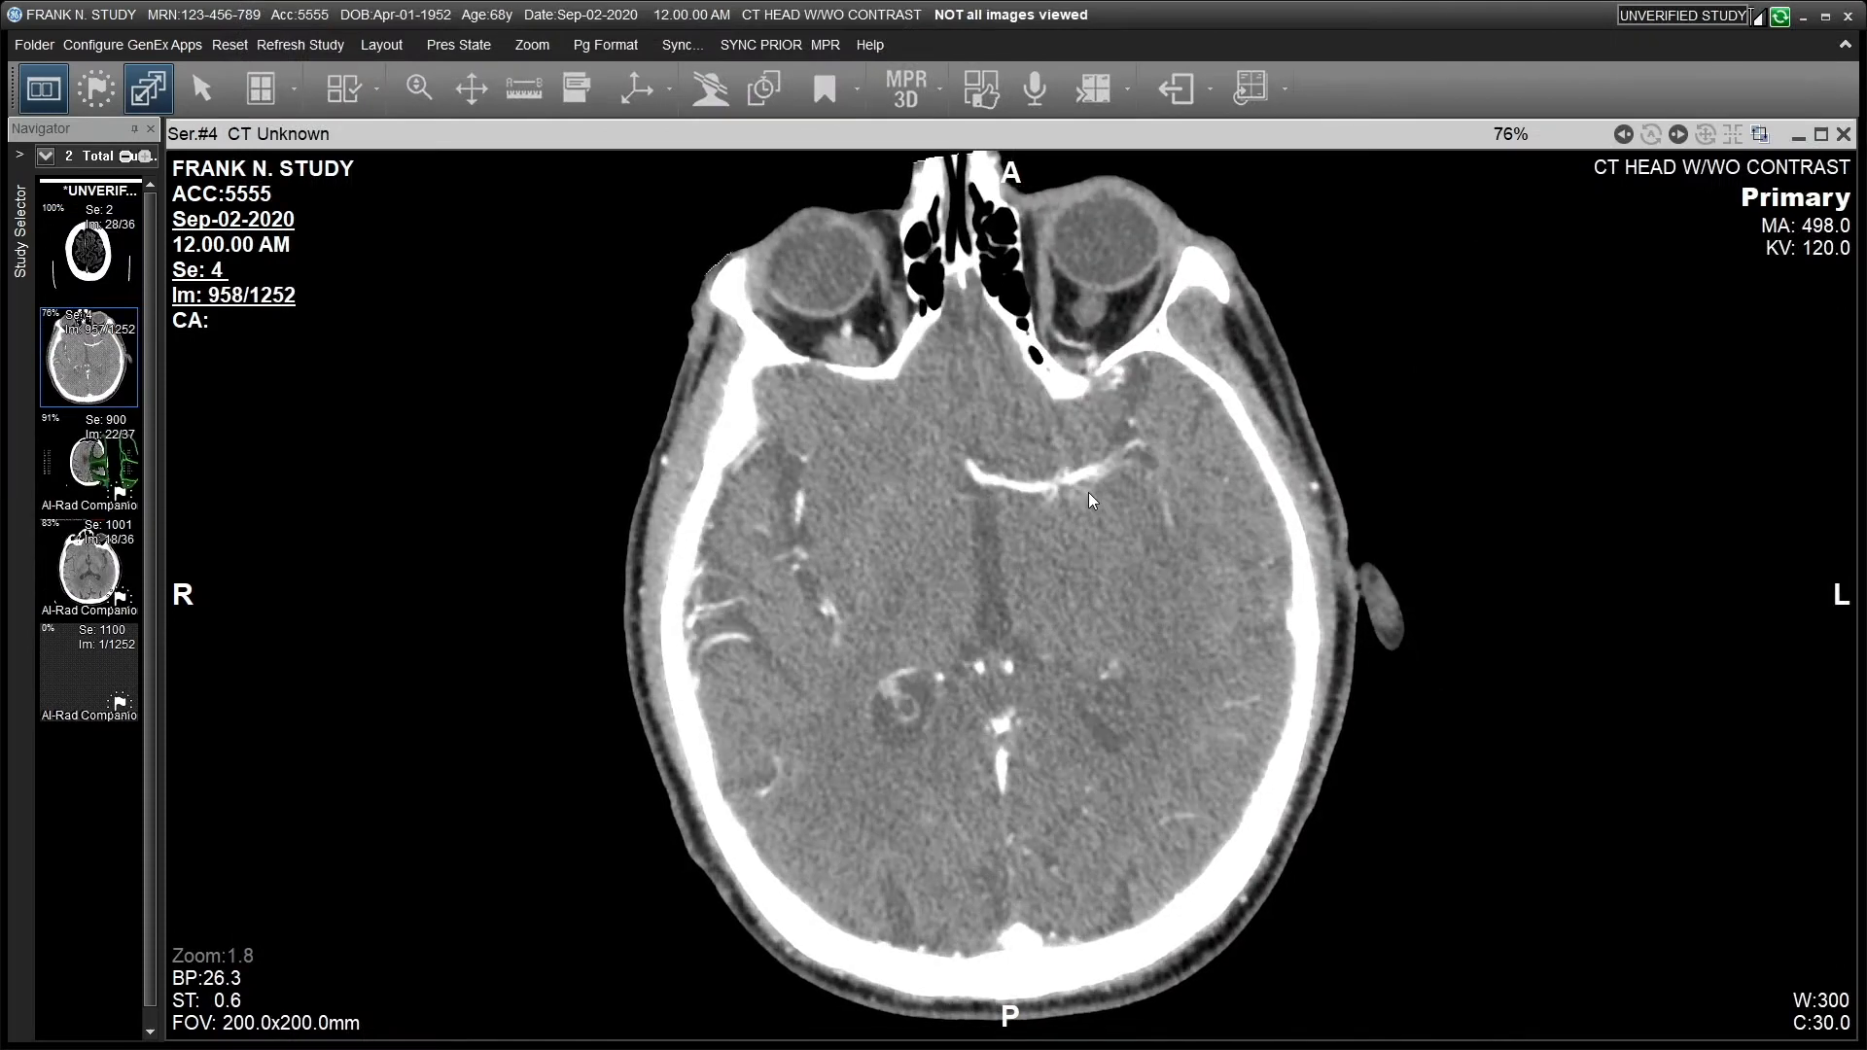
{"action": "scroll", "scroll_direction": "down", "scroll_amount": 3}
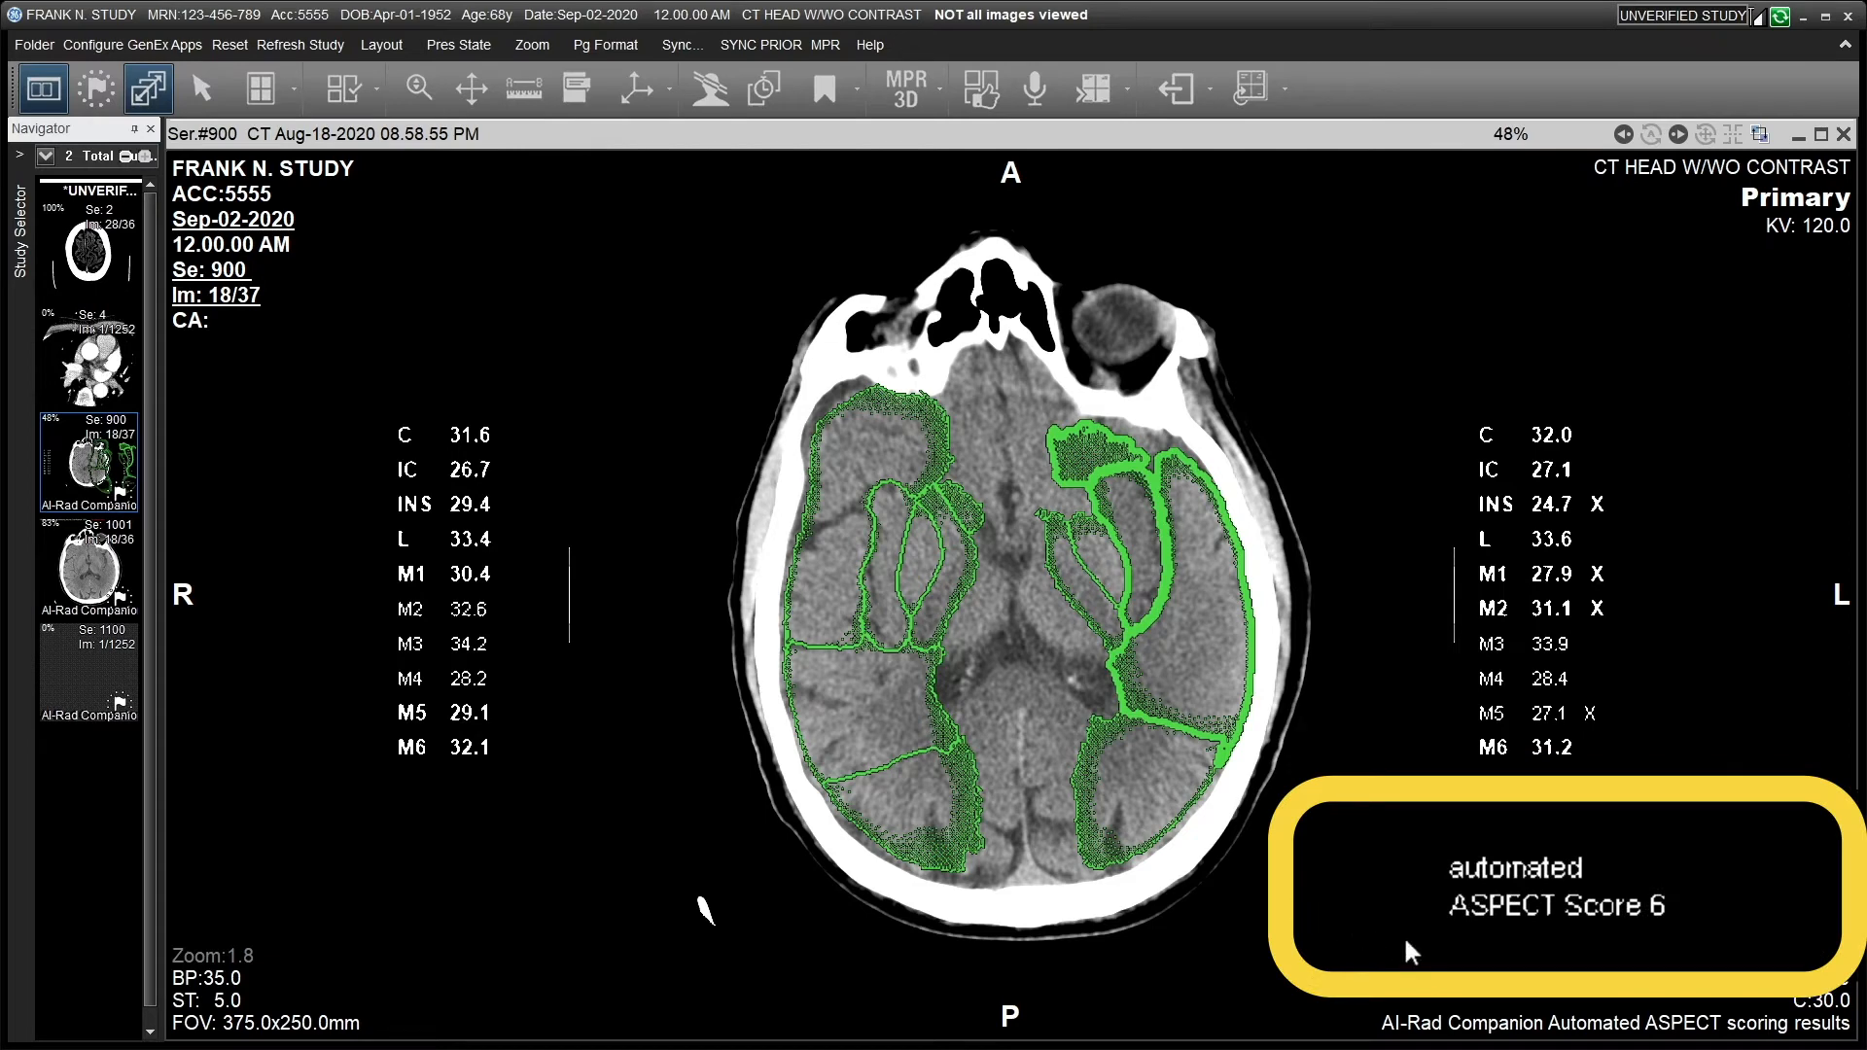
{"action": "mouse_move", "coordinate": [1433, 860]}
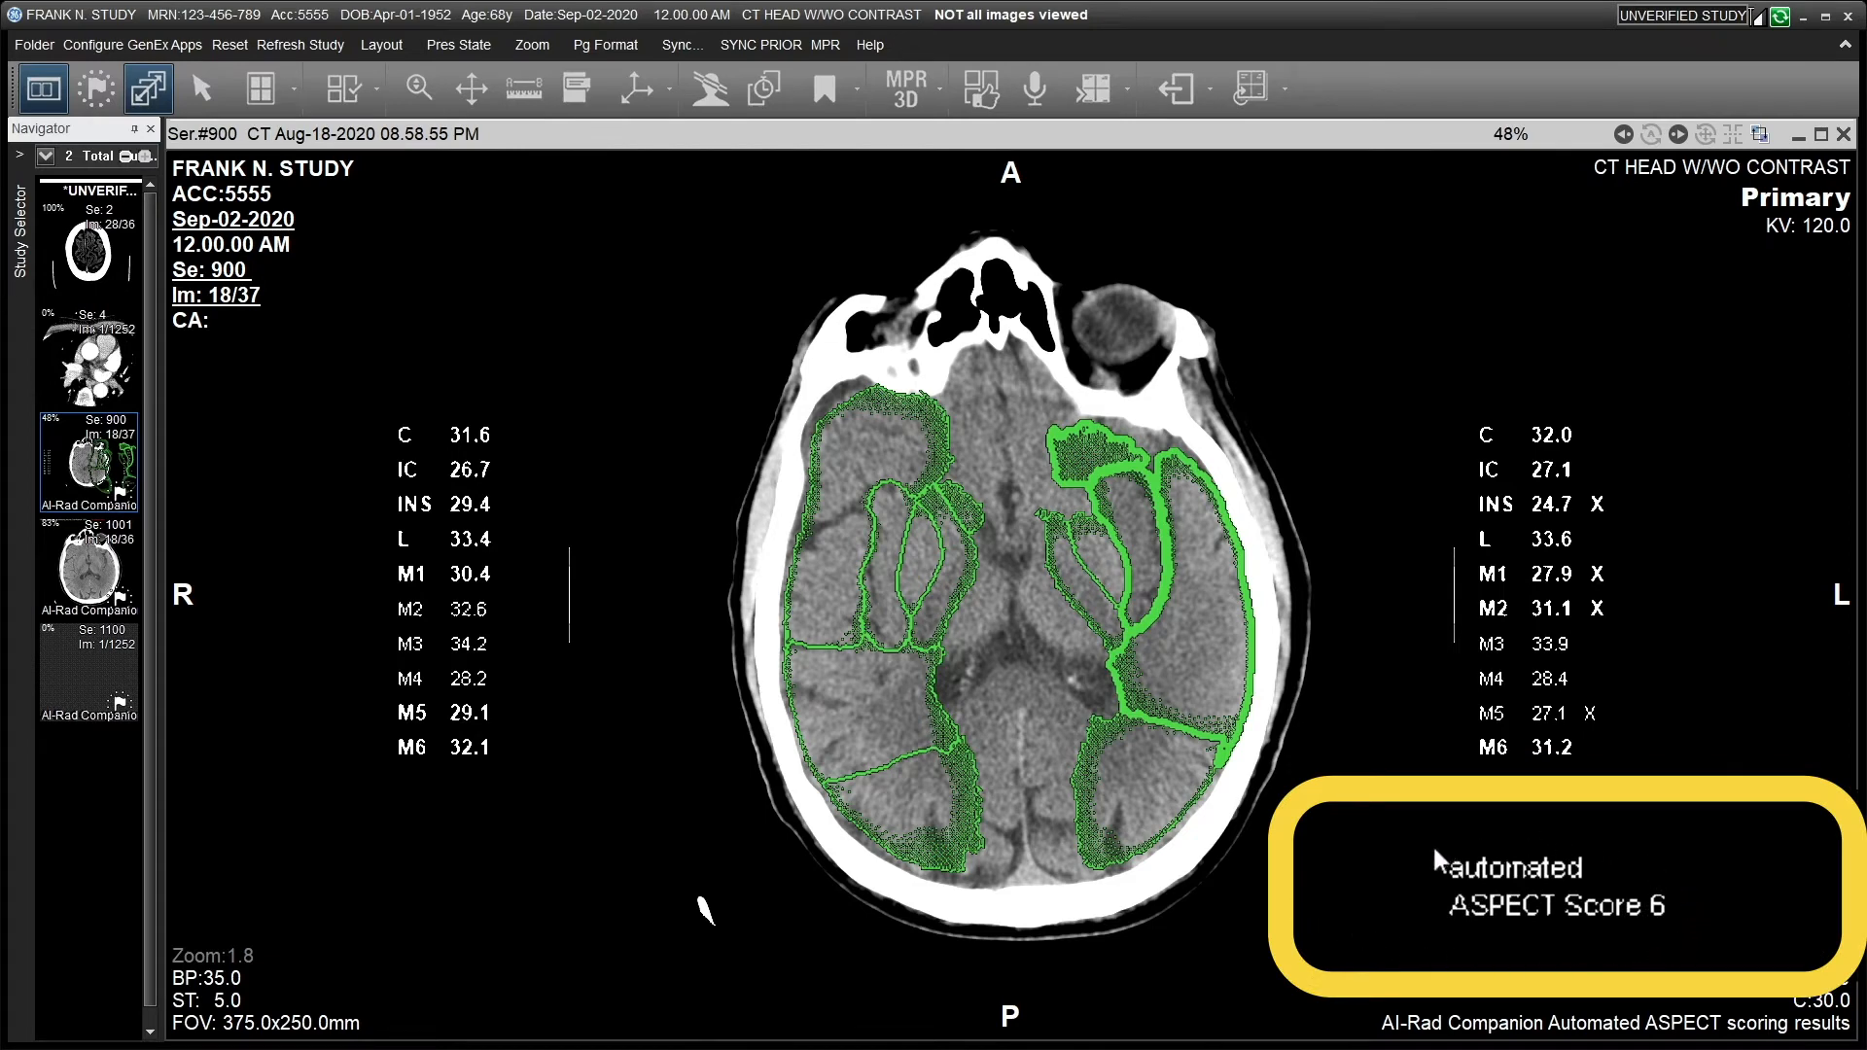
{"action": "mouse_move", "coordinate": [1435, 863]}
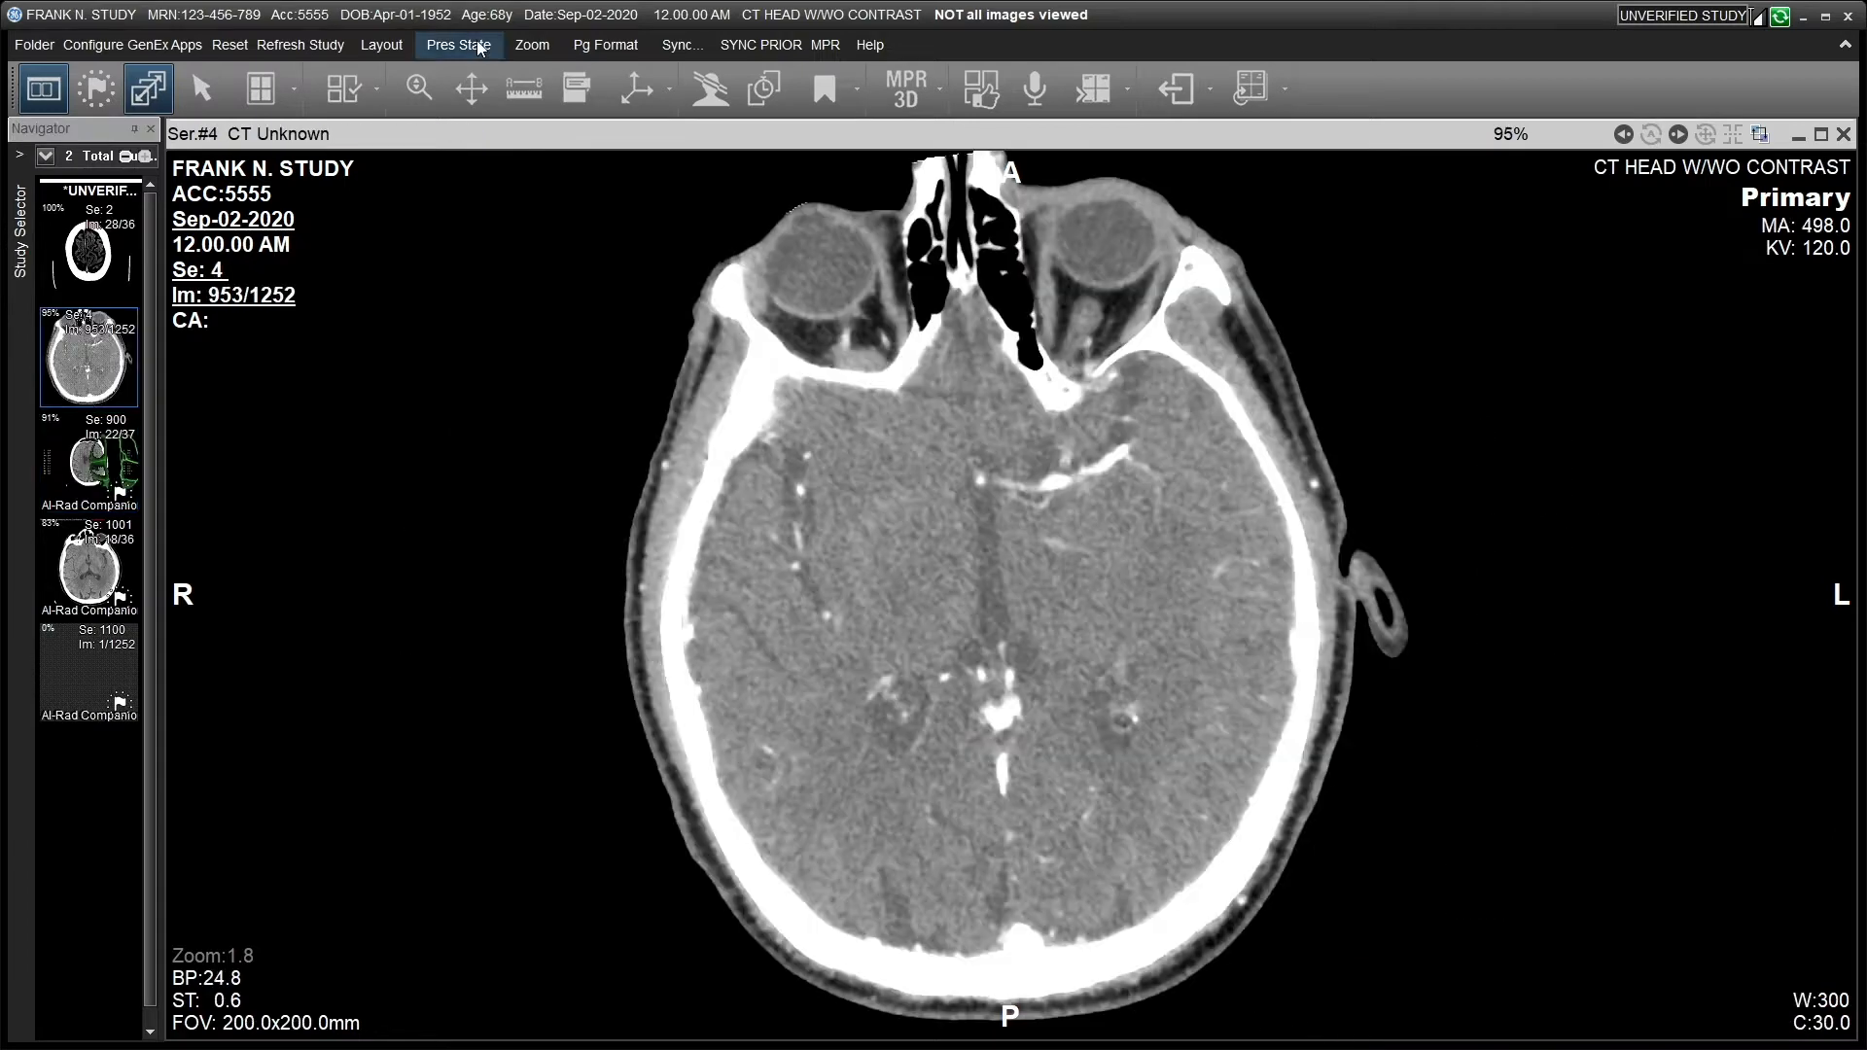
Load the AI RAD LVO saved presentation state to show the occlusion overlay.
{"action": "left_click", "coordinate": [457, 43]}
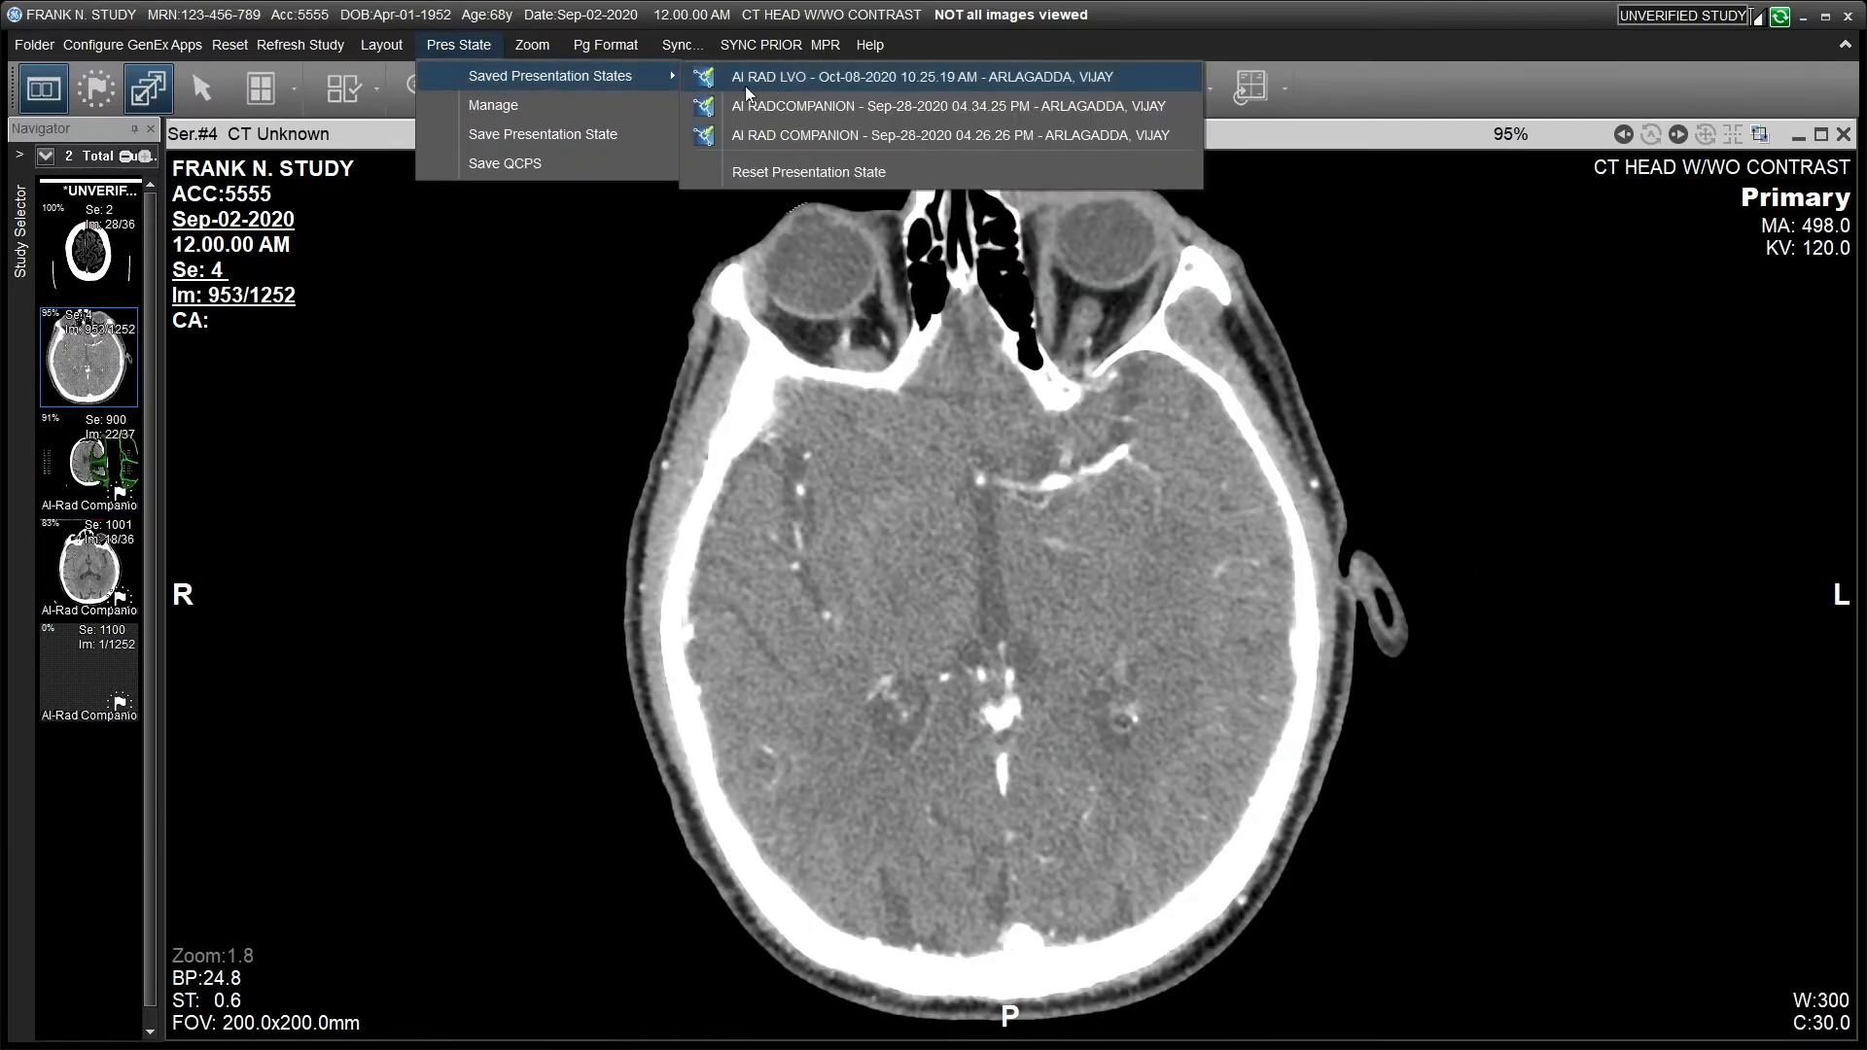
{"action": "left_click", "coordinate": [923, 76]}
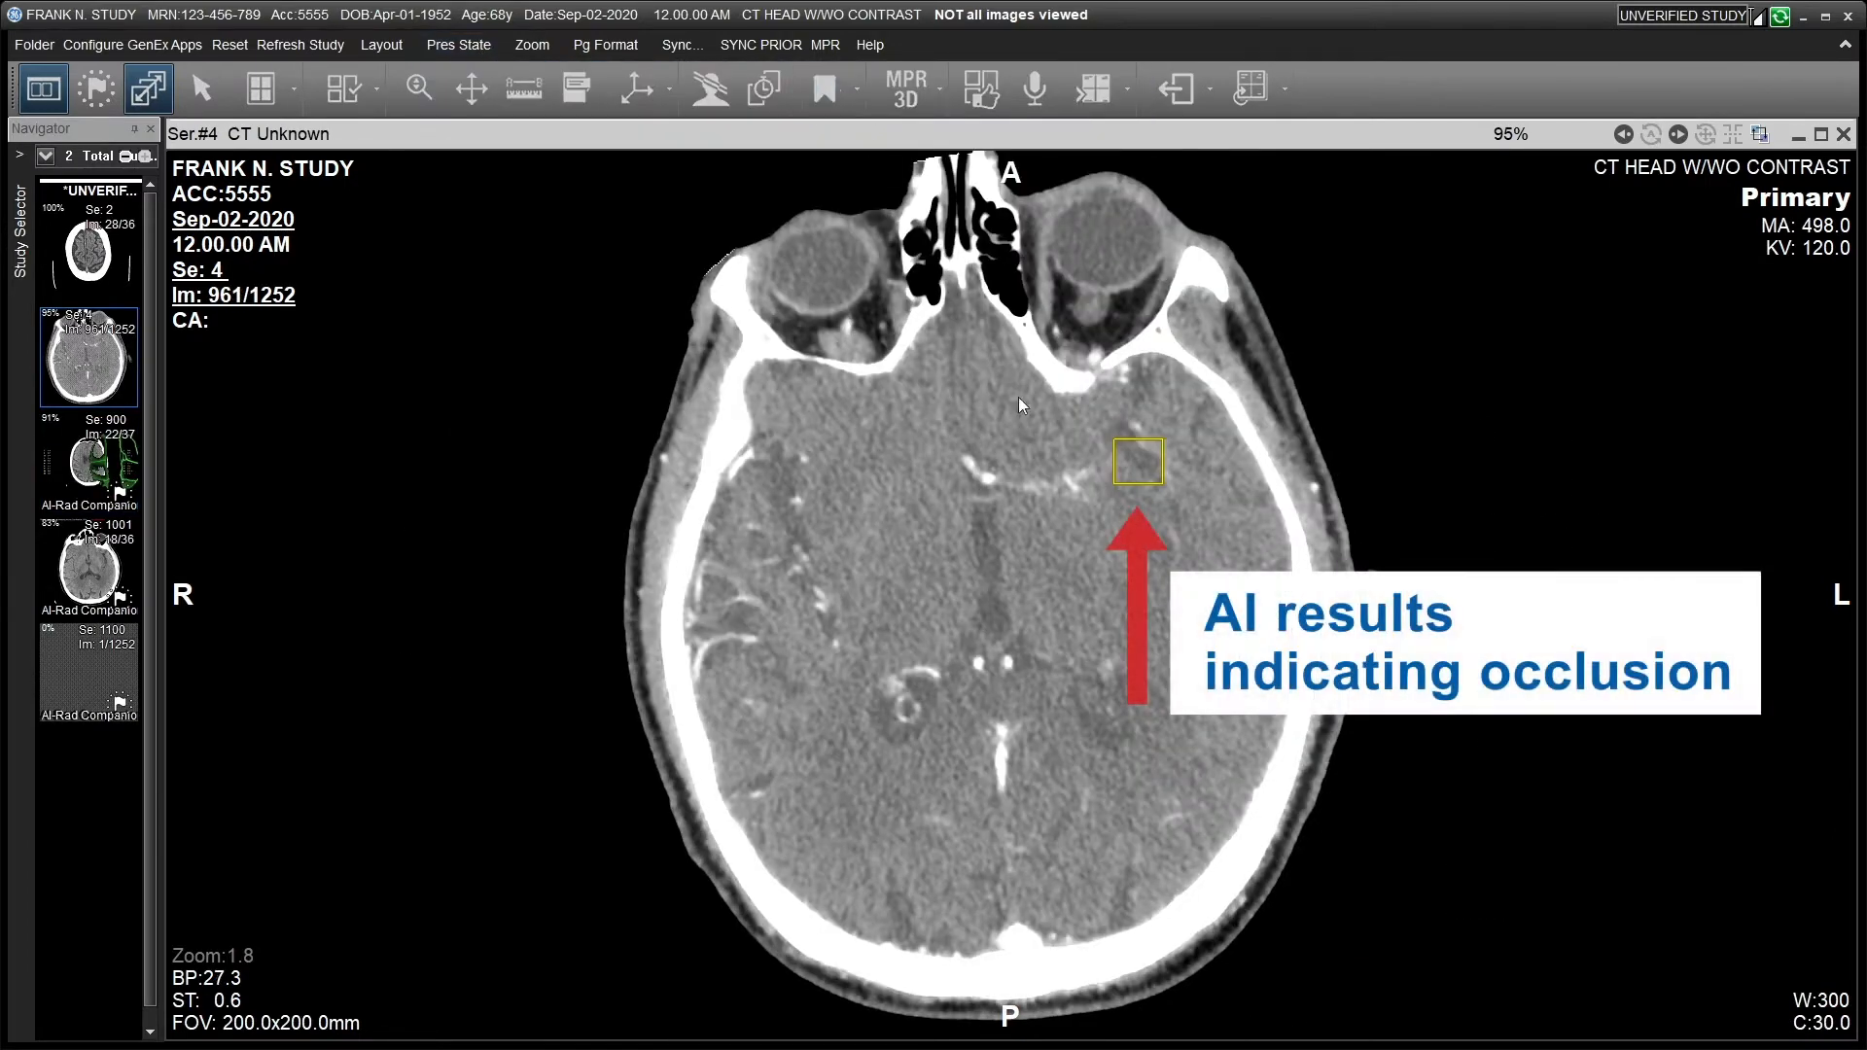
{"action": "scroll", "scroll_direction": "down", "scroll_amount": 3}
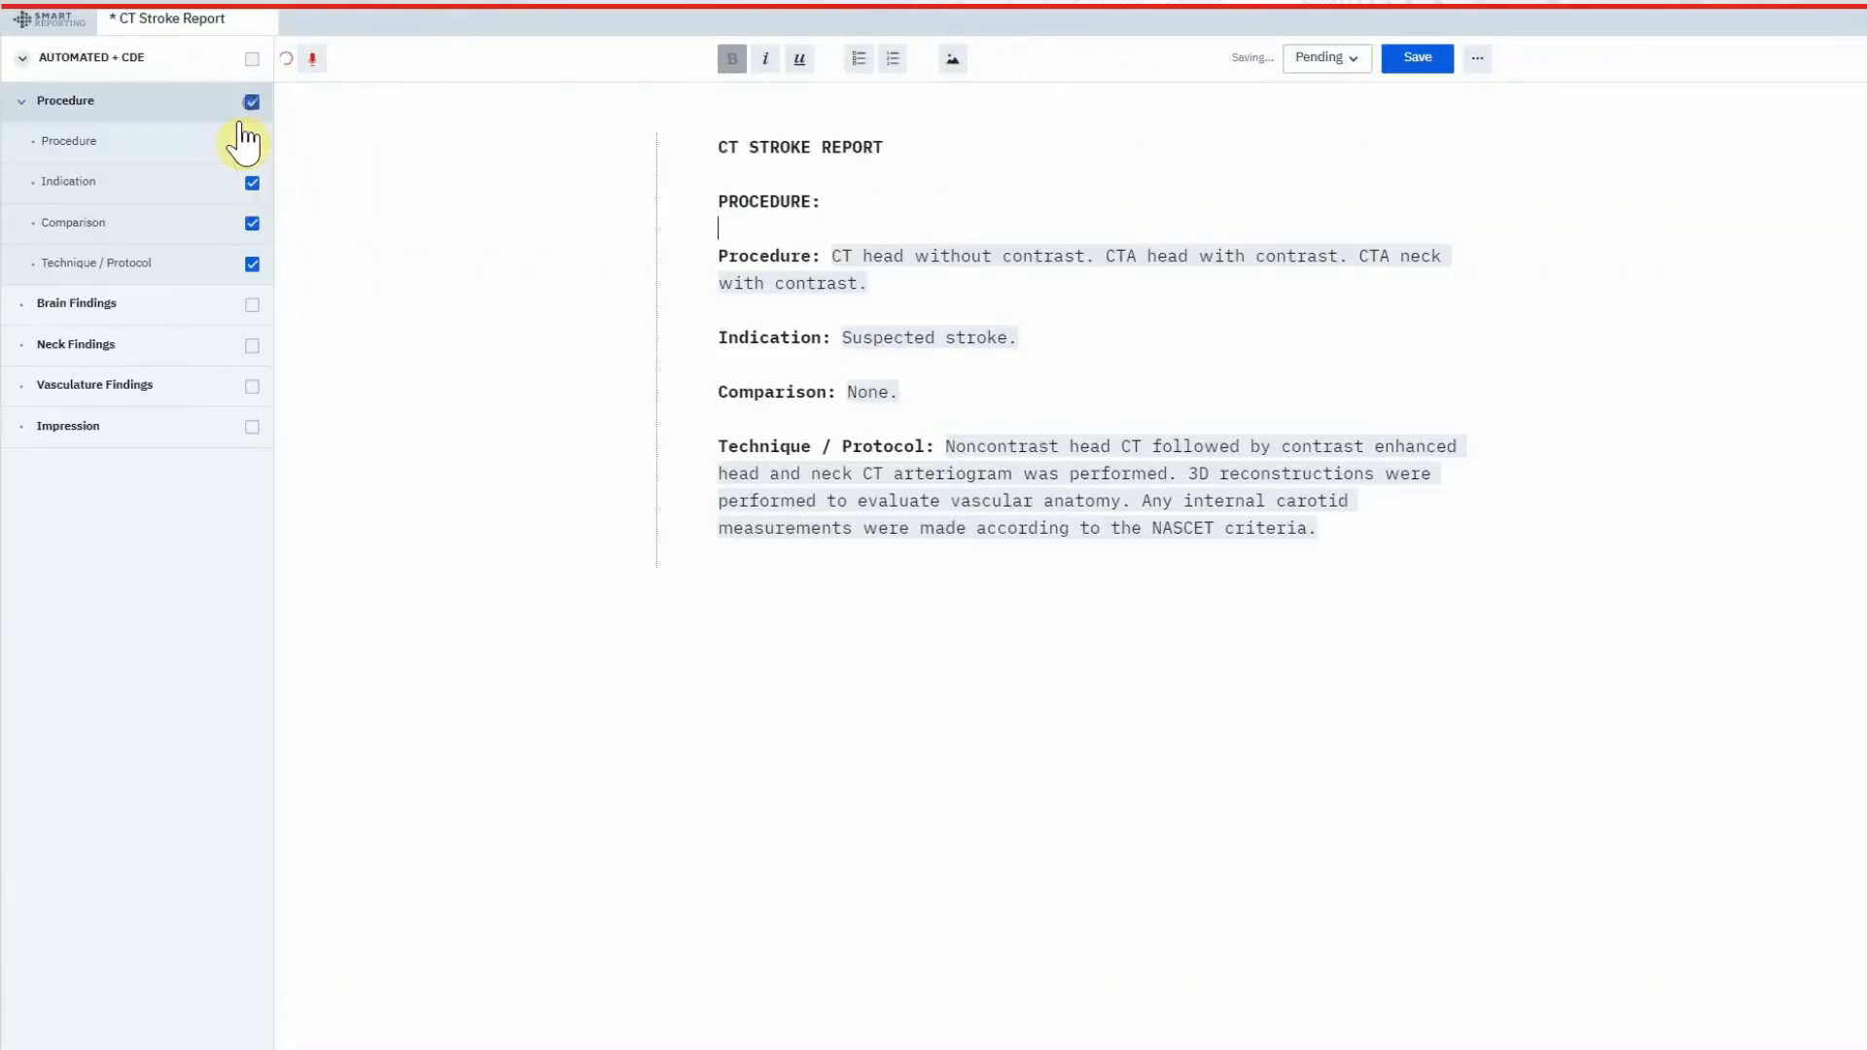
Insert standard Brain Findings text and select the Brain Parenchyma findings paragraph.
{"action": "left_click", "coordinate": [251, 140]}
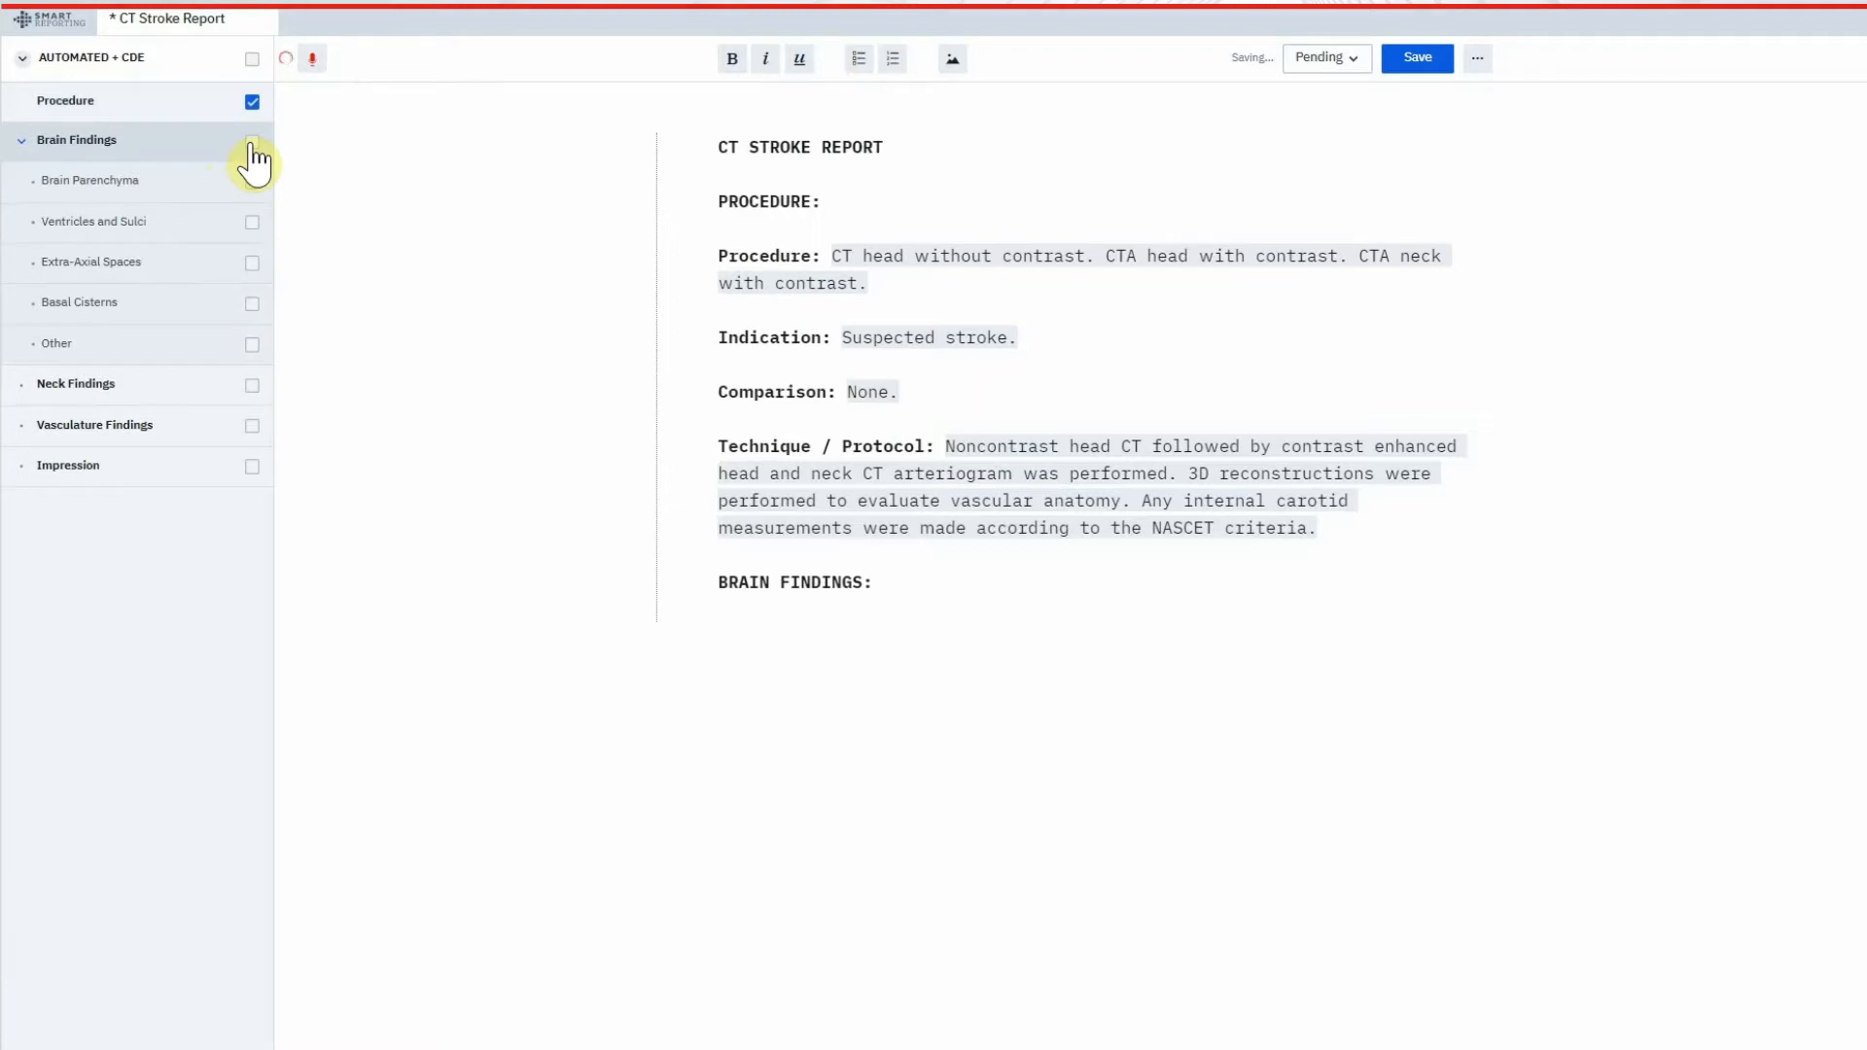
{"action": "left_click", "coordinate": [251, 139]}
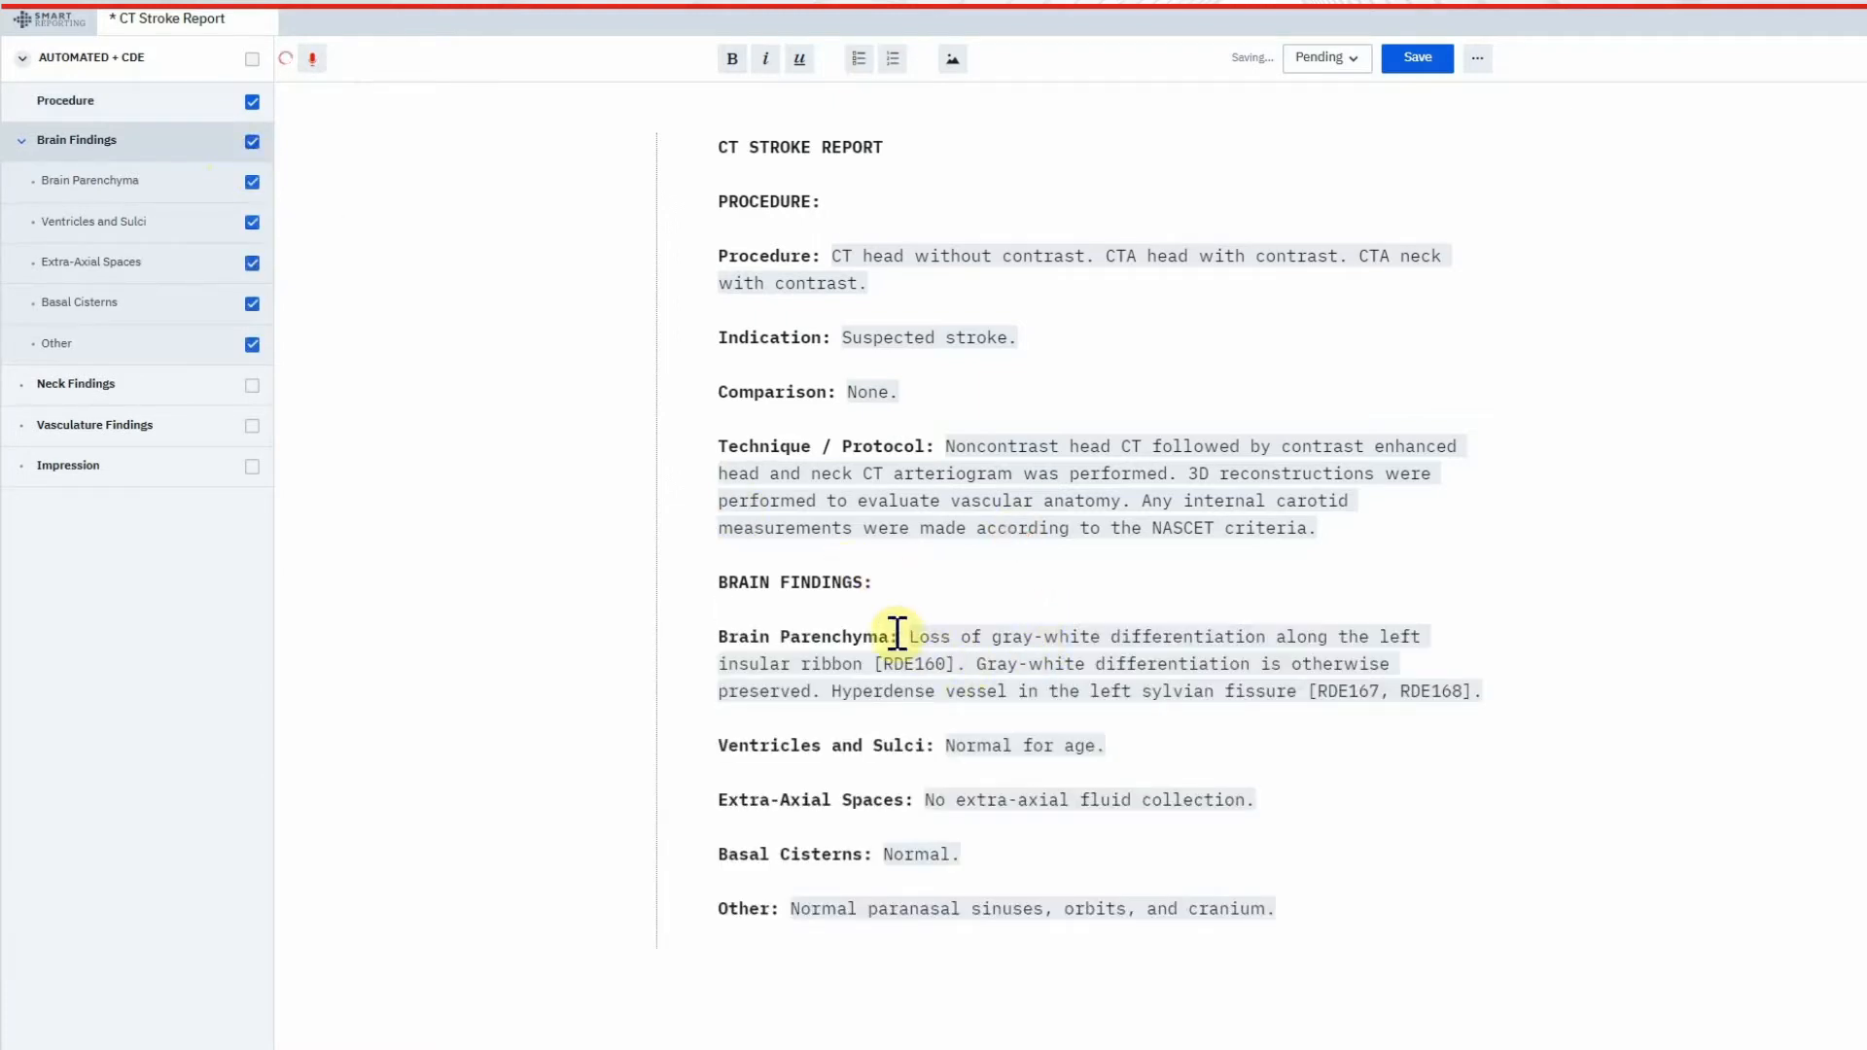
{"action": "left_click_drag", "start_coordinate": [905, 636], "coordinate": [1464, 691]}
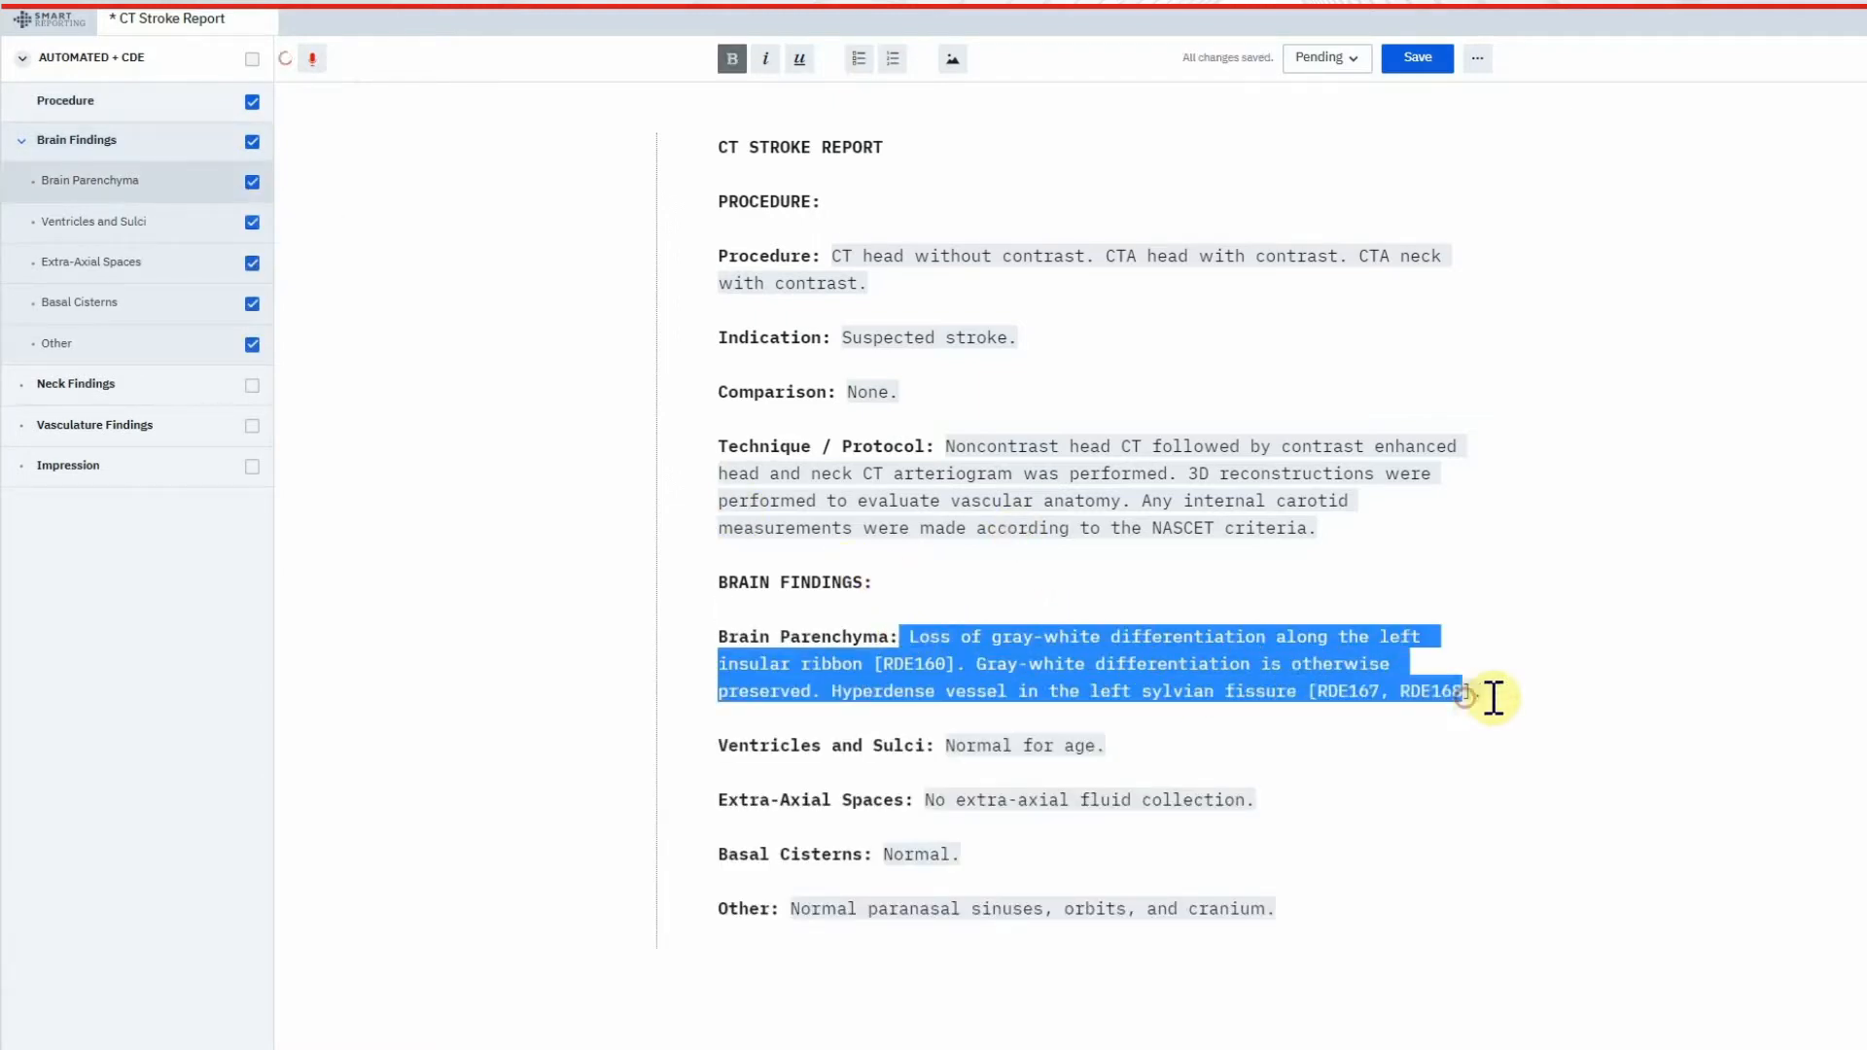
{"action": "left_click", "coordinate": [1481, 690]}
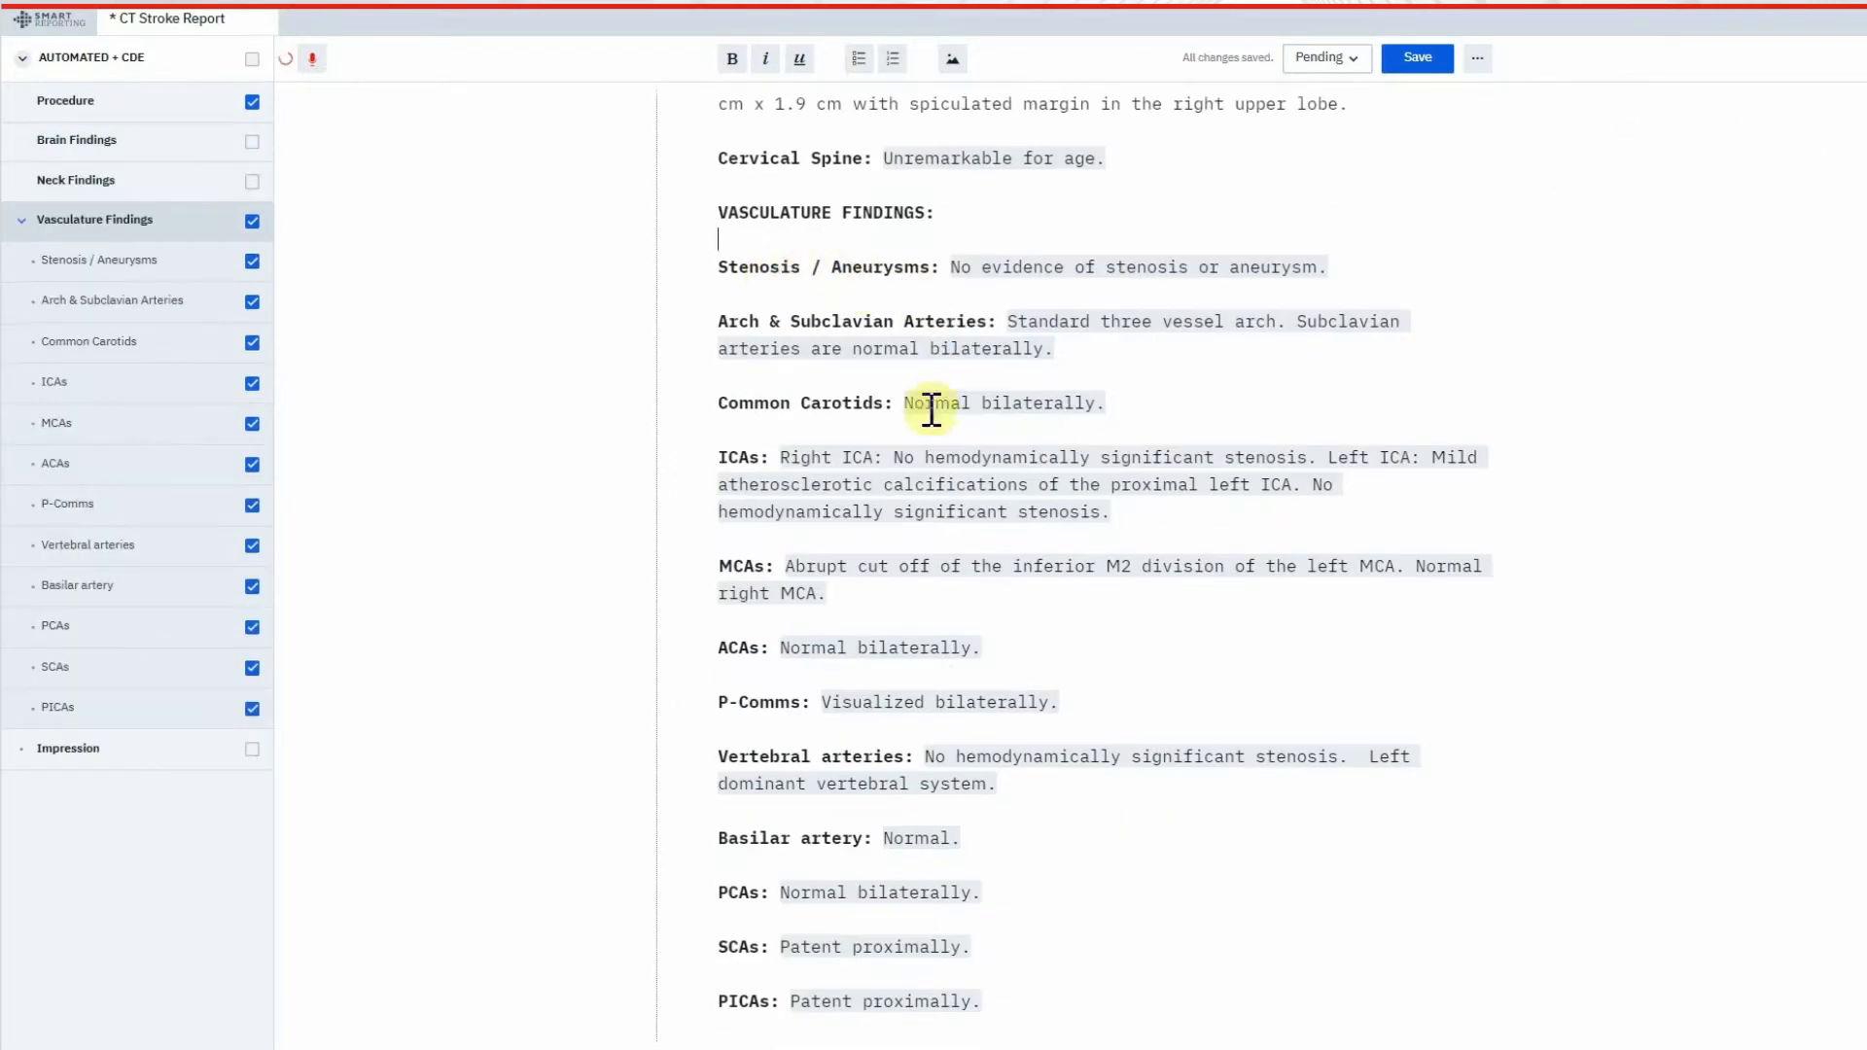
{"action": "mouse_move", "coordinate": [979, 524]}
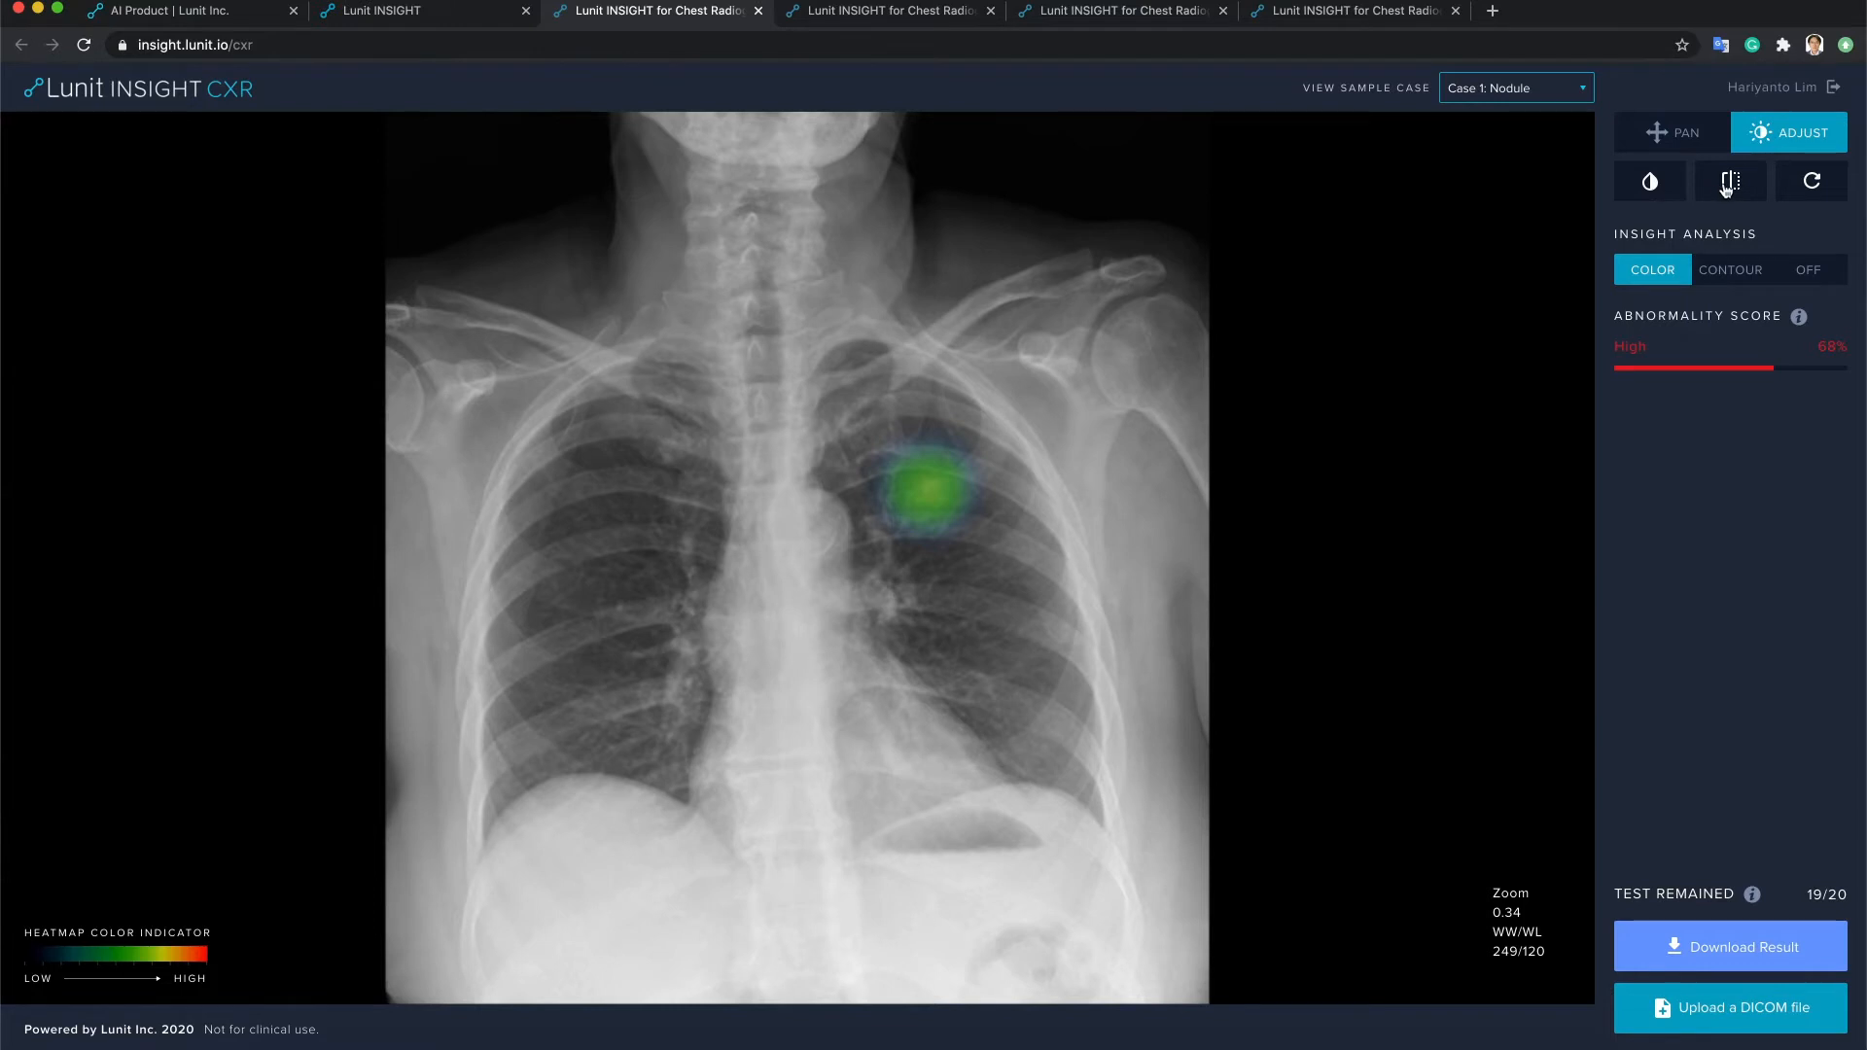
Switch the nodule overlay between contour, hidden and heatmap, then download the AI result.
{"action": "left_click", "coordinate": [1729, 181]}
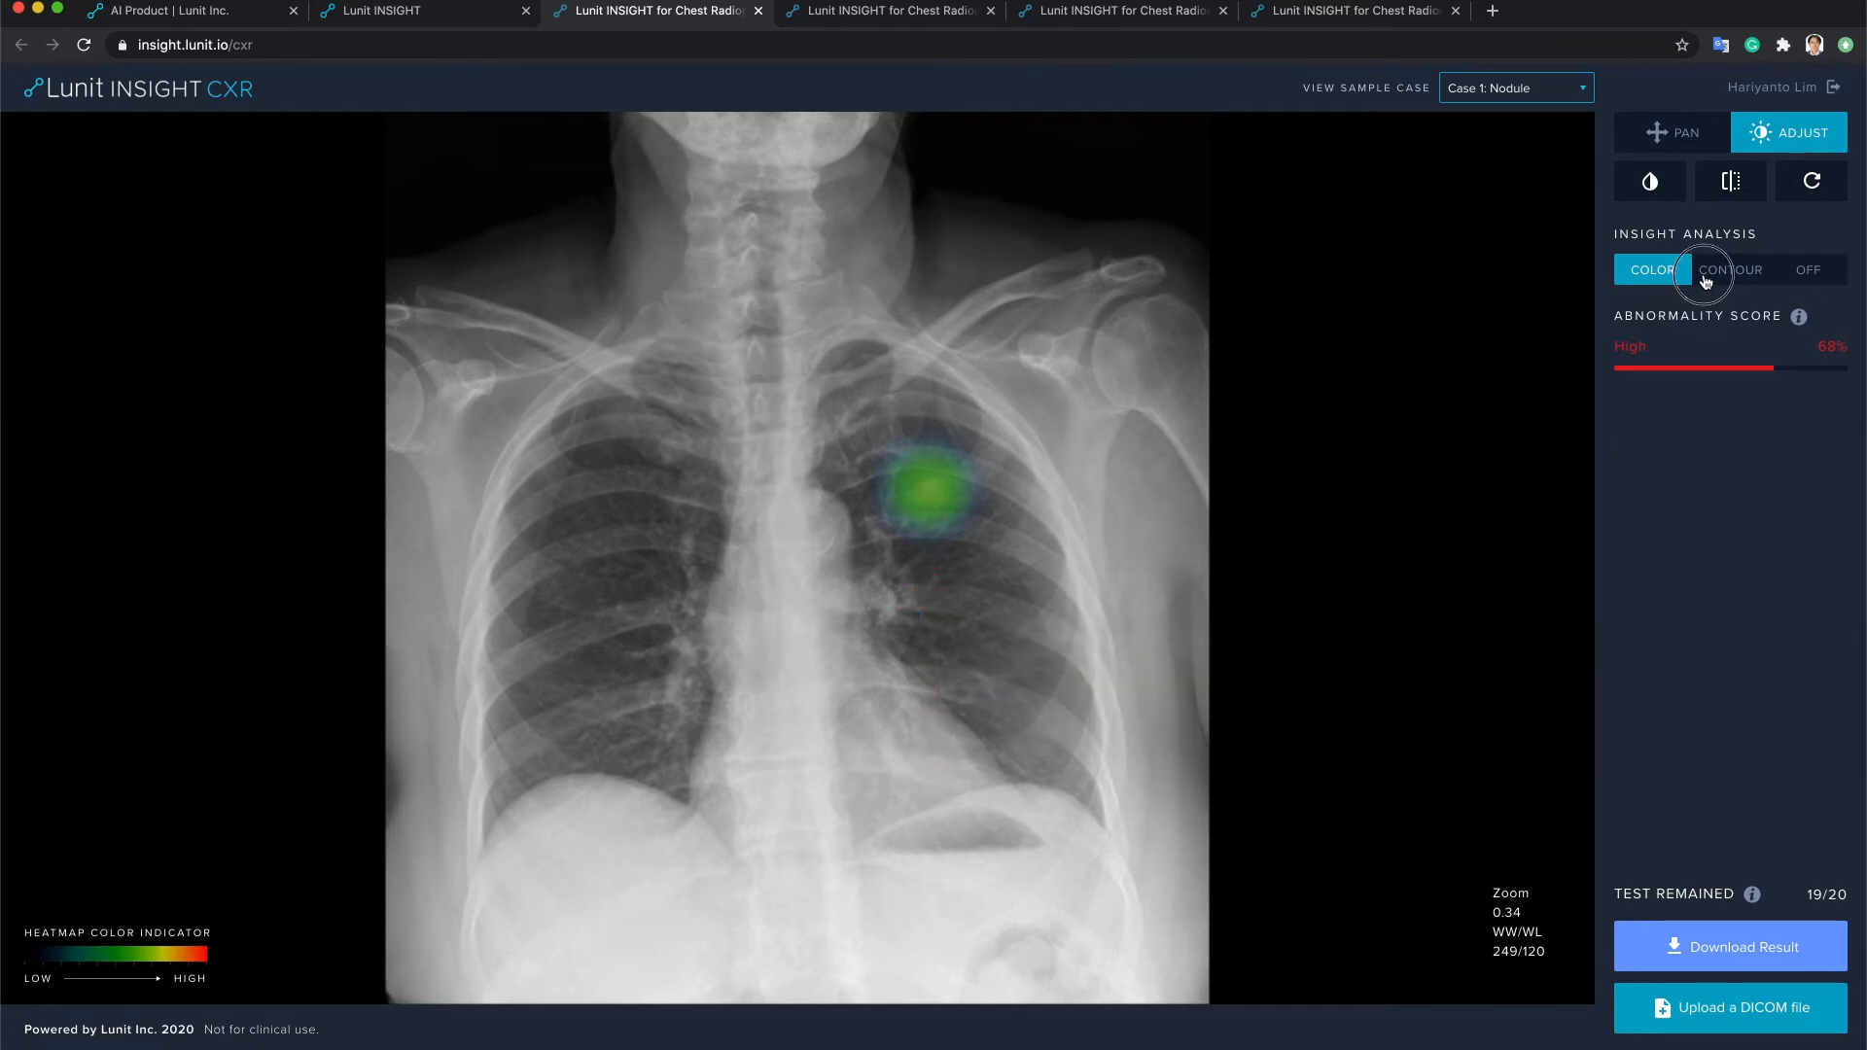
{"action": "left_click", "coordinate": [1729, 269]}
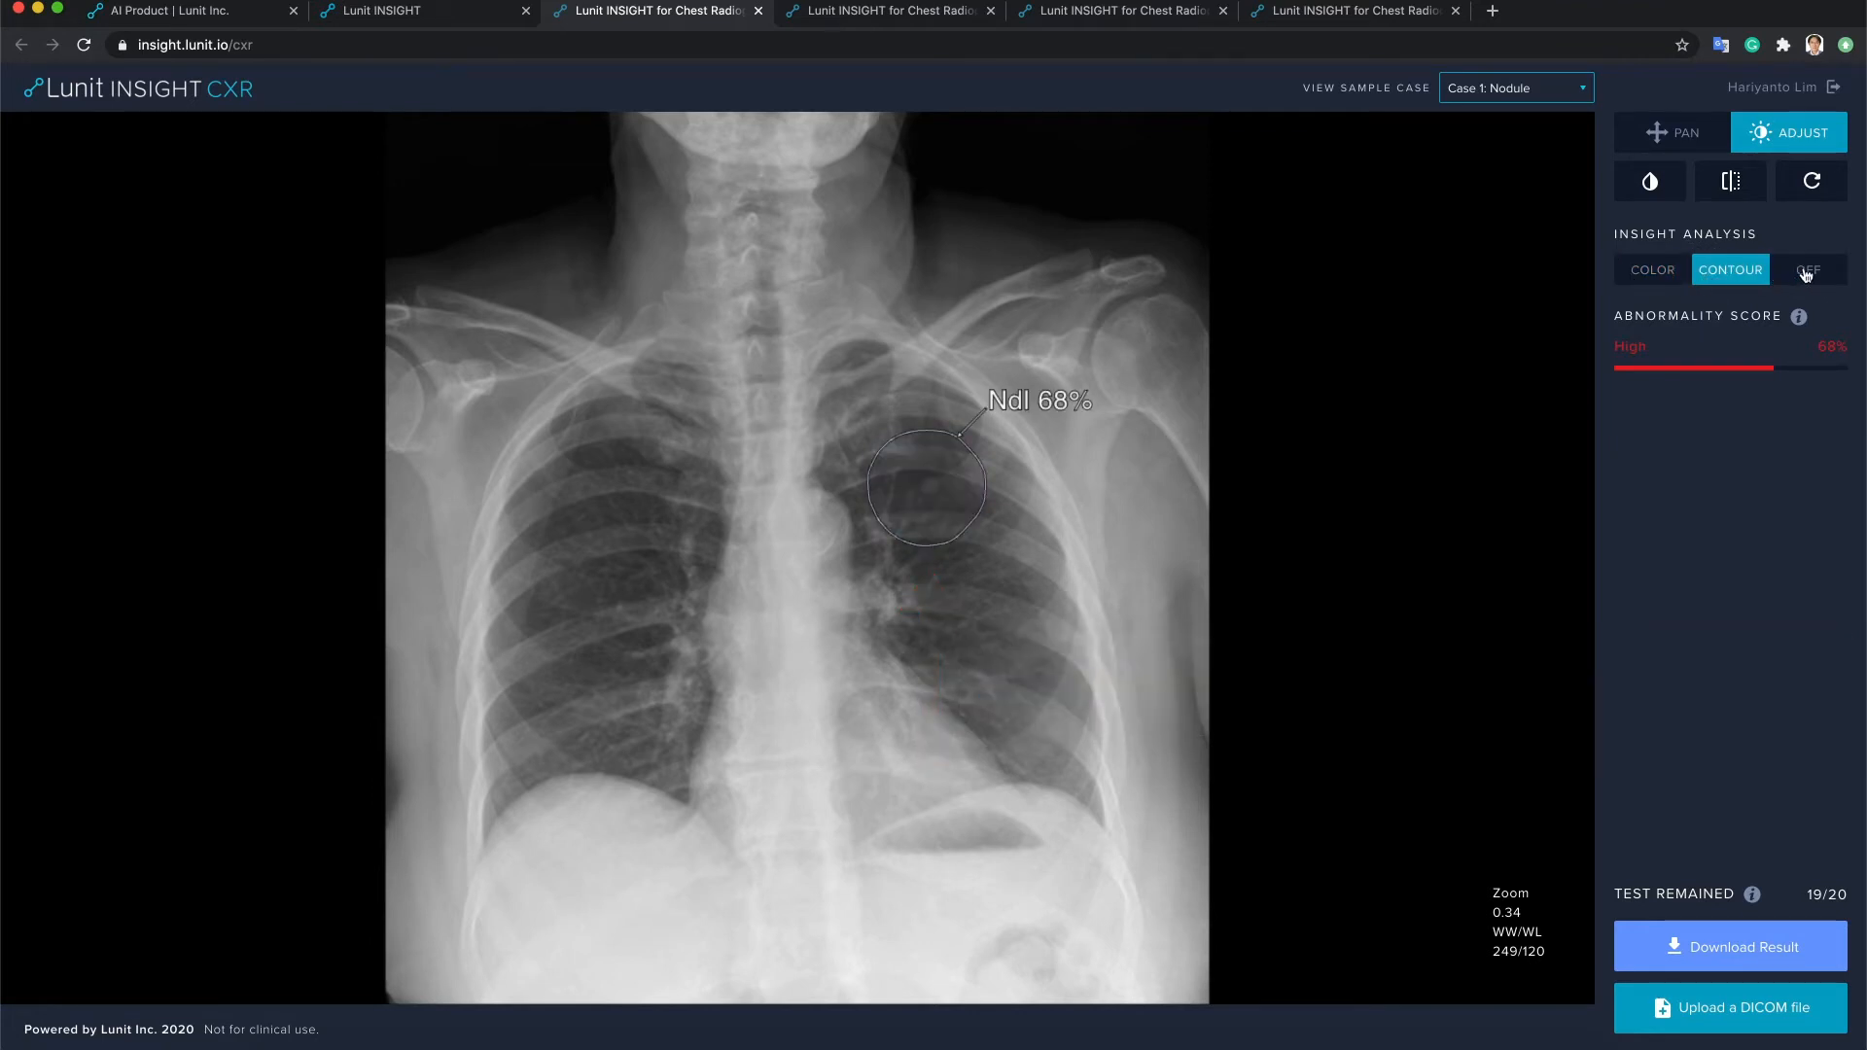
{"action": "left_click", "coordinate": [1808, 269]}
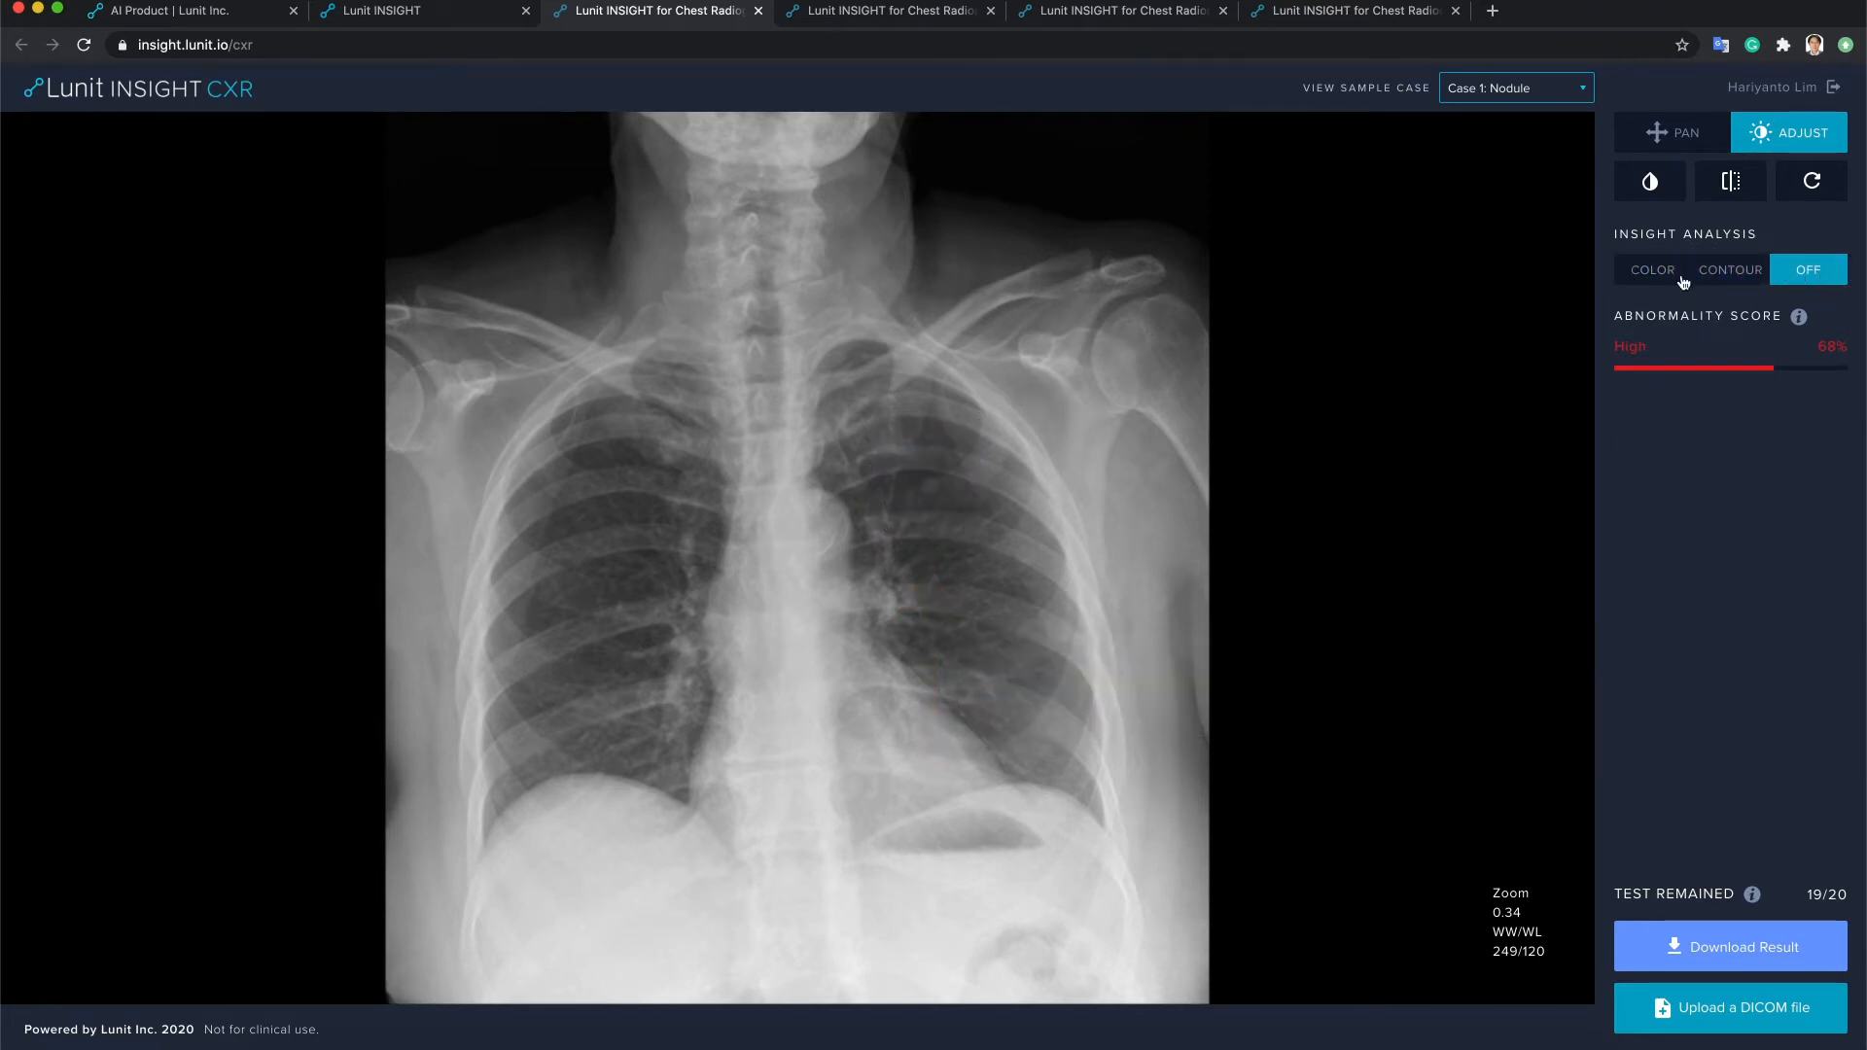
{"action": "left_click", "coordinate": [1652, 270]}
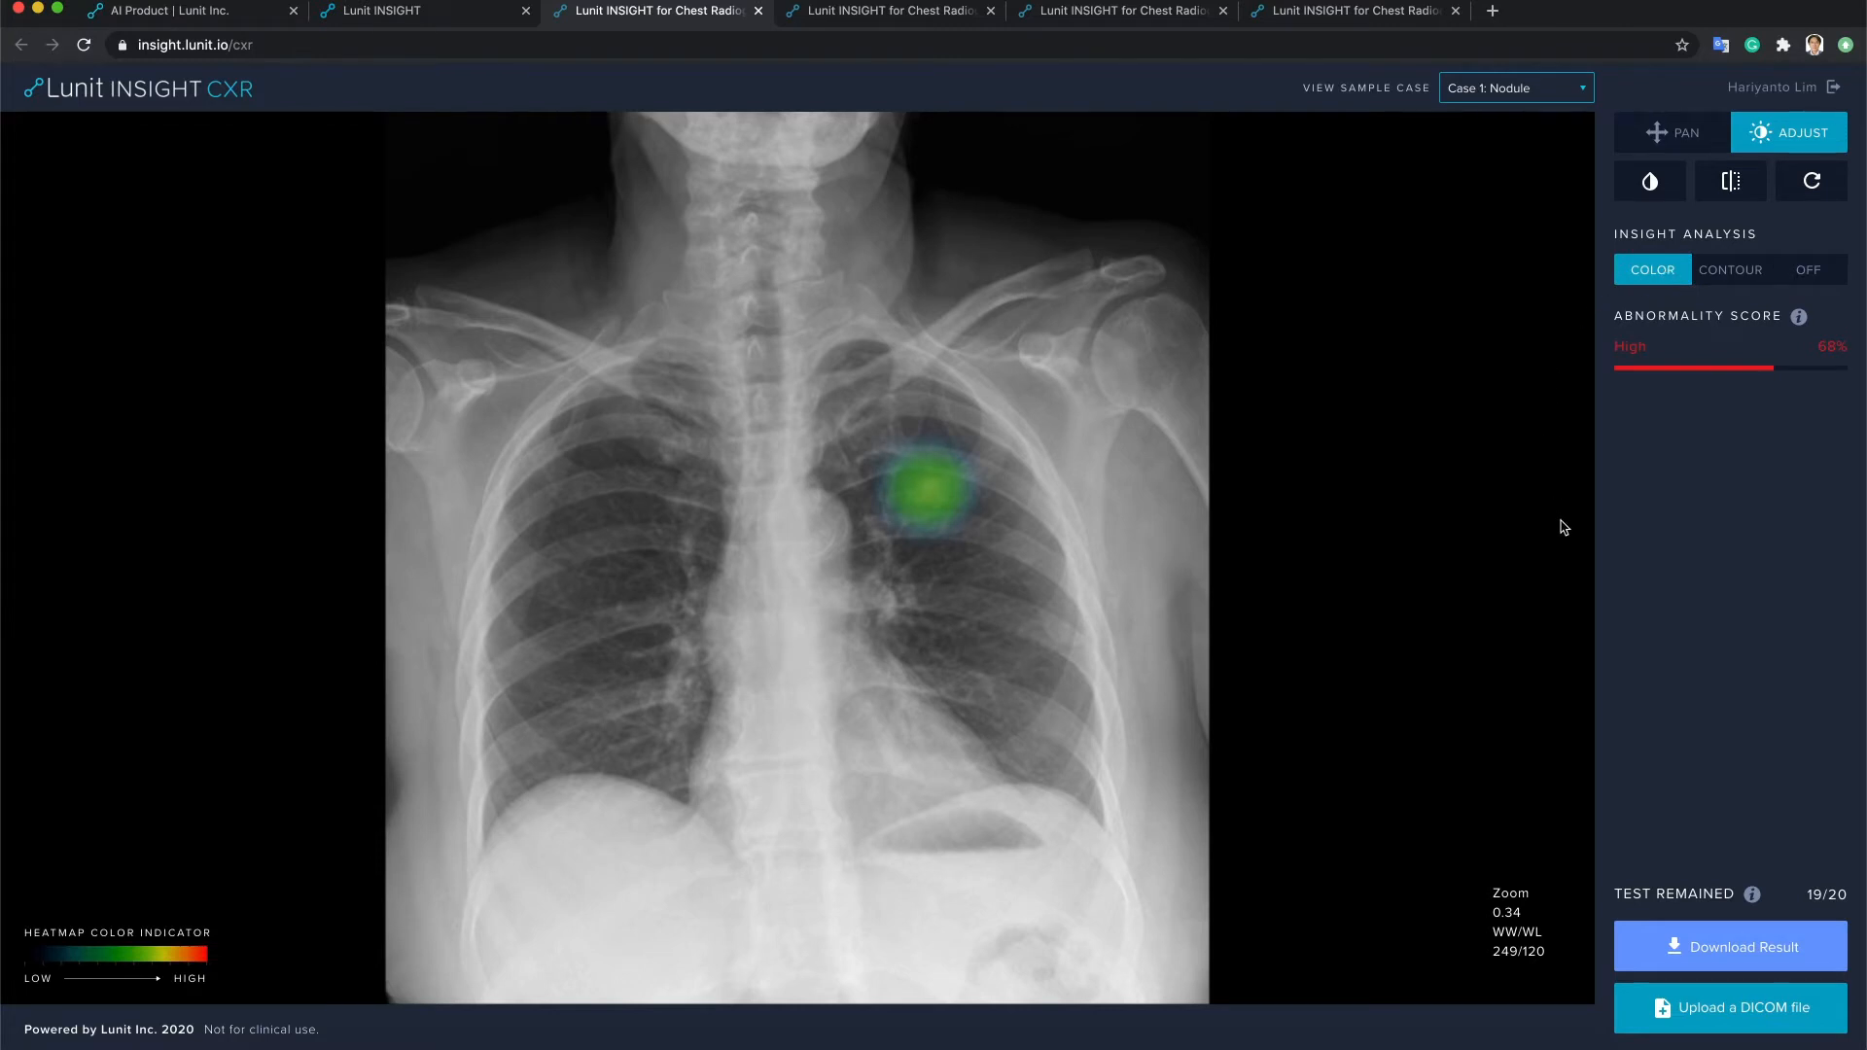
{"action": "mouse_move", "coordinate": [1815, 362]}
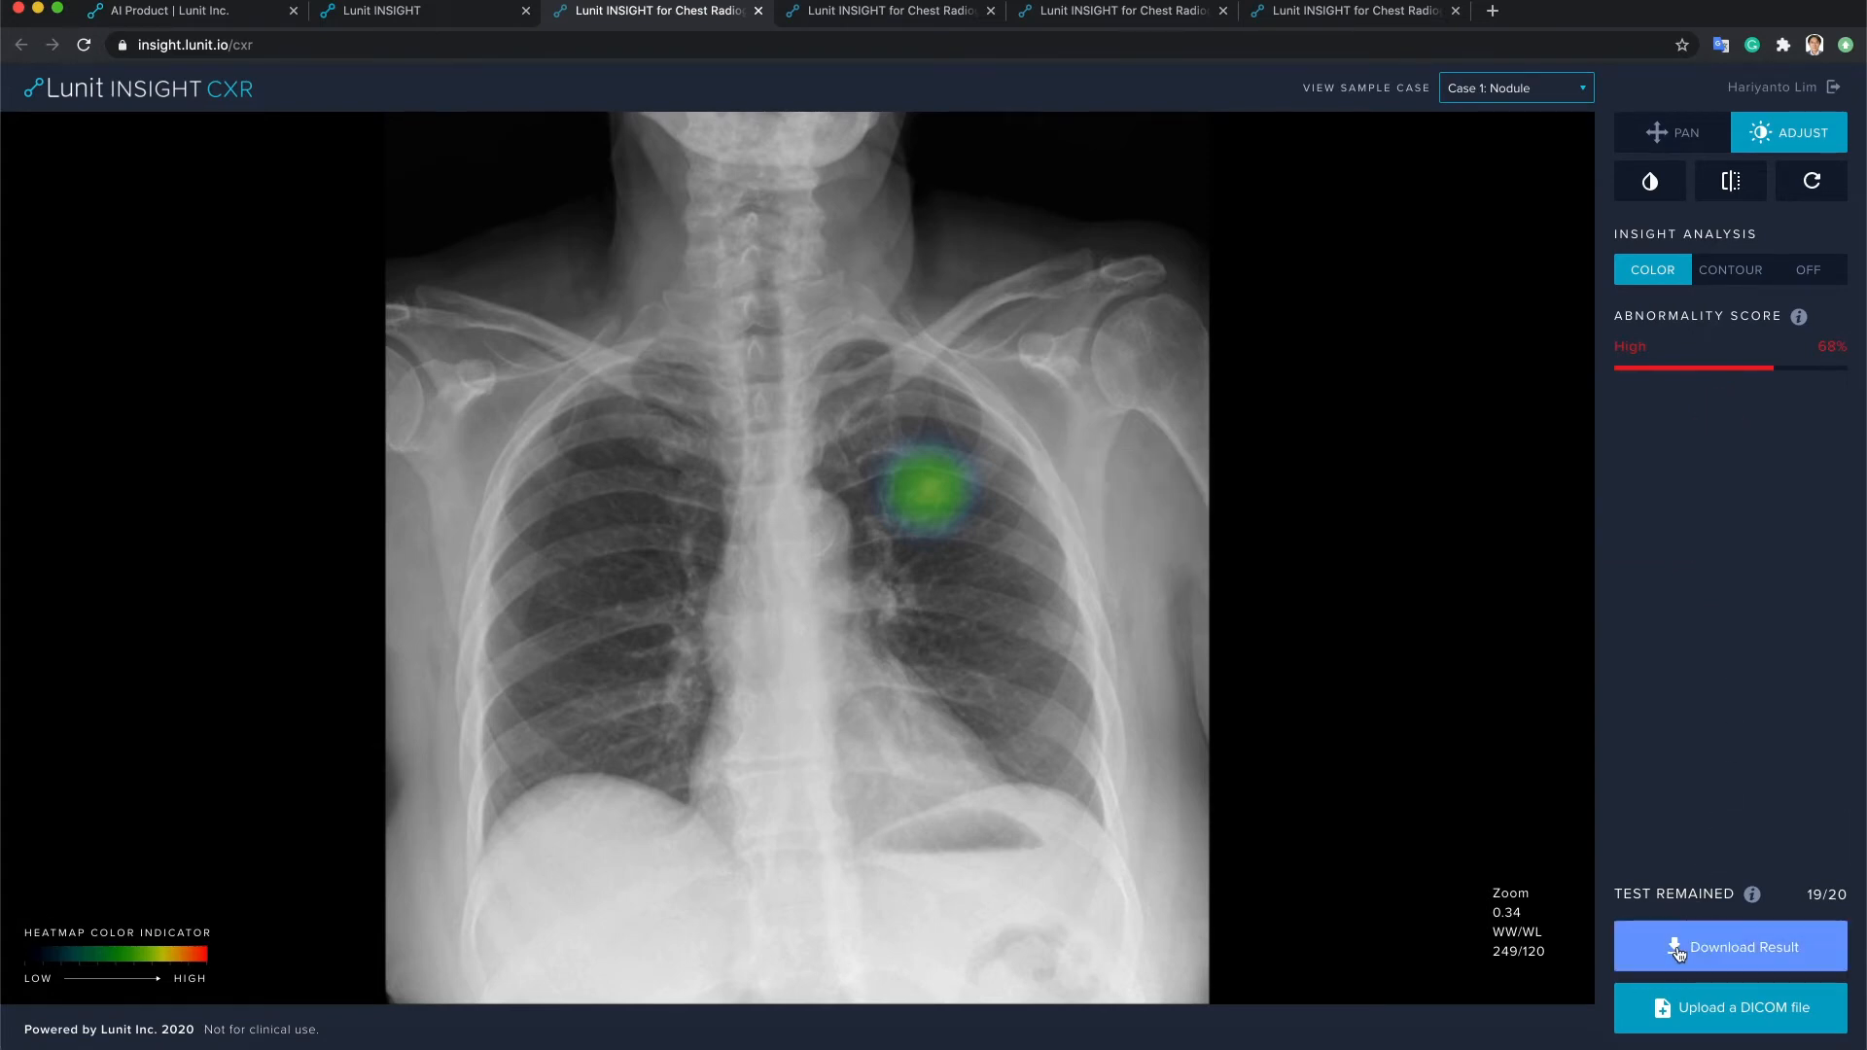
{"action": "left_click", "coordinate": [1728, 946]}
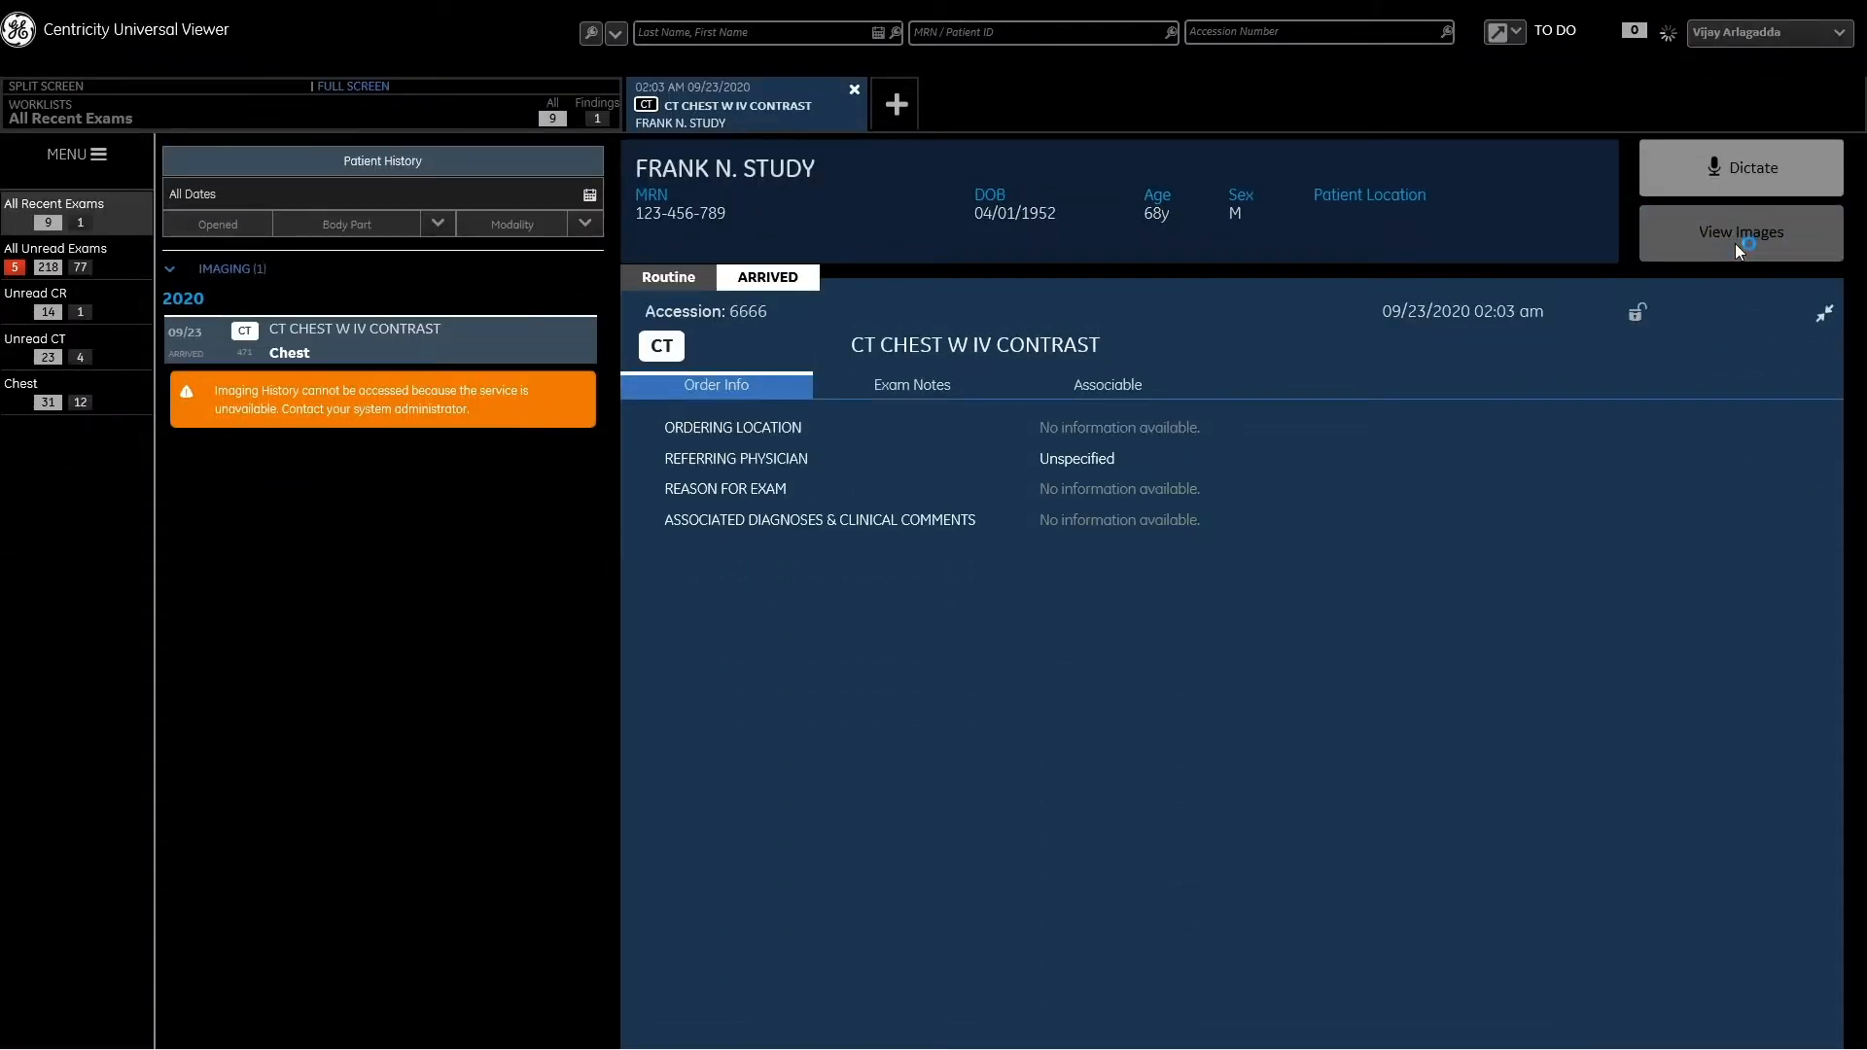
View the CT chest images, scroll the axial slices, and open AI-Rad Companion results.
{"action": "left_click", "coordinate": [1740, 232]}
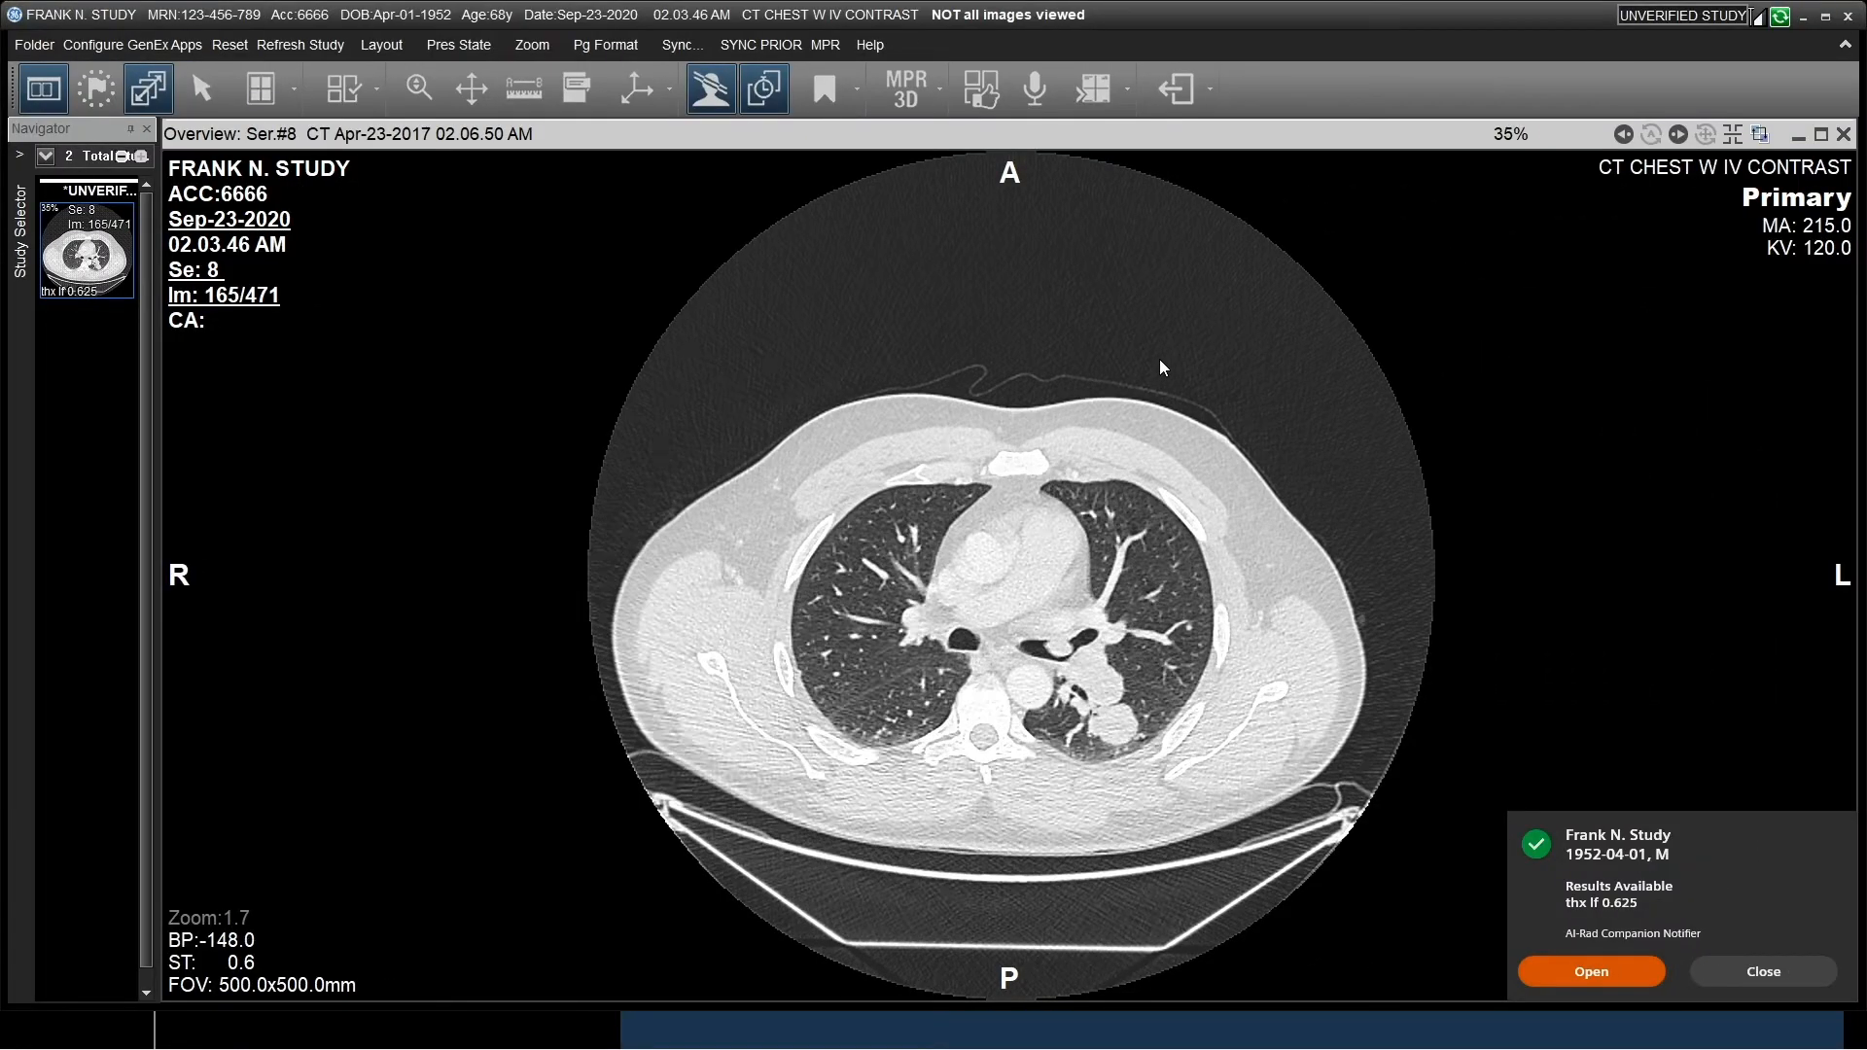
{"action": "scroll", "scroll_direction": "down", "scroll_amount": 3}
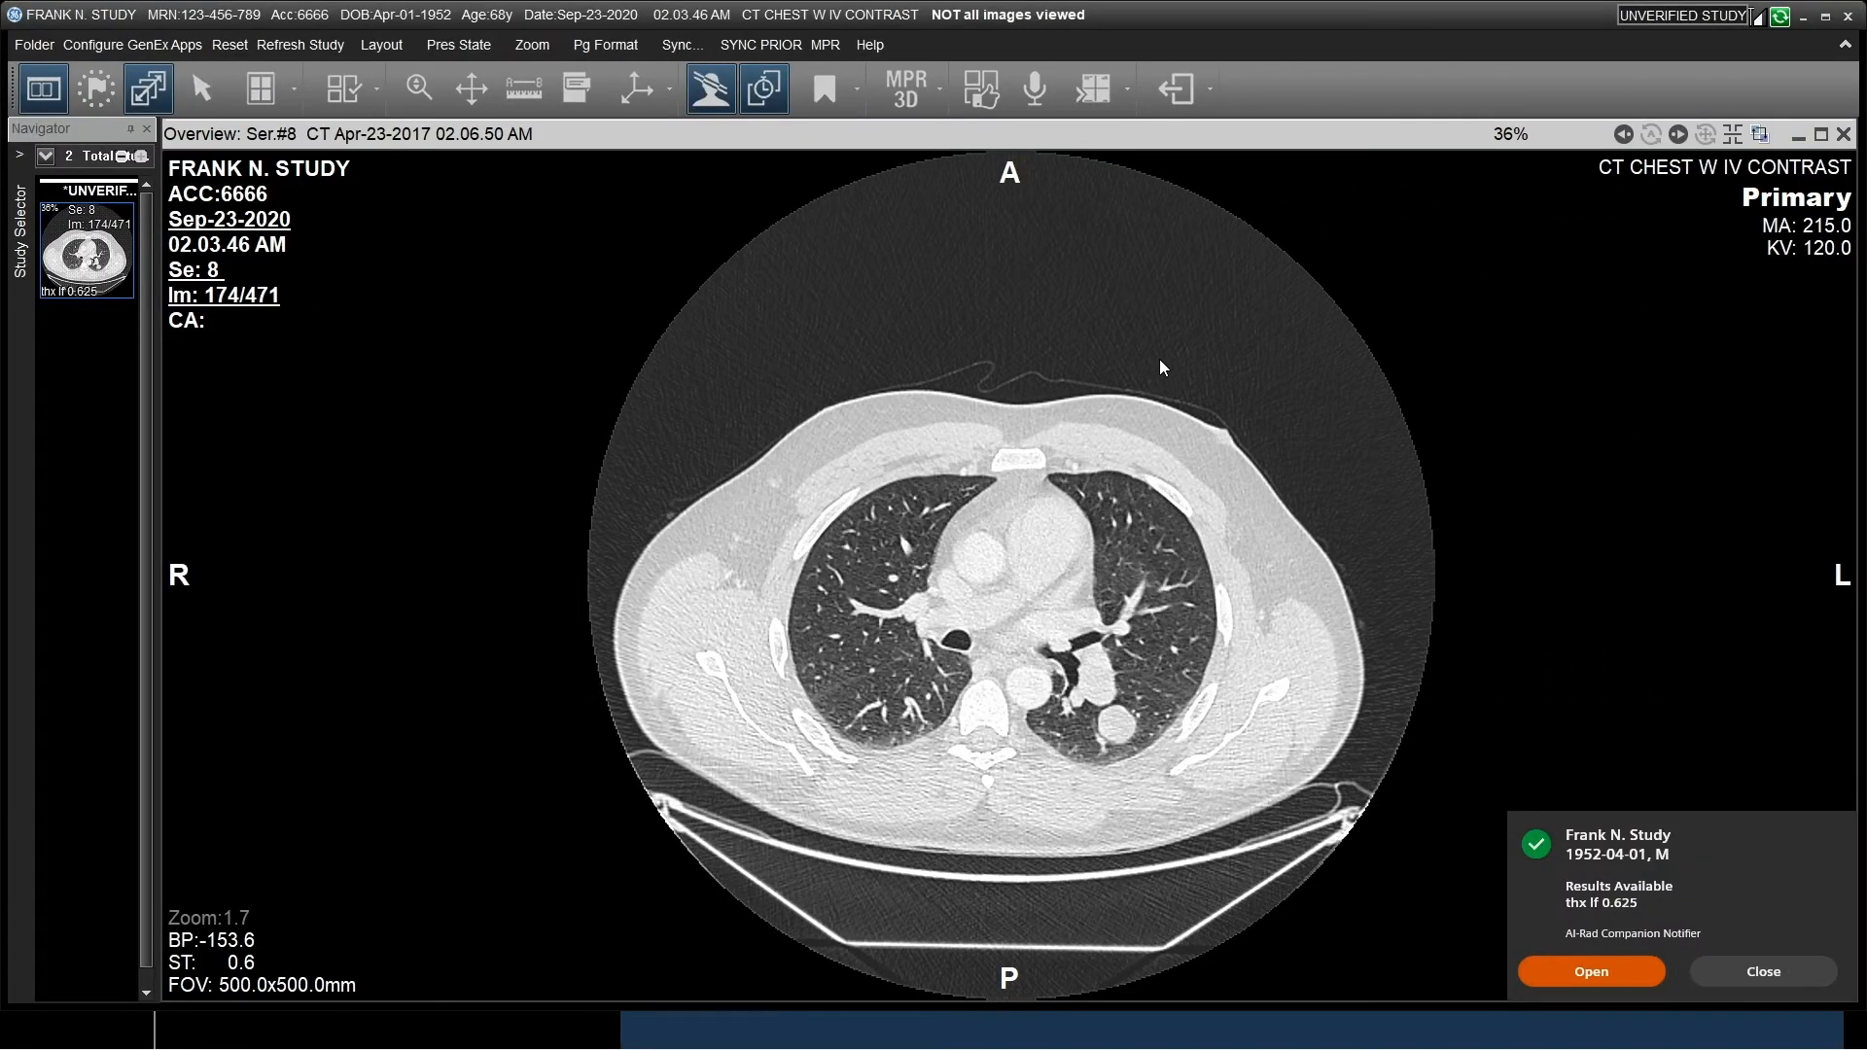
{"action": "scroll", "scroll_direction": "down", "scroll_amount": 3}
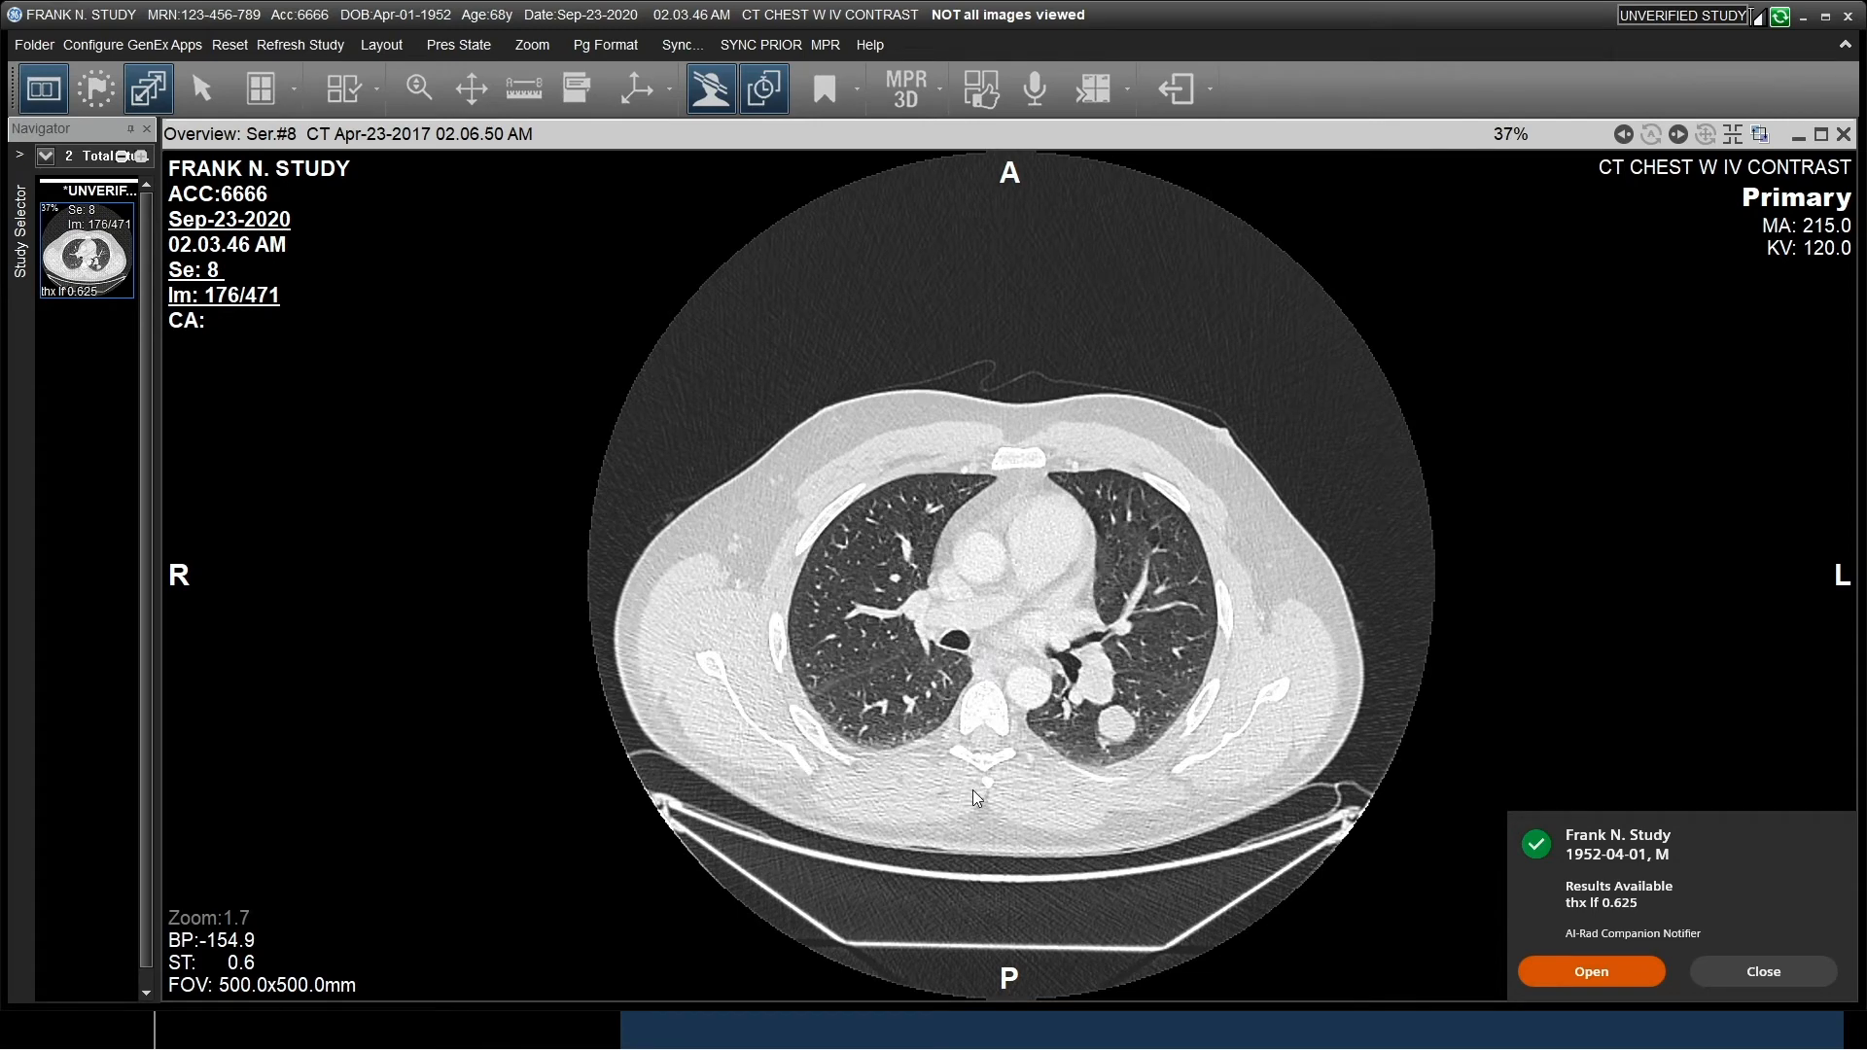
{"action": "mouse_move", "coordinate": [1104, 711]}
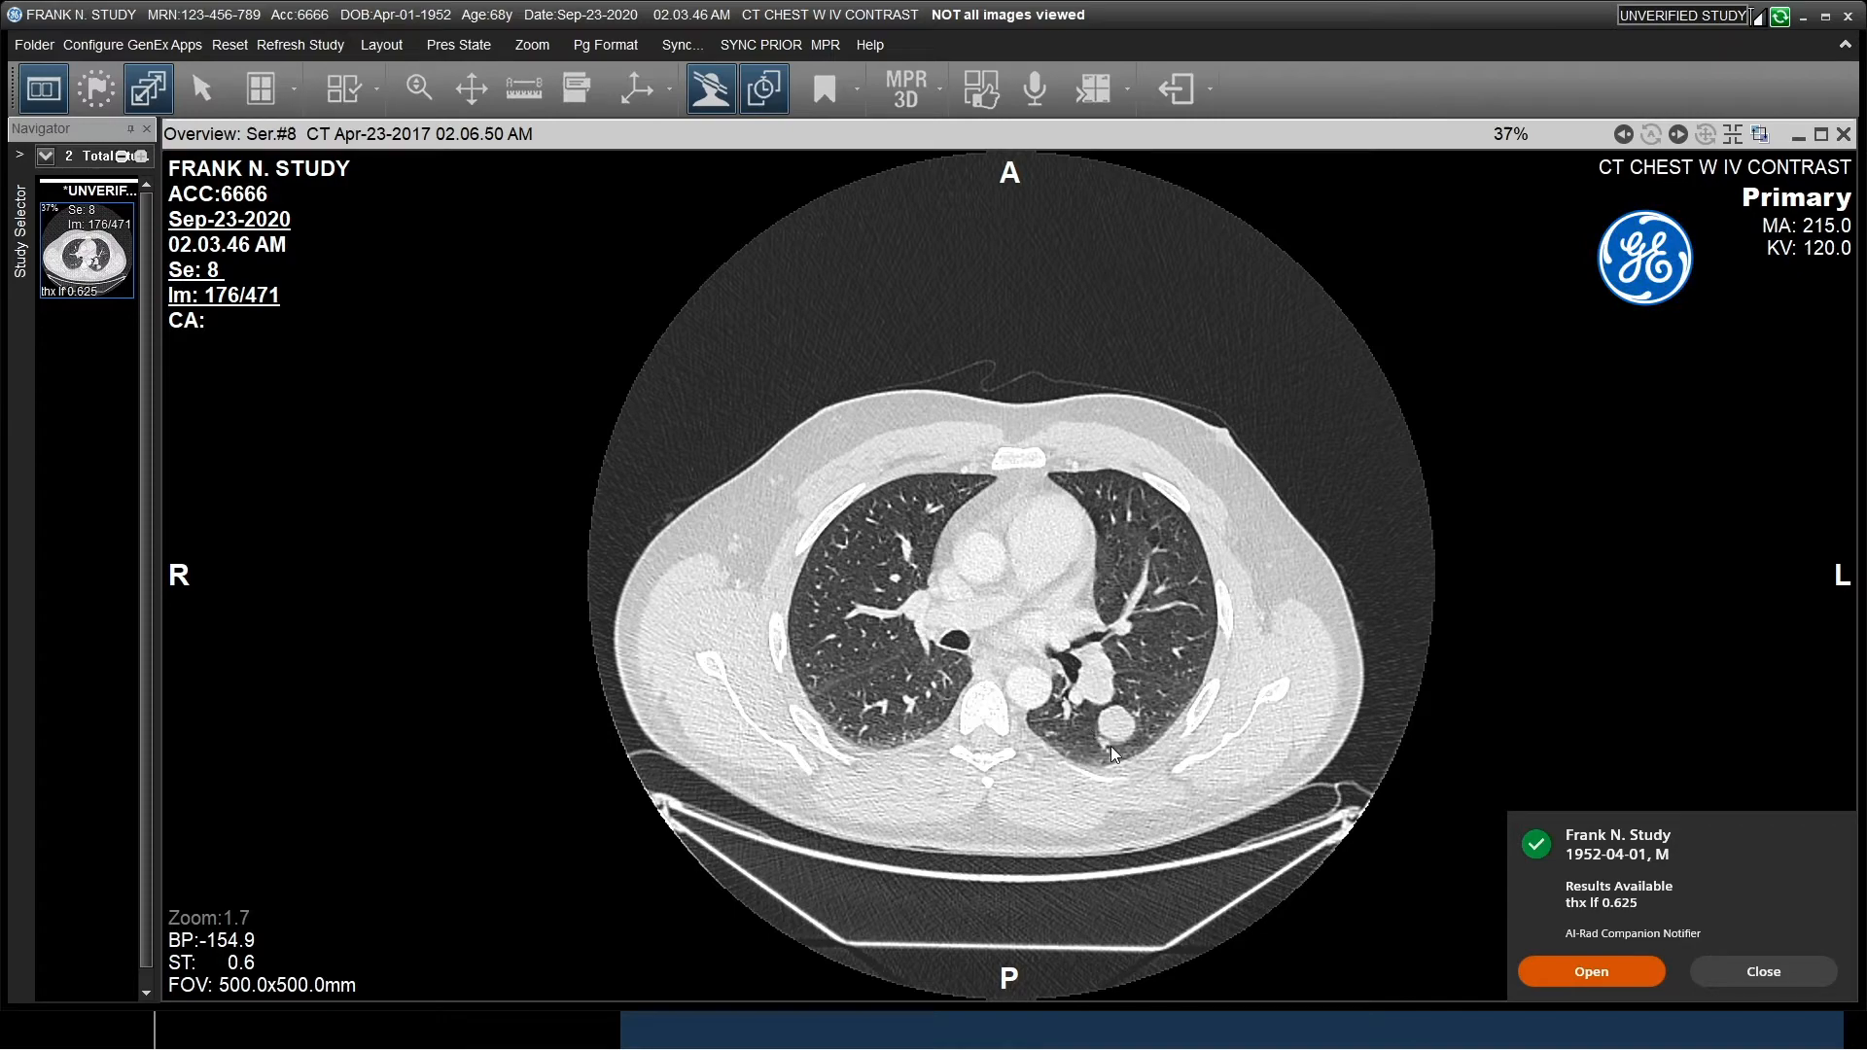
{"action": "left_click", "coordinate": [1590, 971]}
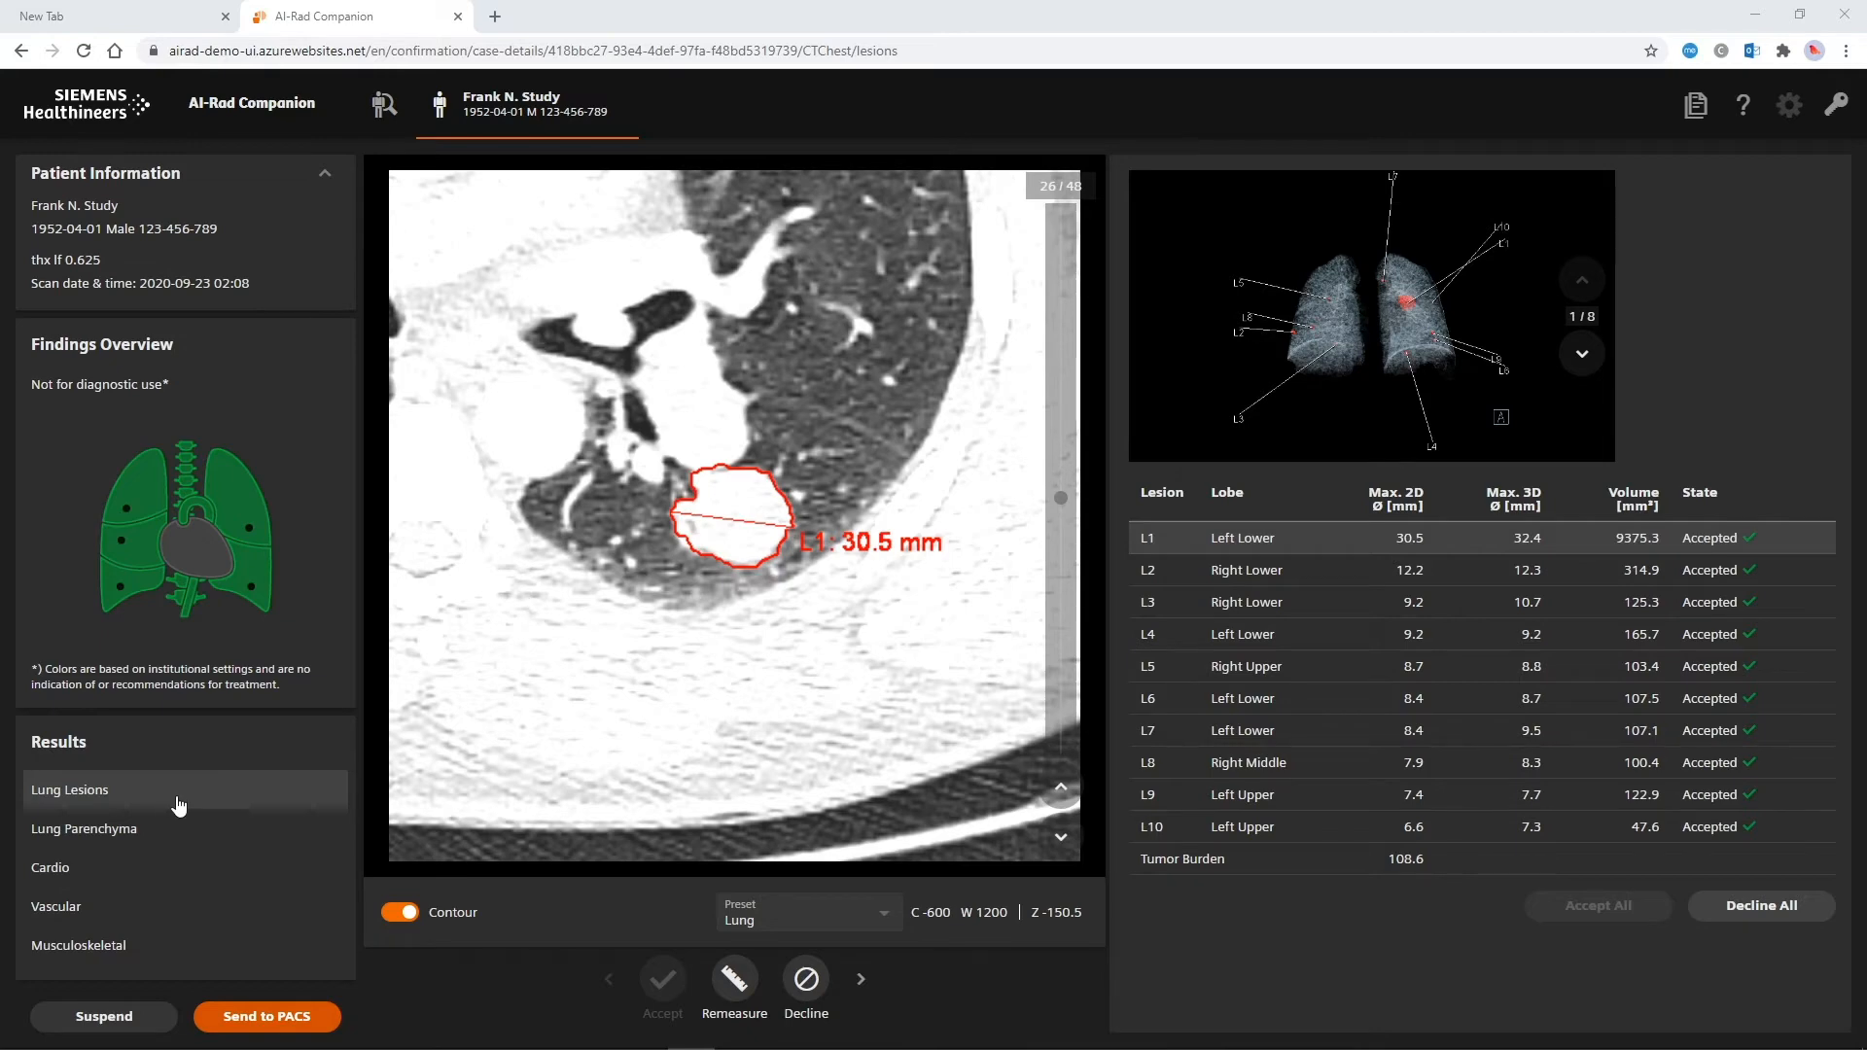
{"action": "mouse_move", "coordinate": [1352, 404]}
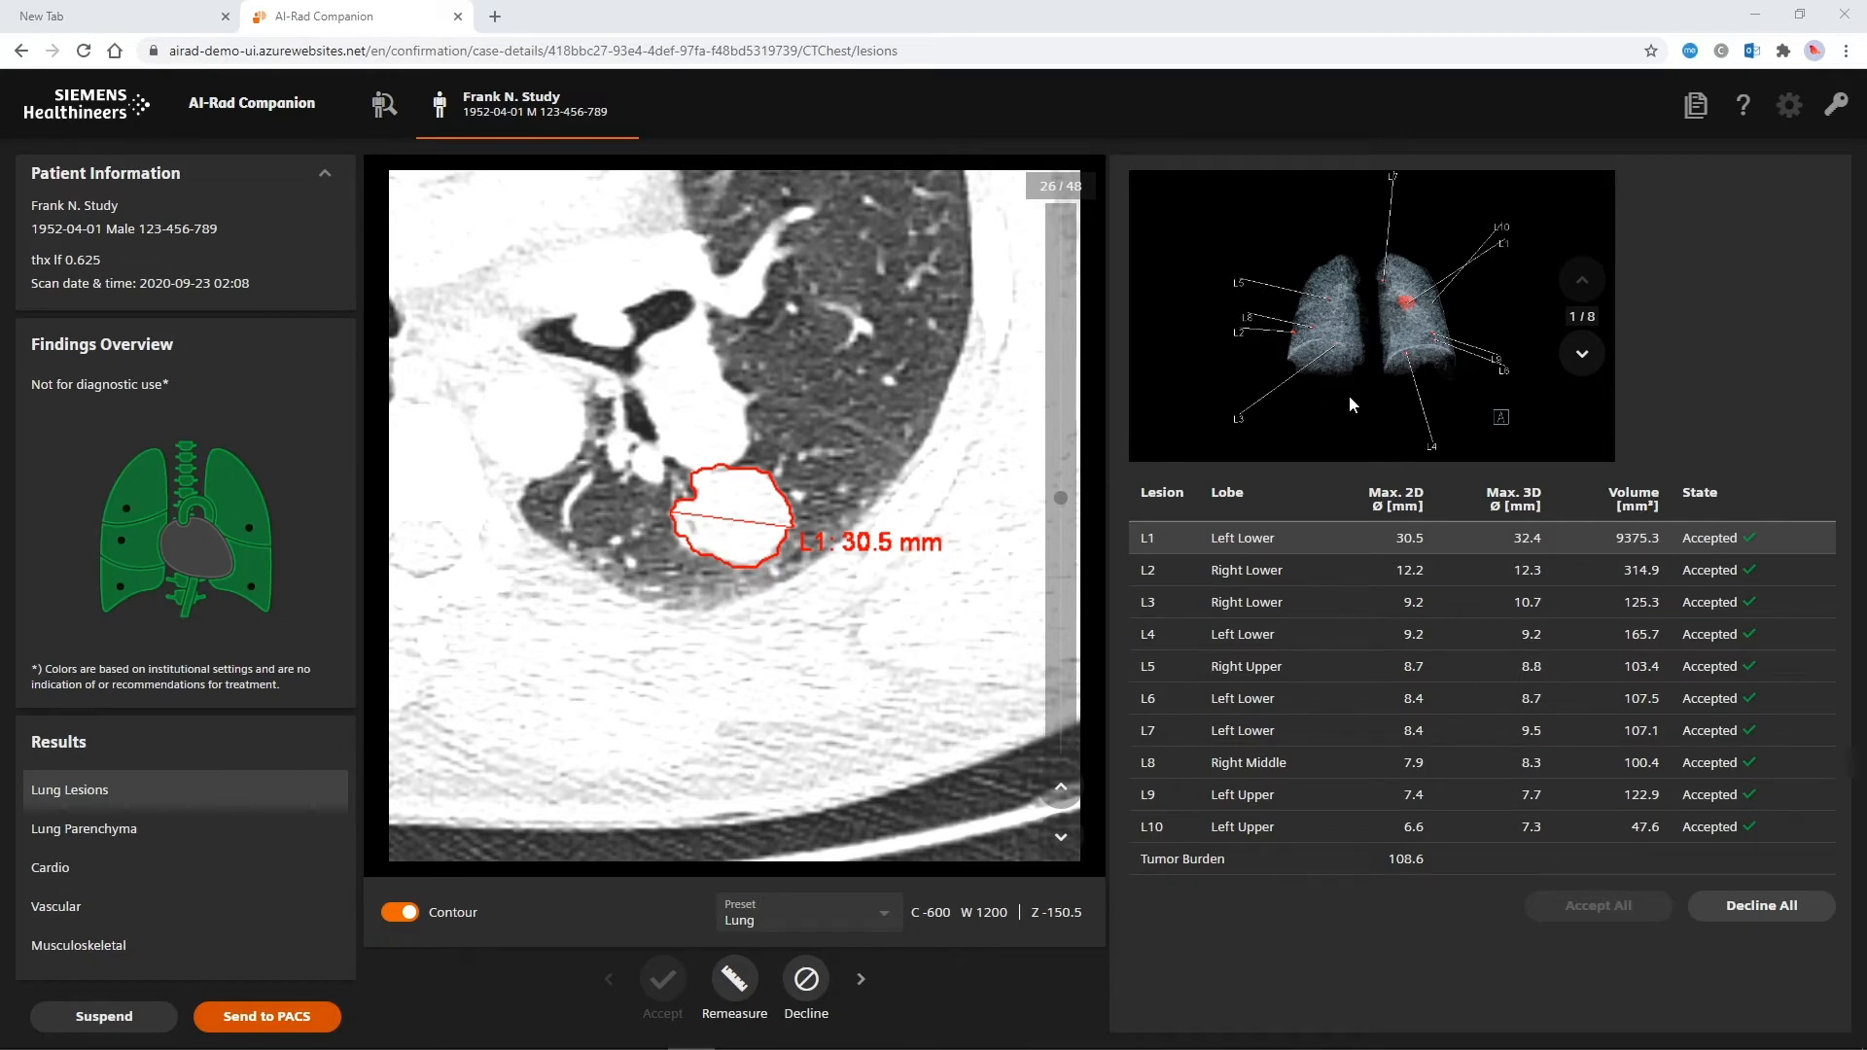
Review the lesion 3D views, aortic diameters, vertebra measurements and lung parenchyma density.
{"action": "left_click", "coordinate": [1581, 352]}
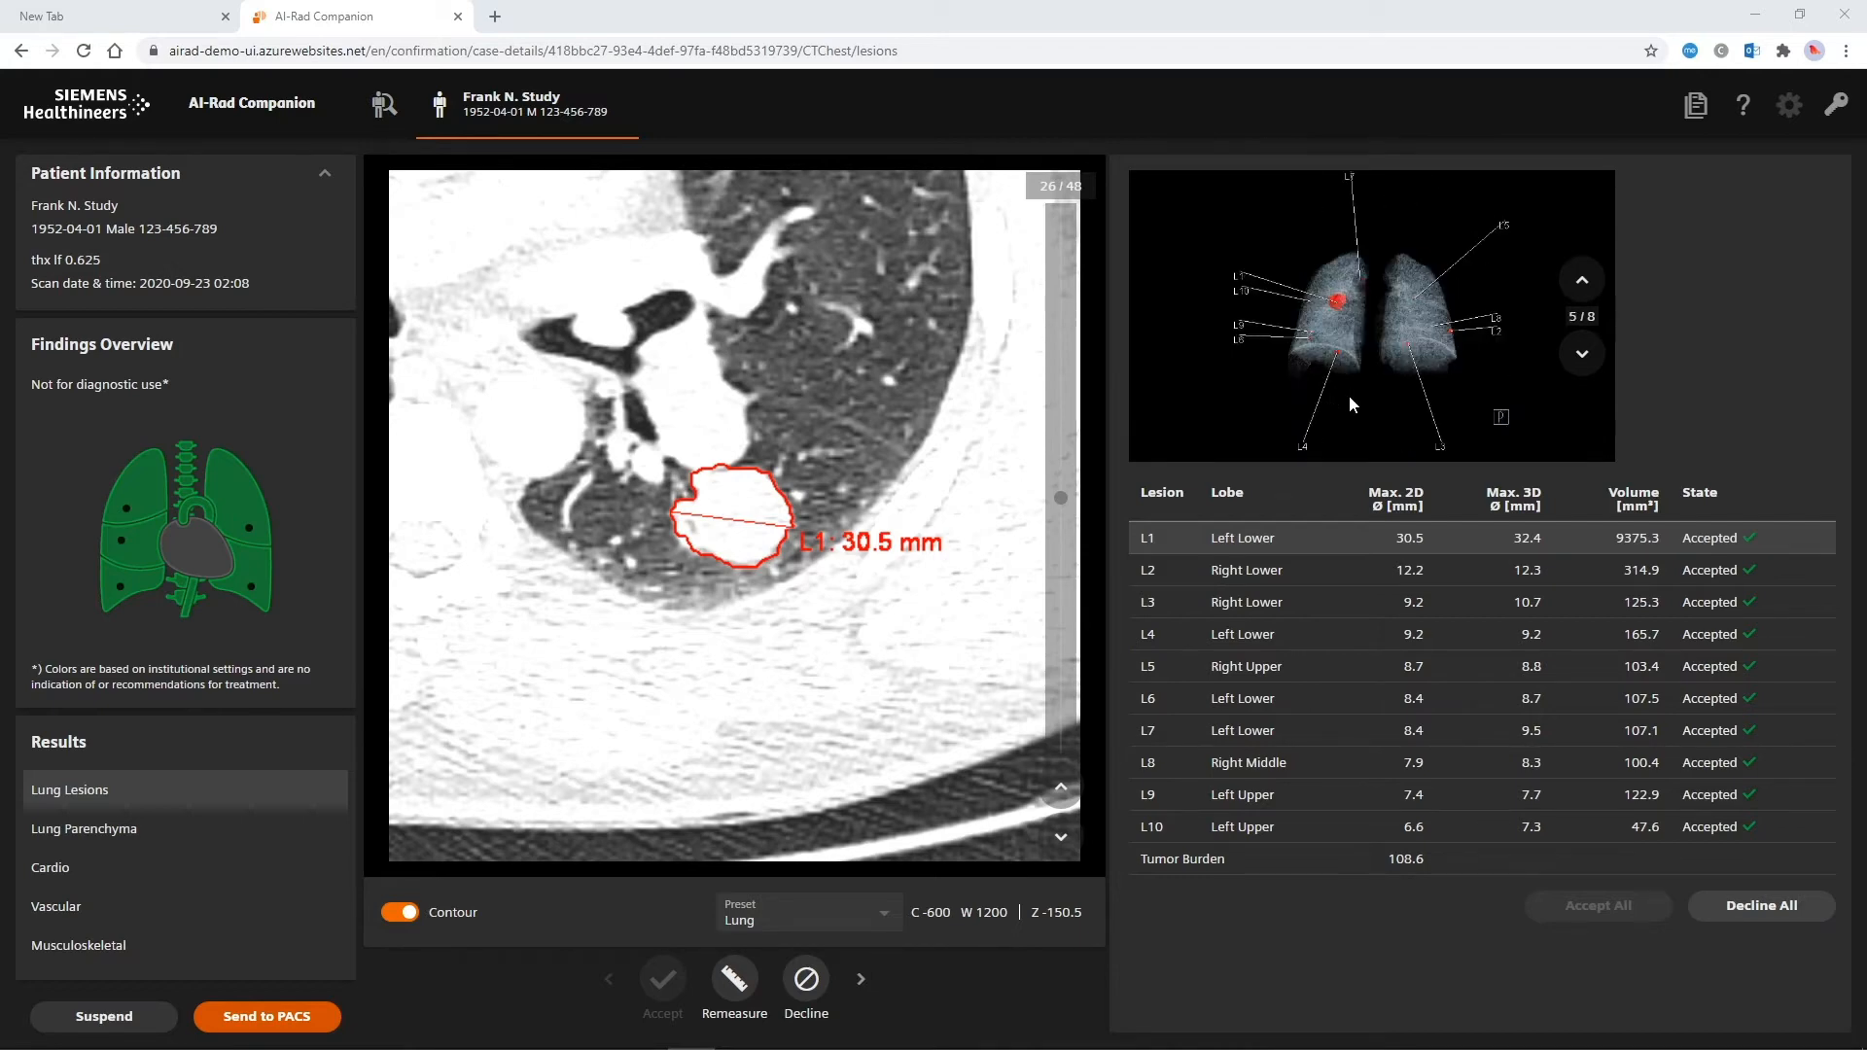
{"action": "left_click", "coordinate": [85, 827]}
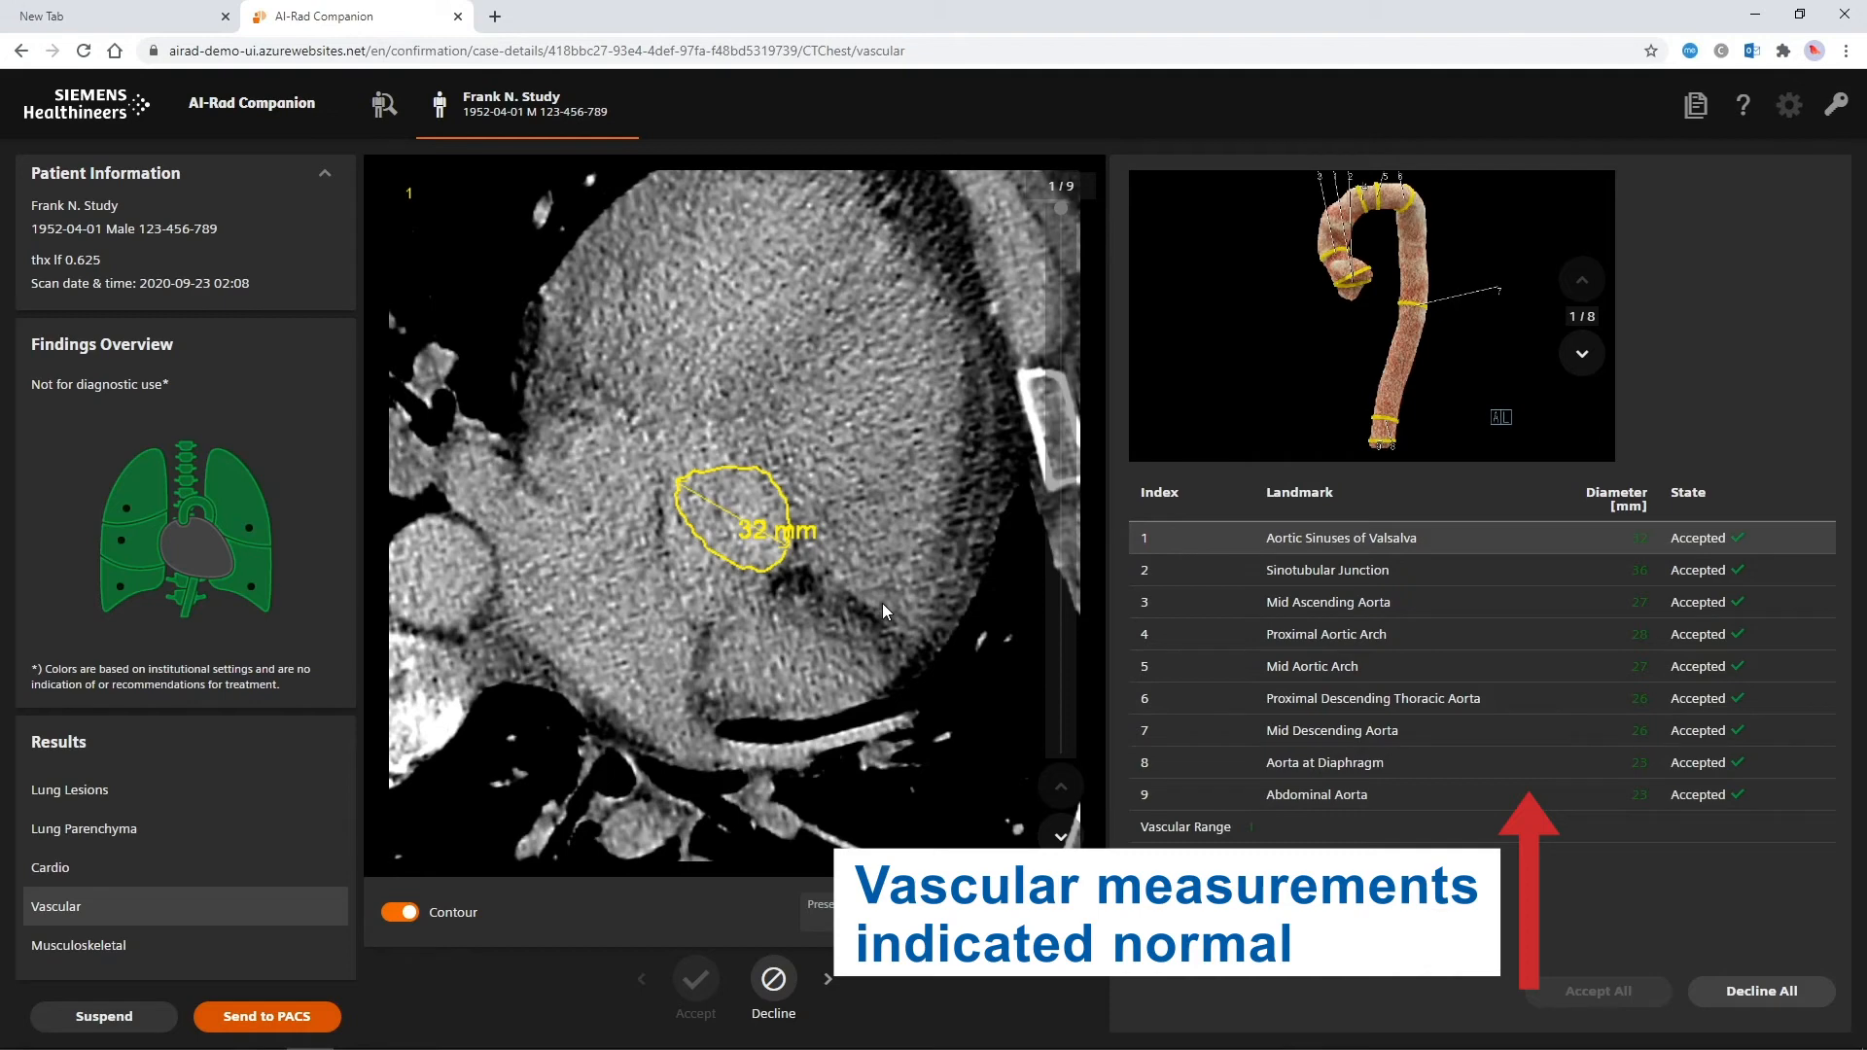
{"action": "left_click", "coordinate": [78, 944]}
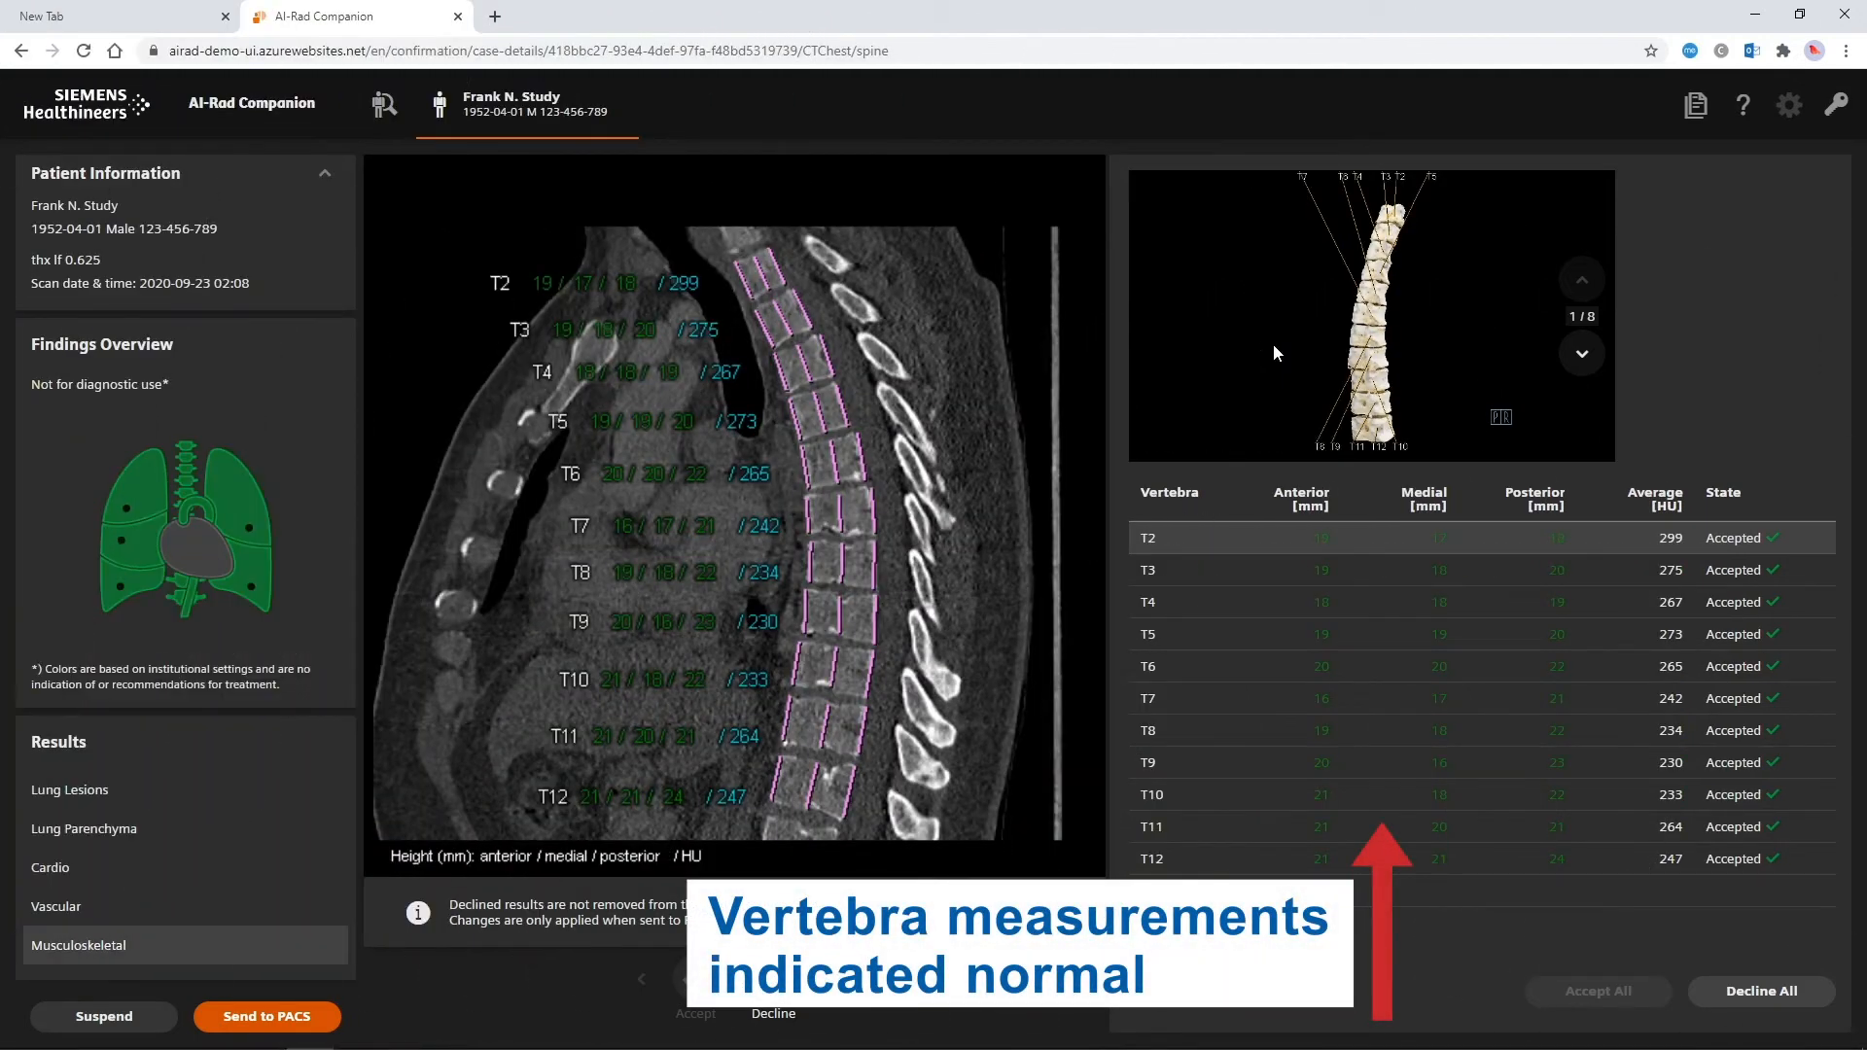
{"action": "left_click", "coordinate": [1581, 354]}
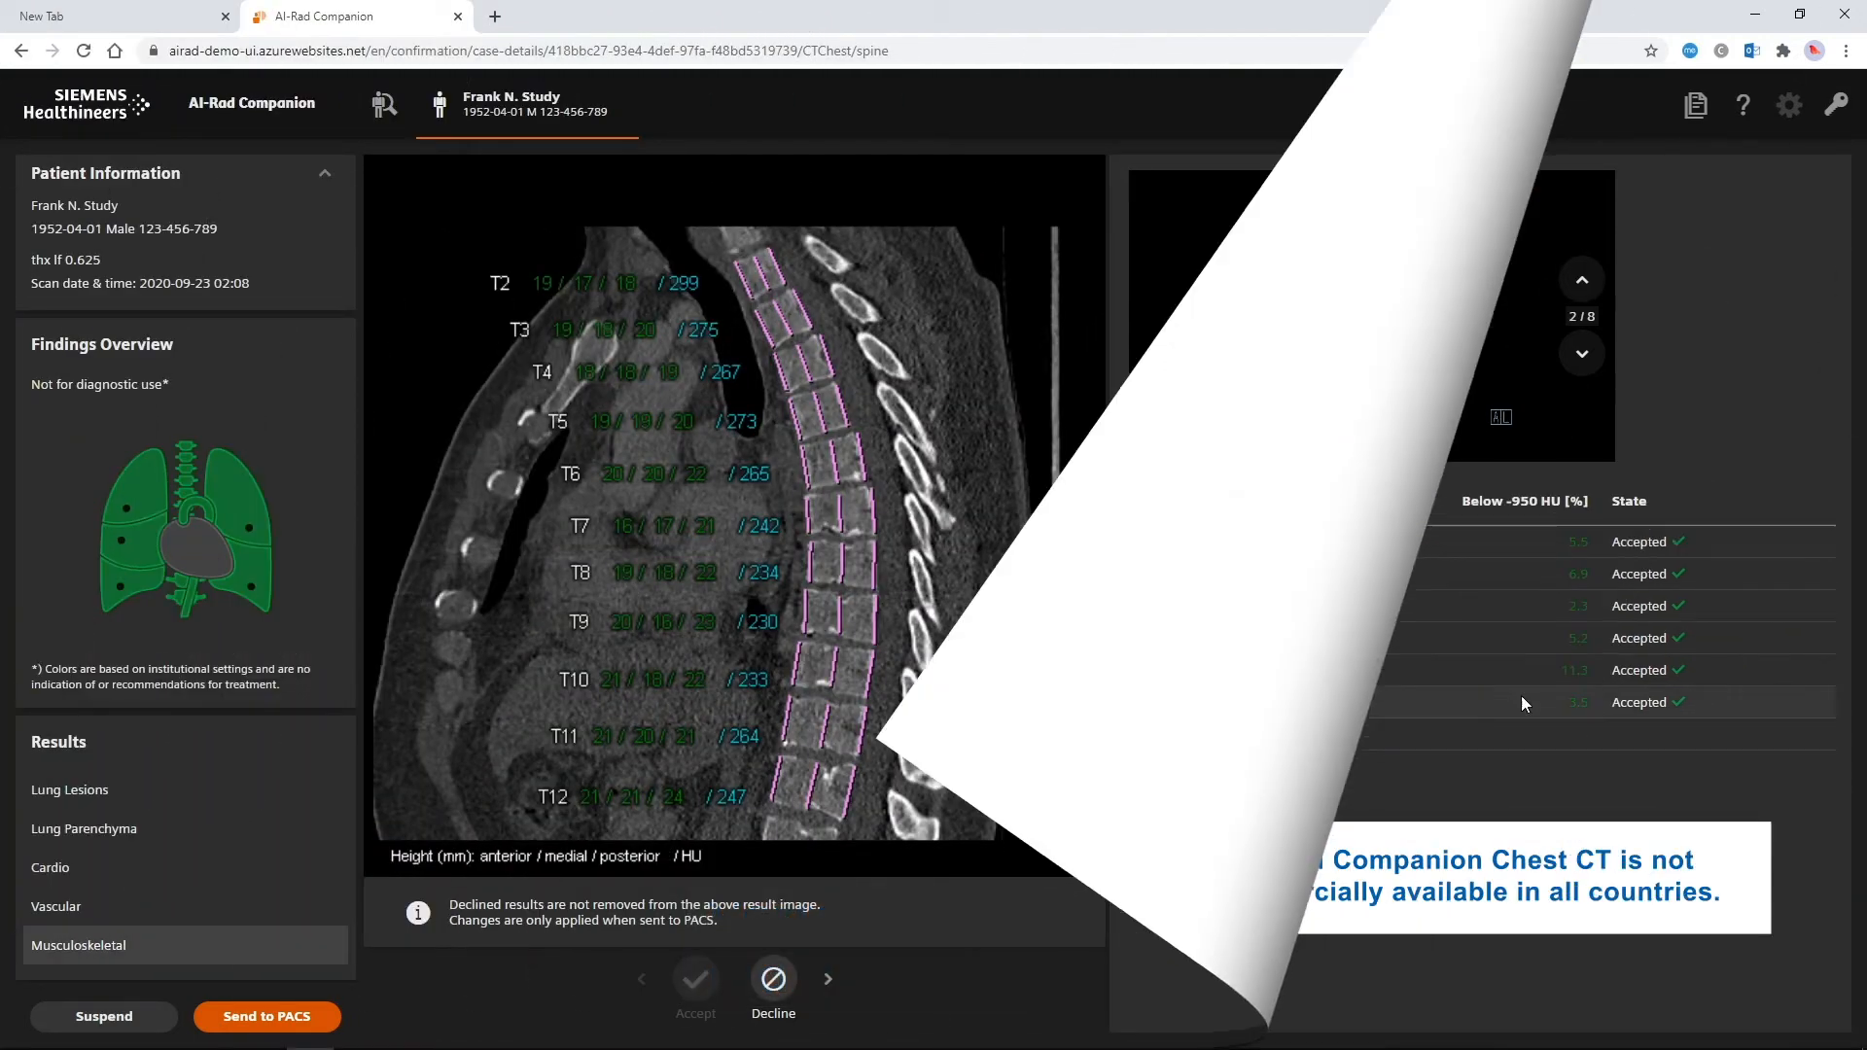
{"action": "left_click", "coordinate": [84, 828]}
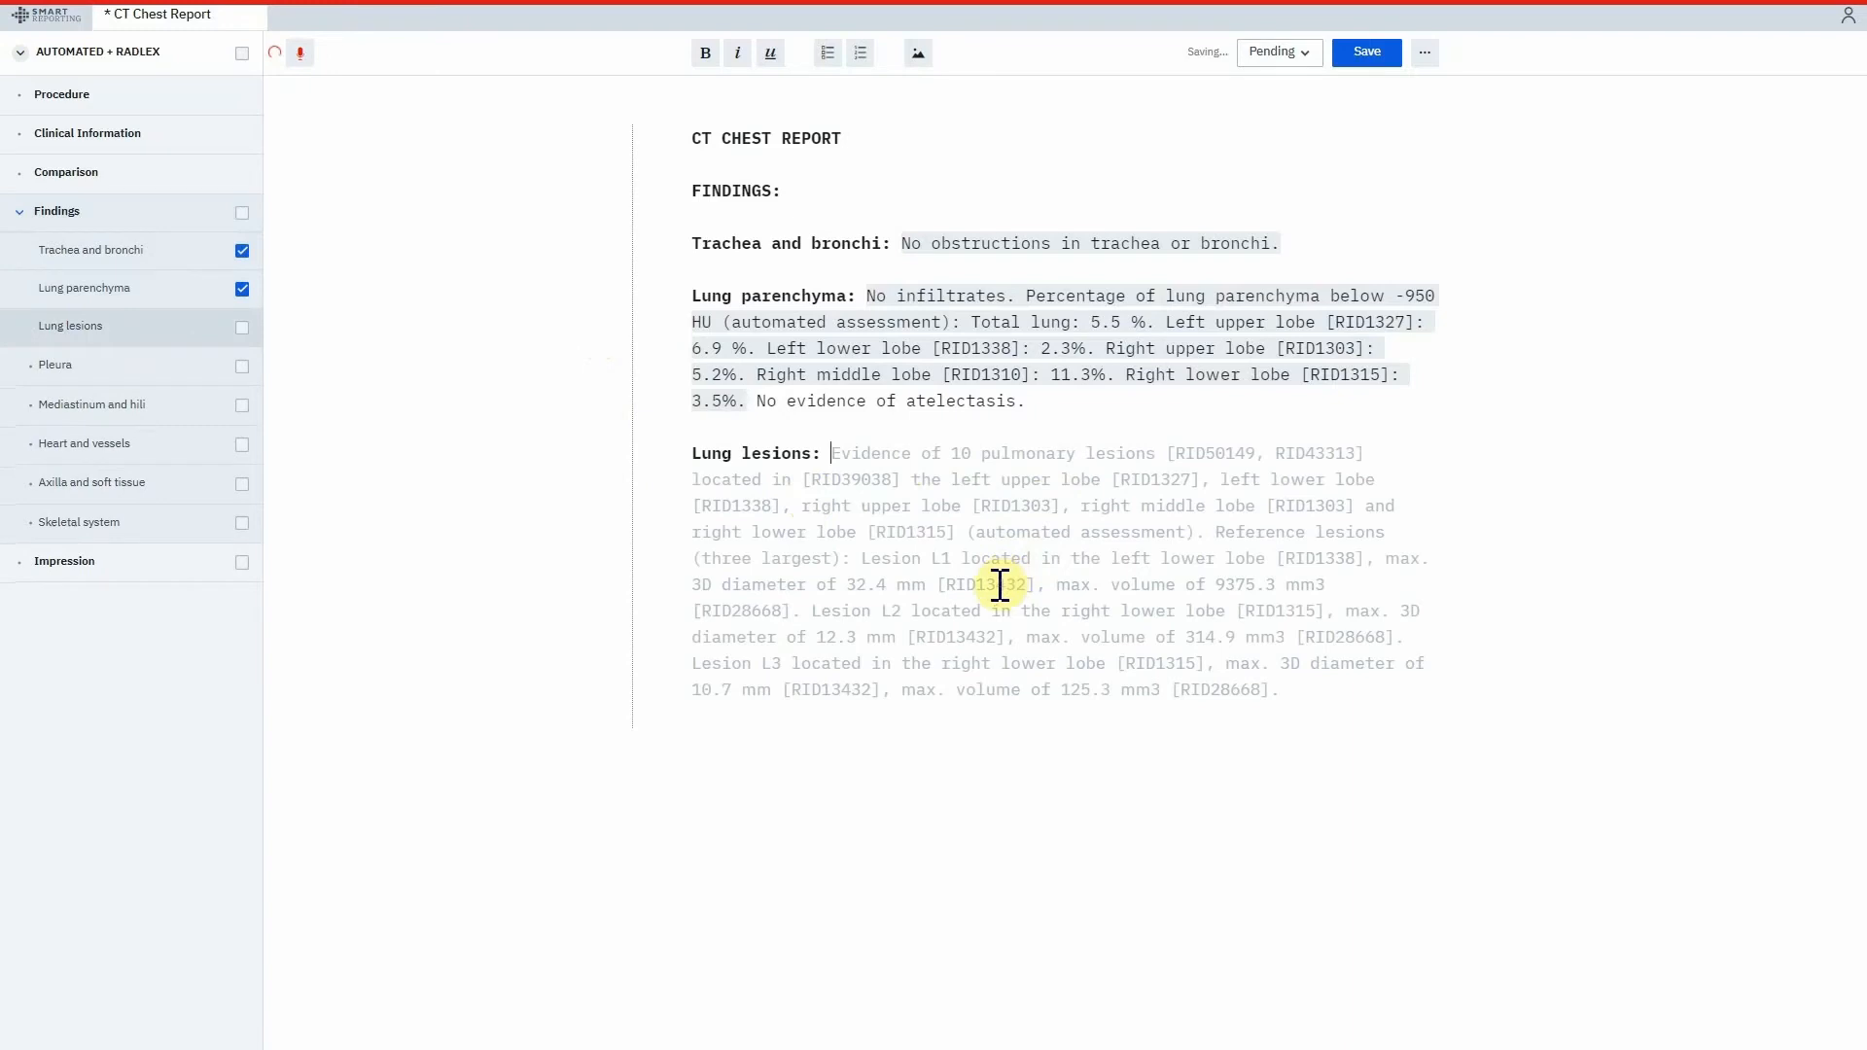
Add lung lesion, normal pleura, and mediastinum and hili findings to the chest report.
{"action": "left_click", "coordinate": [242, 327]}
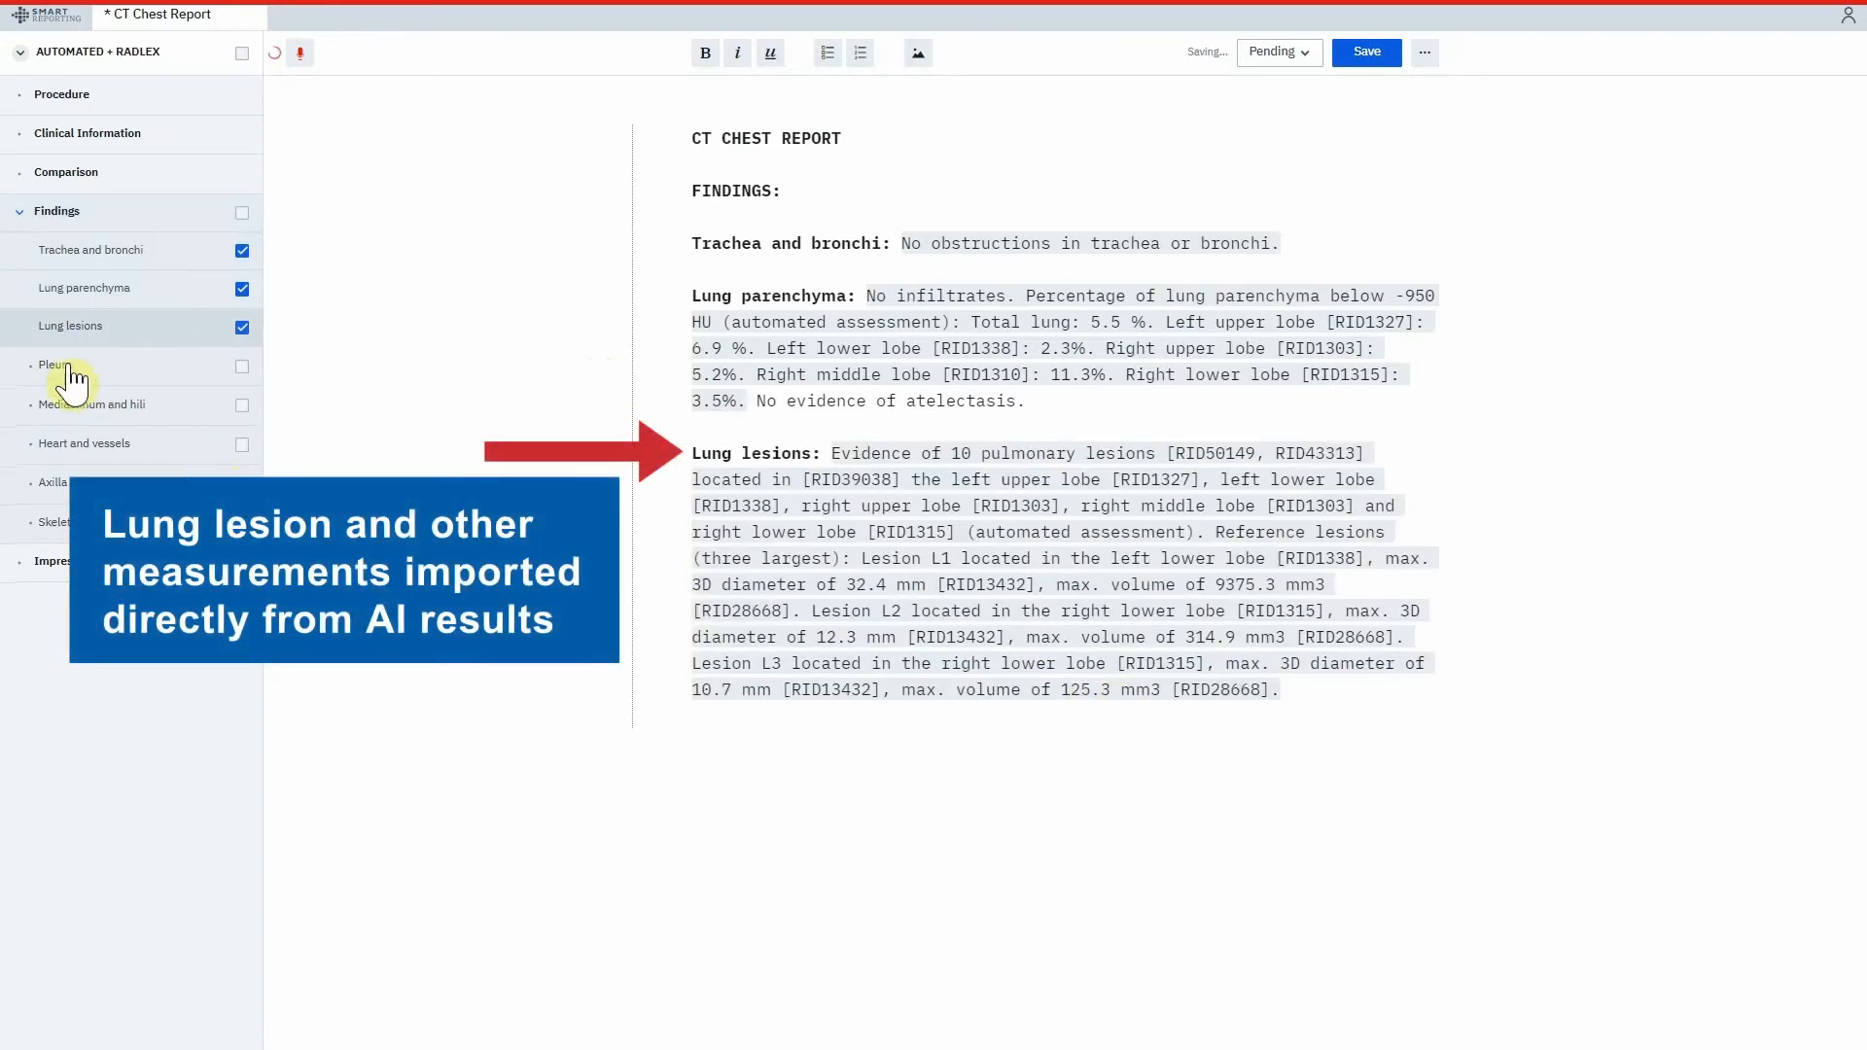
{"action": "left_click", "coordinate": [242, 366]}
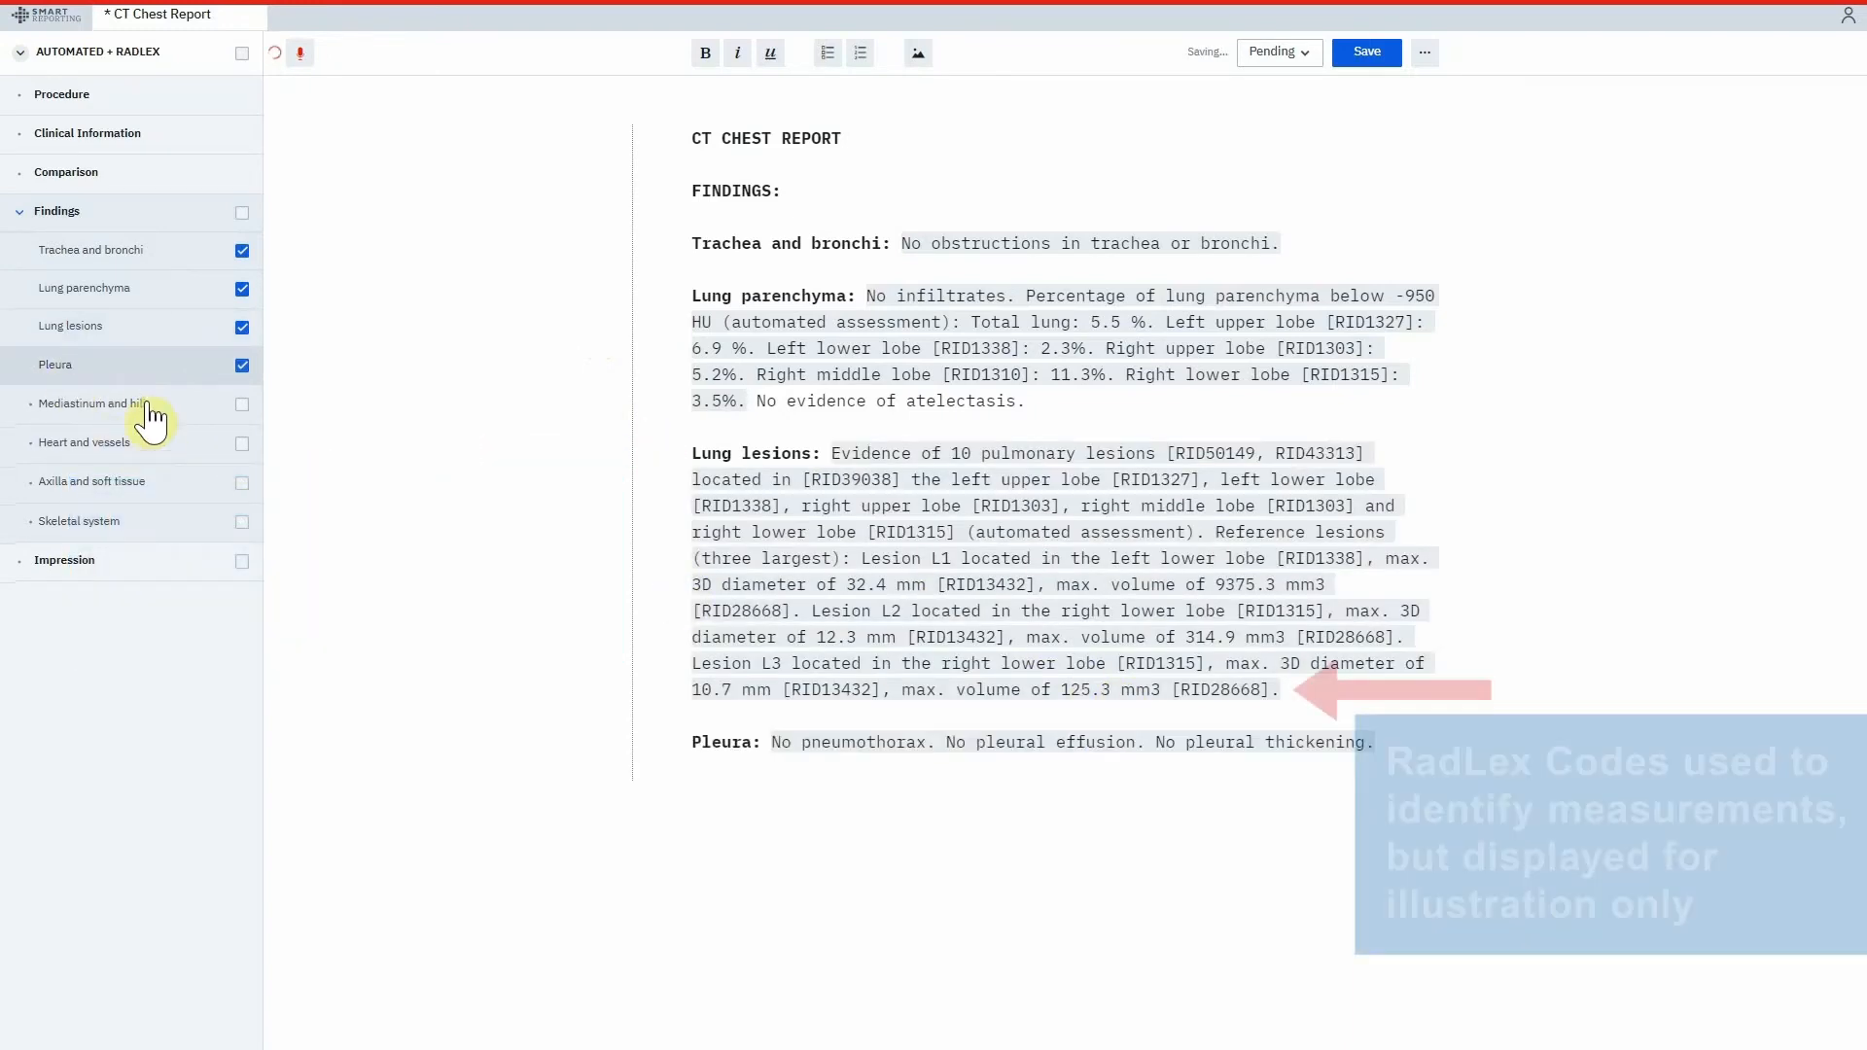
{"action": "left_click", "coordinate": [242, 404]}
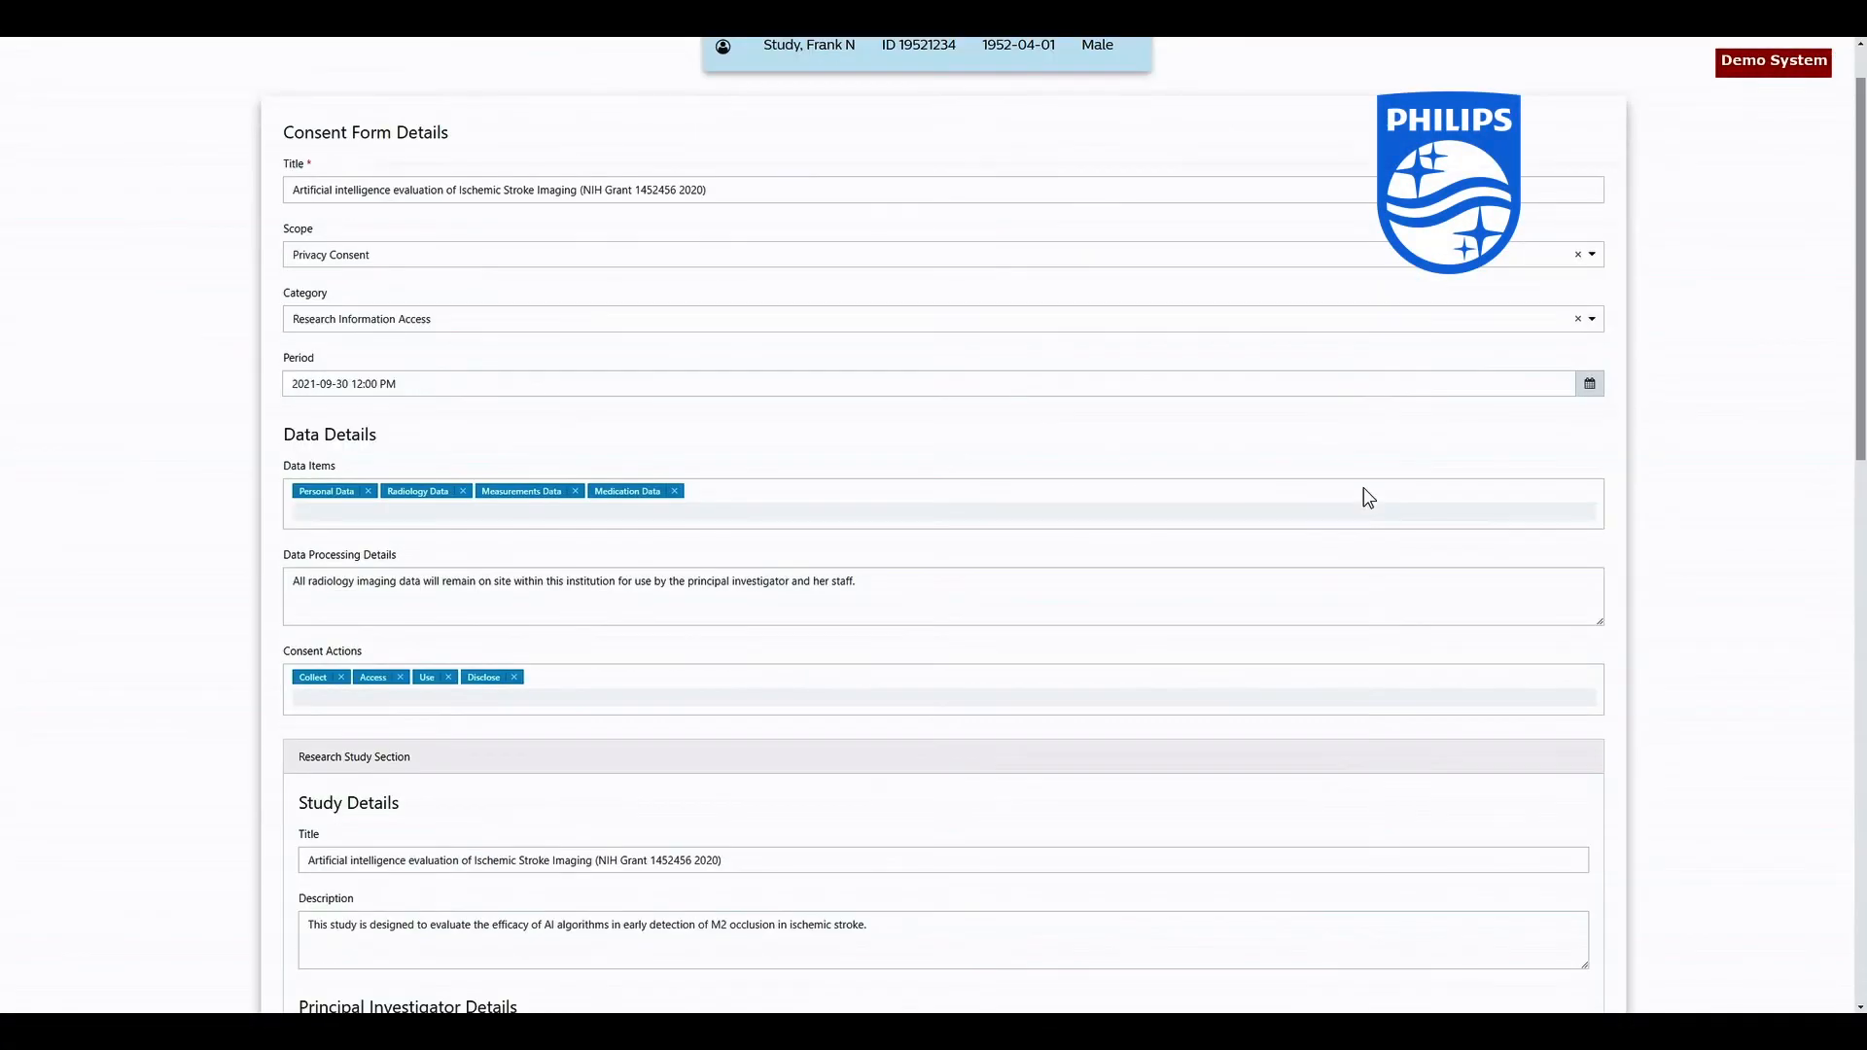
Scroll down to the consent form's Signature box and draw a signature.
{"action": "scroll", "scroll_direction": "down", "scroll_amount": 3}
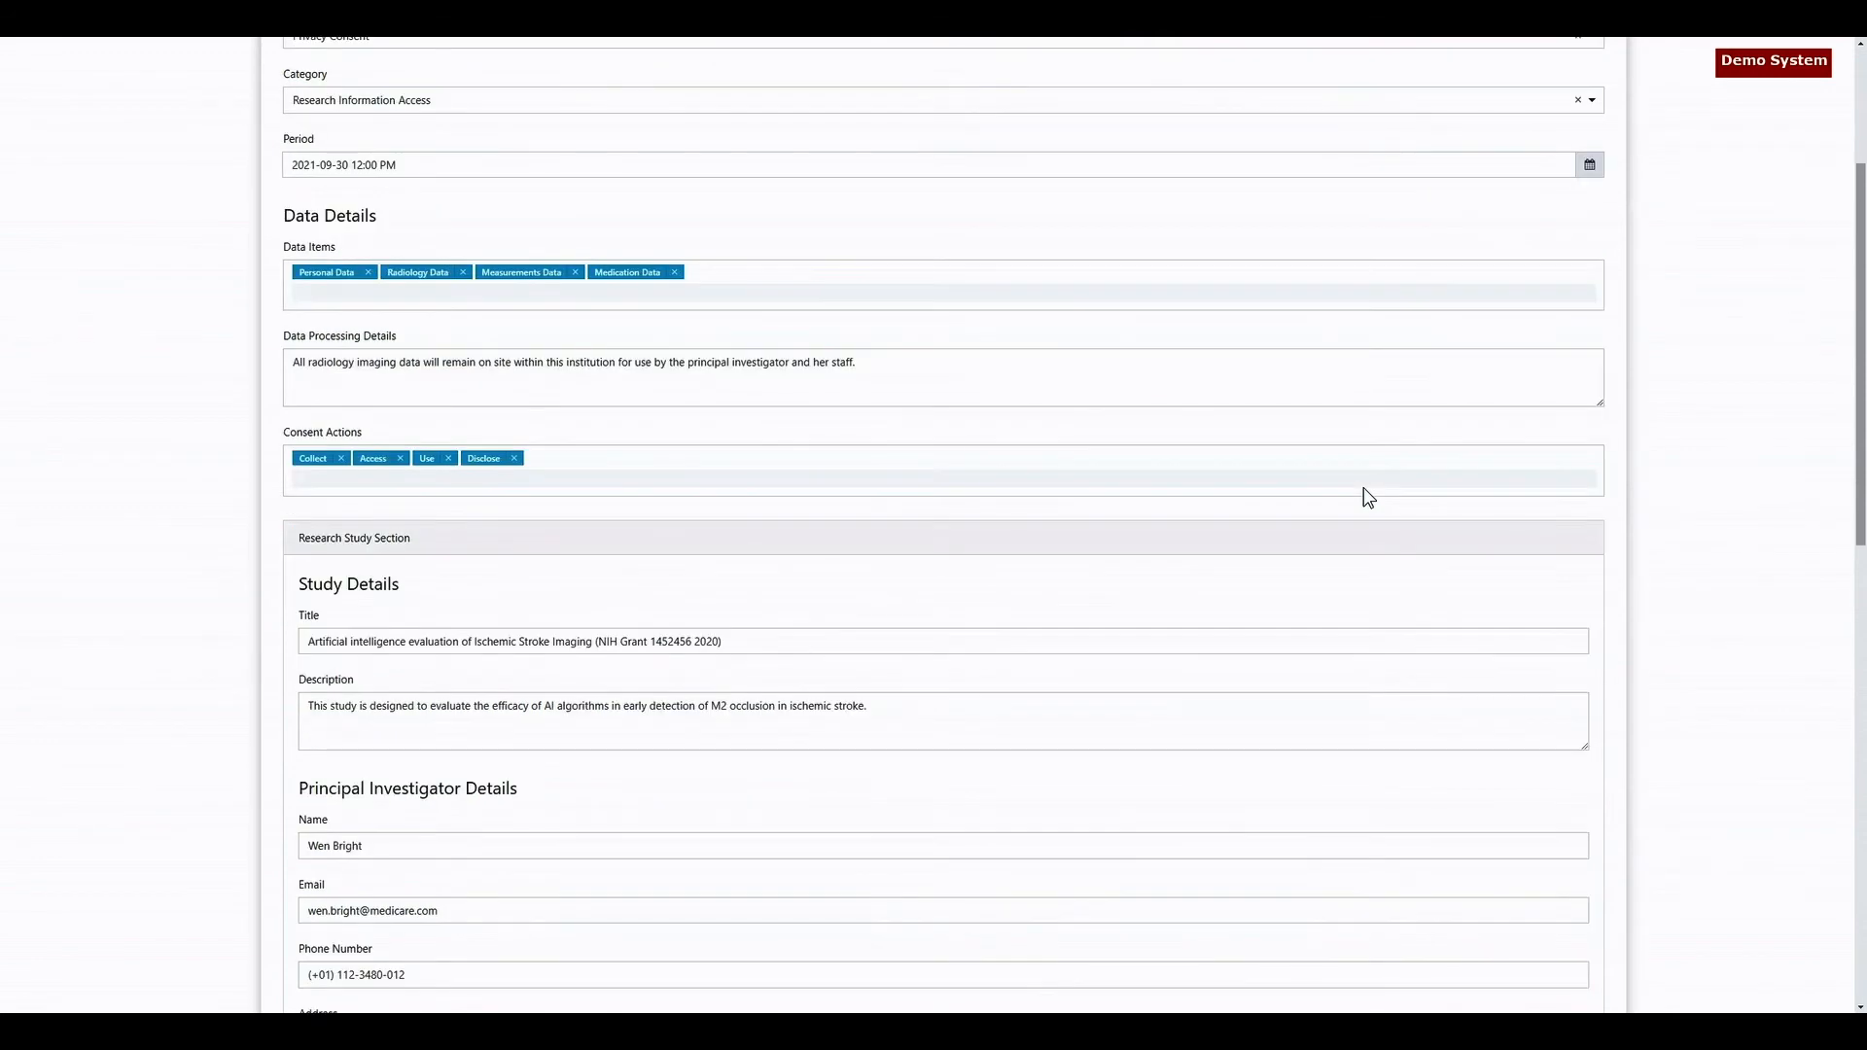
{"action": "scroll", "scroll_direction": "down", "scroll_amount": 3}
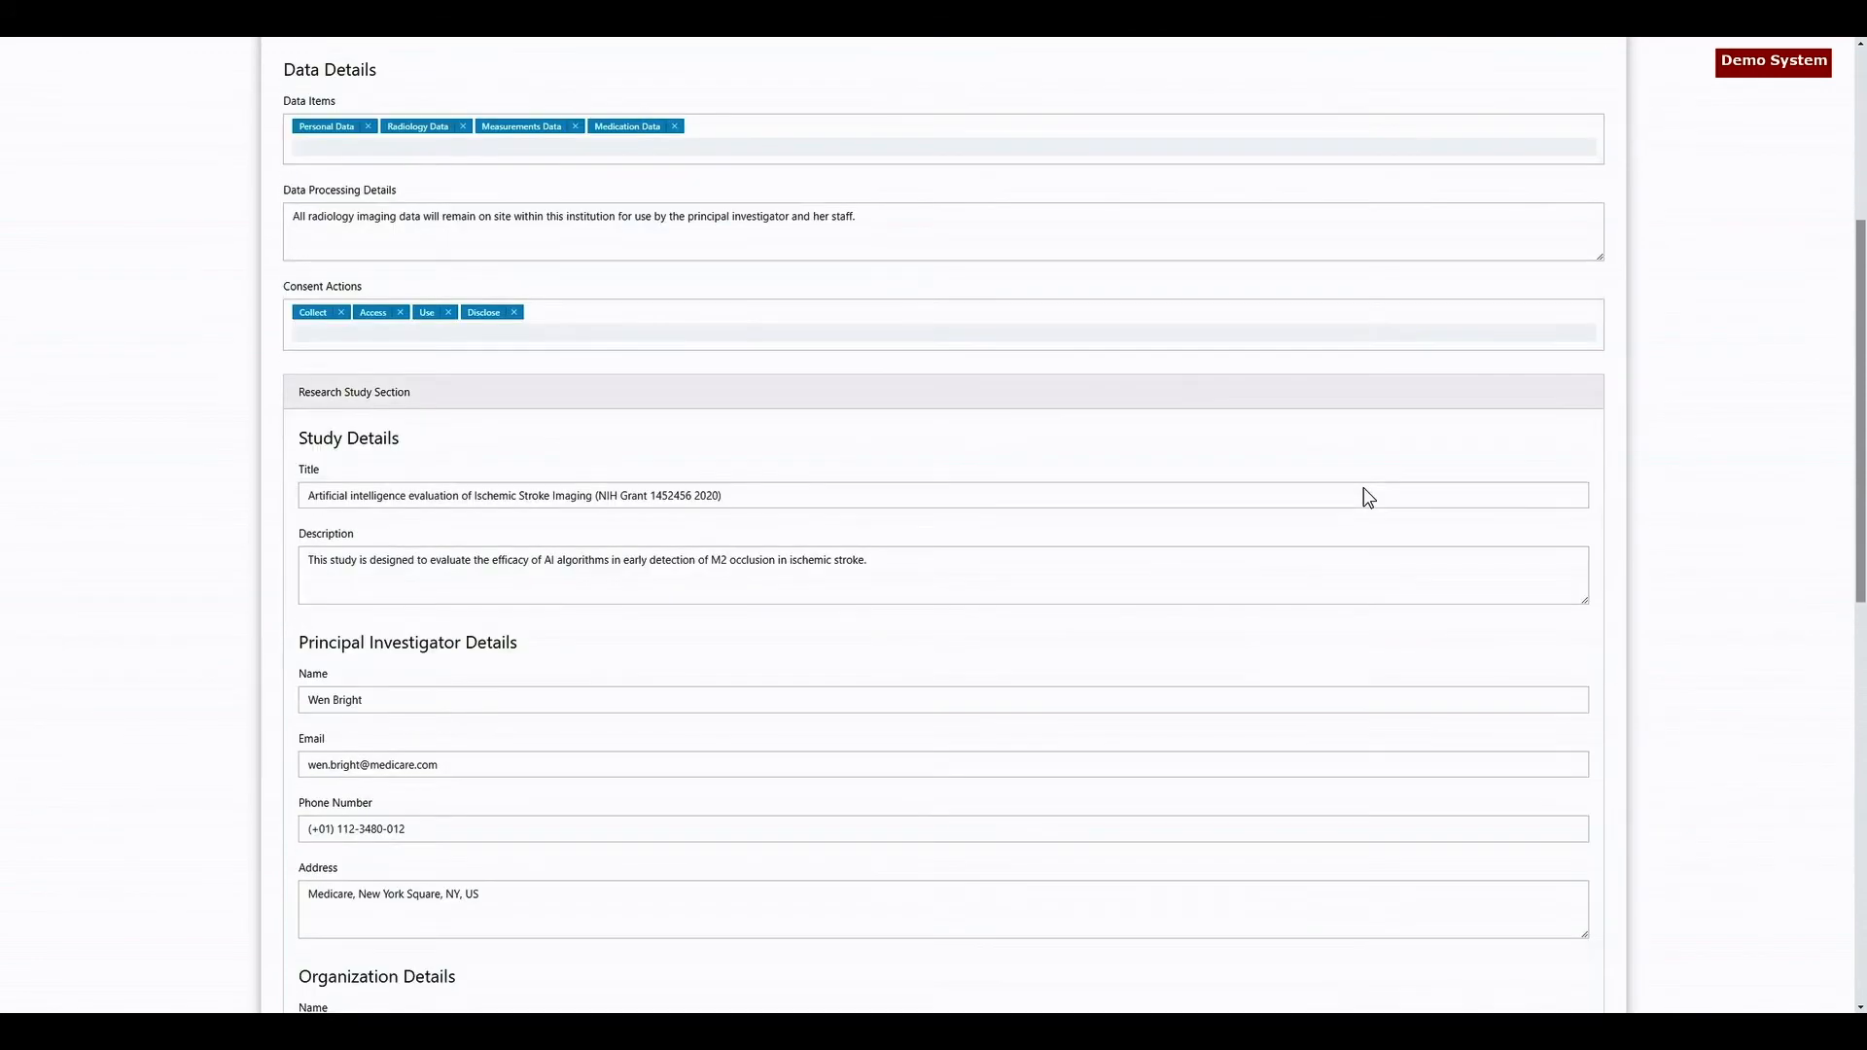
{"action": "scroll", "scroll_direction": "down", "scroll_amount": 3}
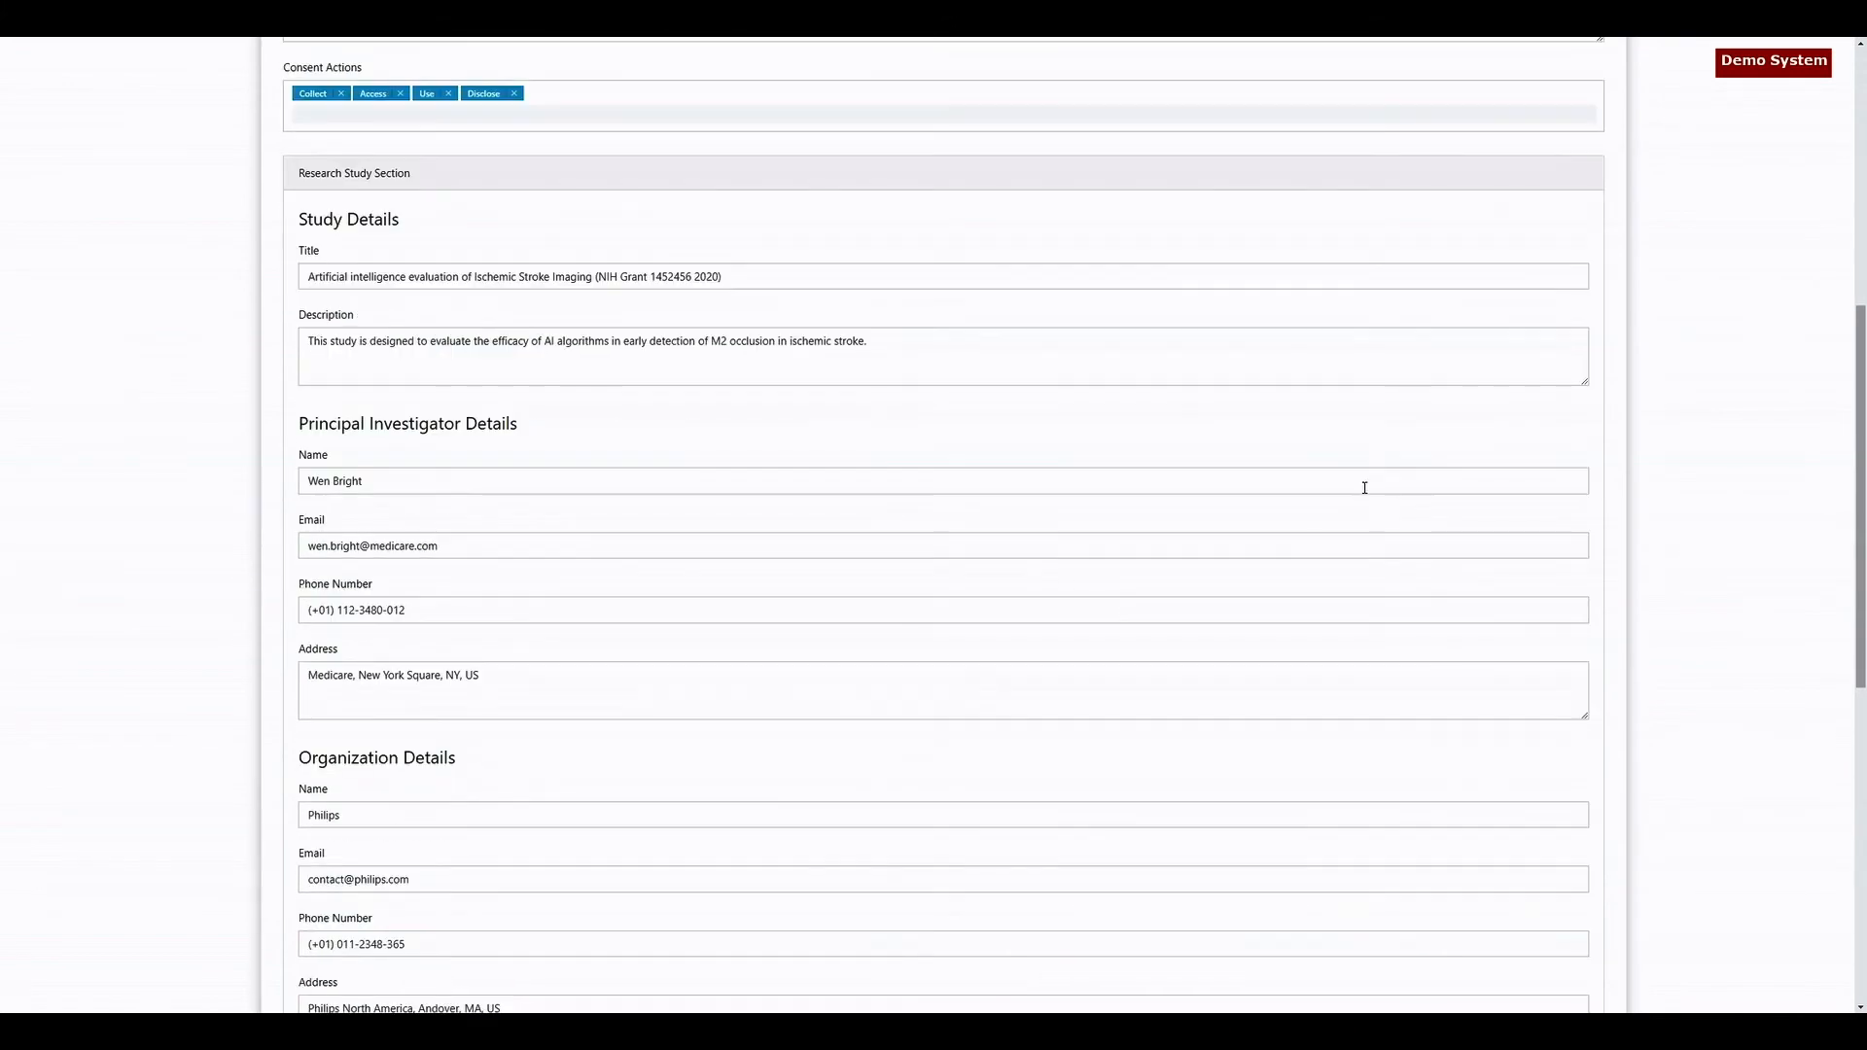
{"action": "scroll", "scroll_direction": "down", "scroll_amount": 3}
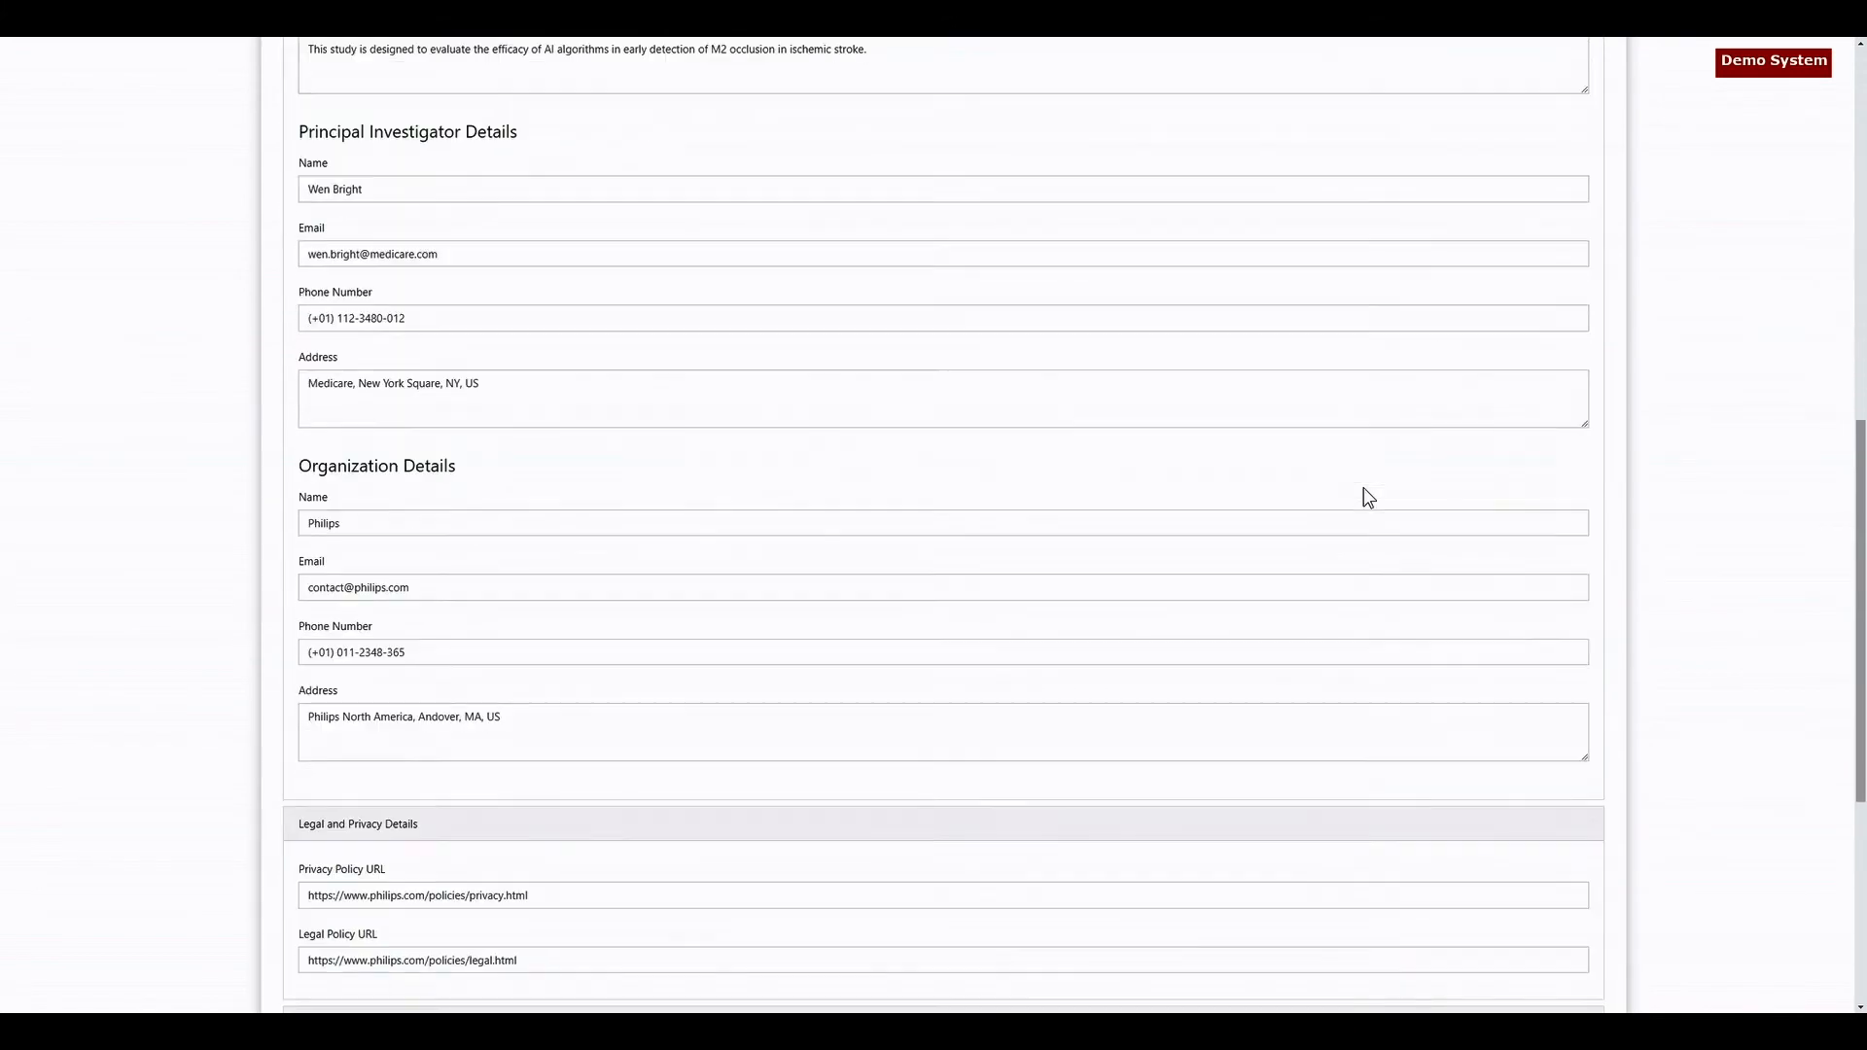
{"action": "scroll", "scroll_direction": "down", "scroll_amount": 3}
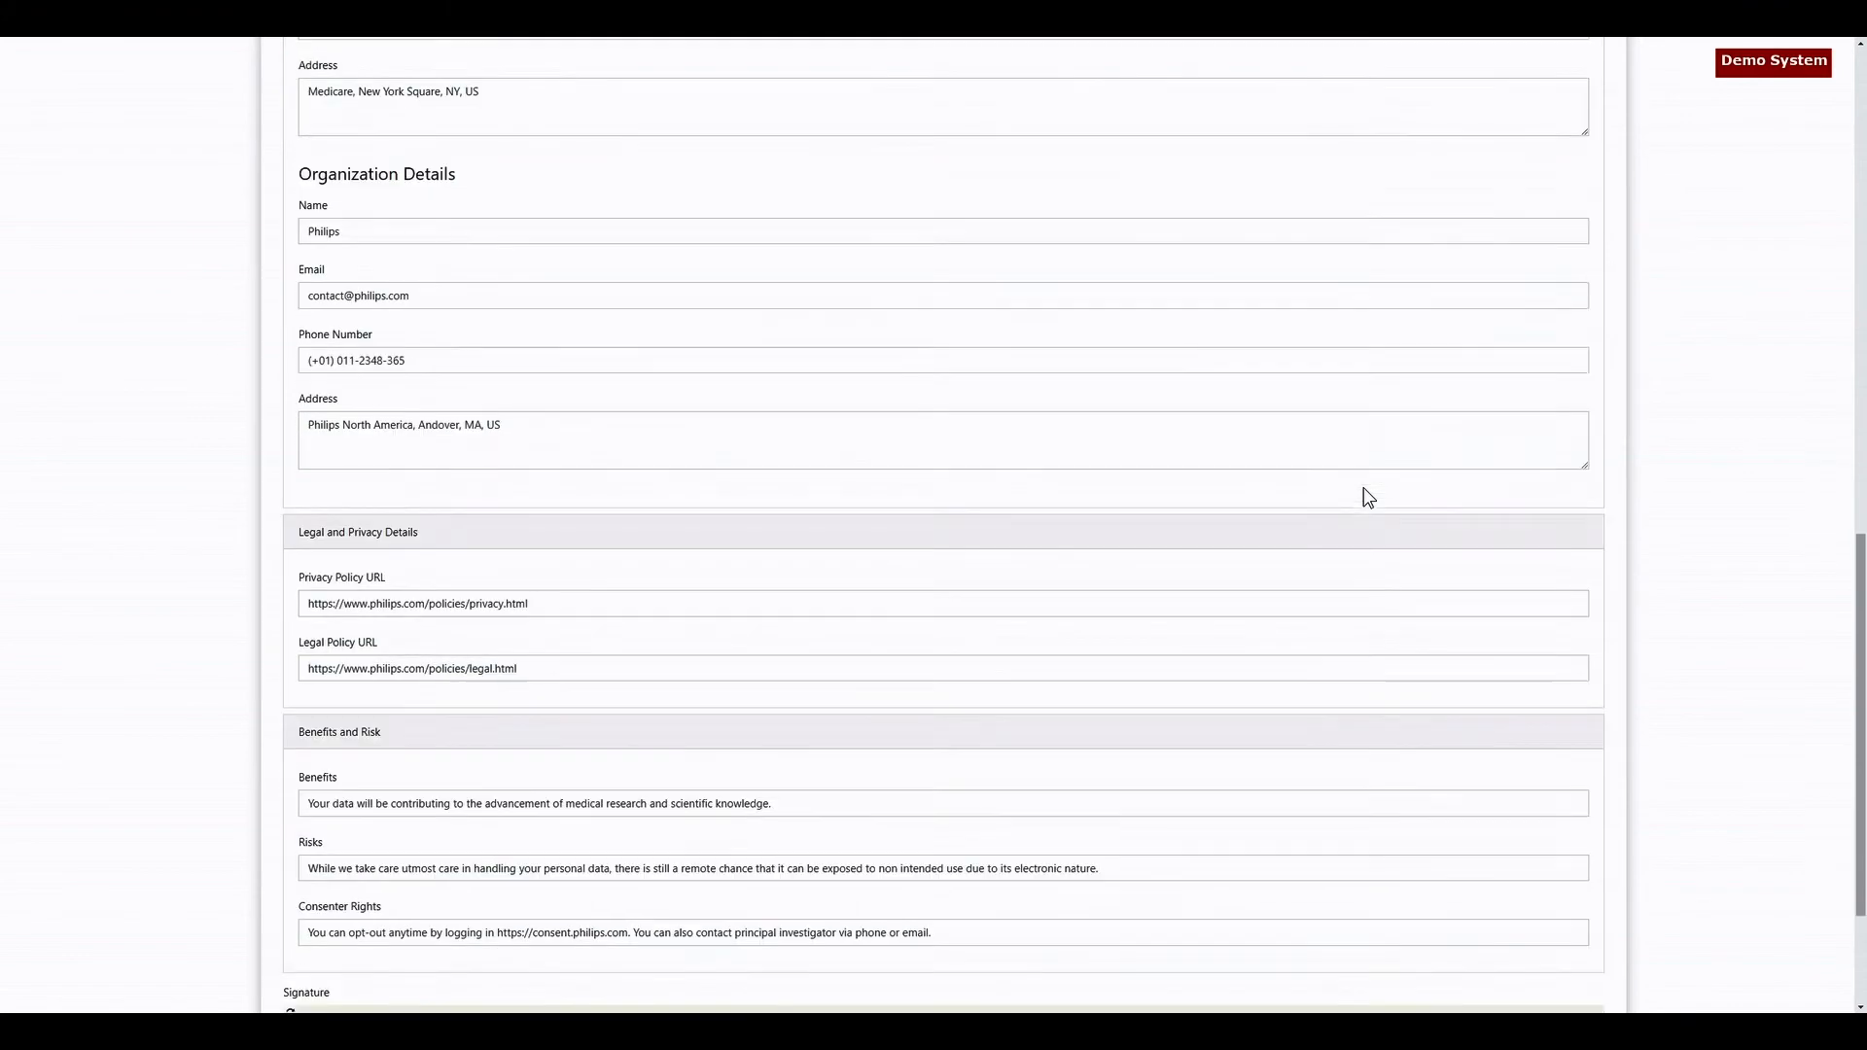
{"action": "scroll", "scroll_direction": "down", "scroll_amount": 3}
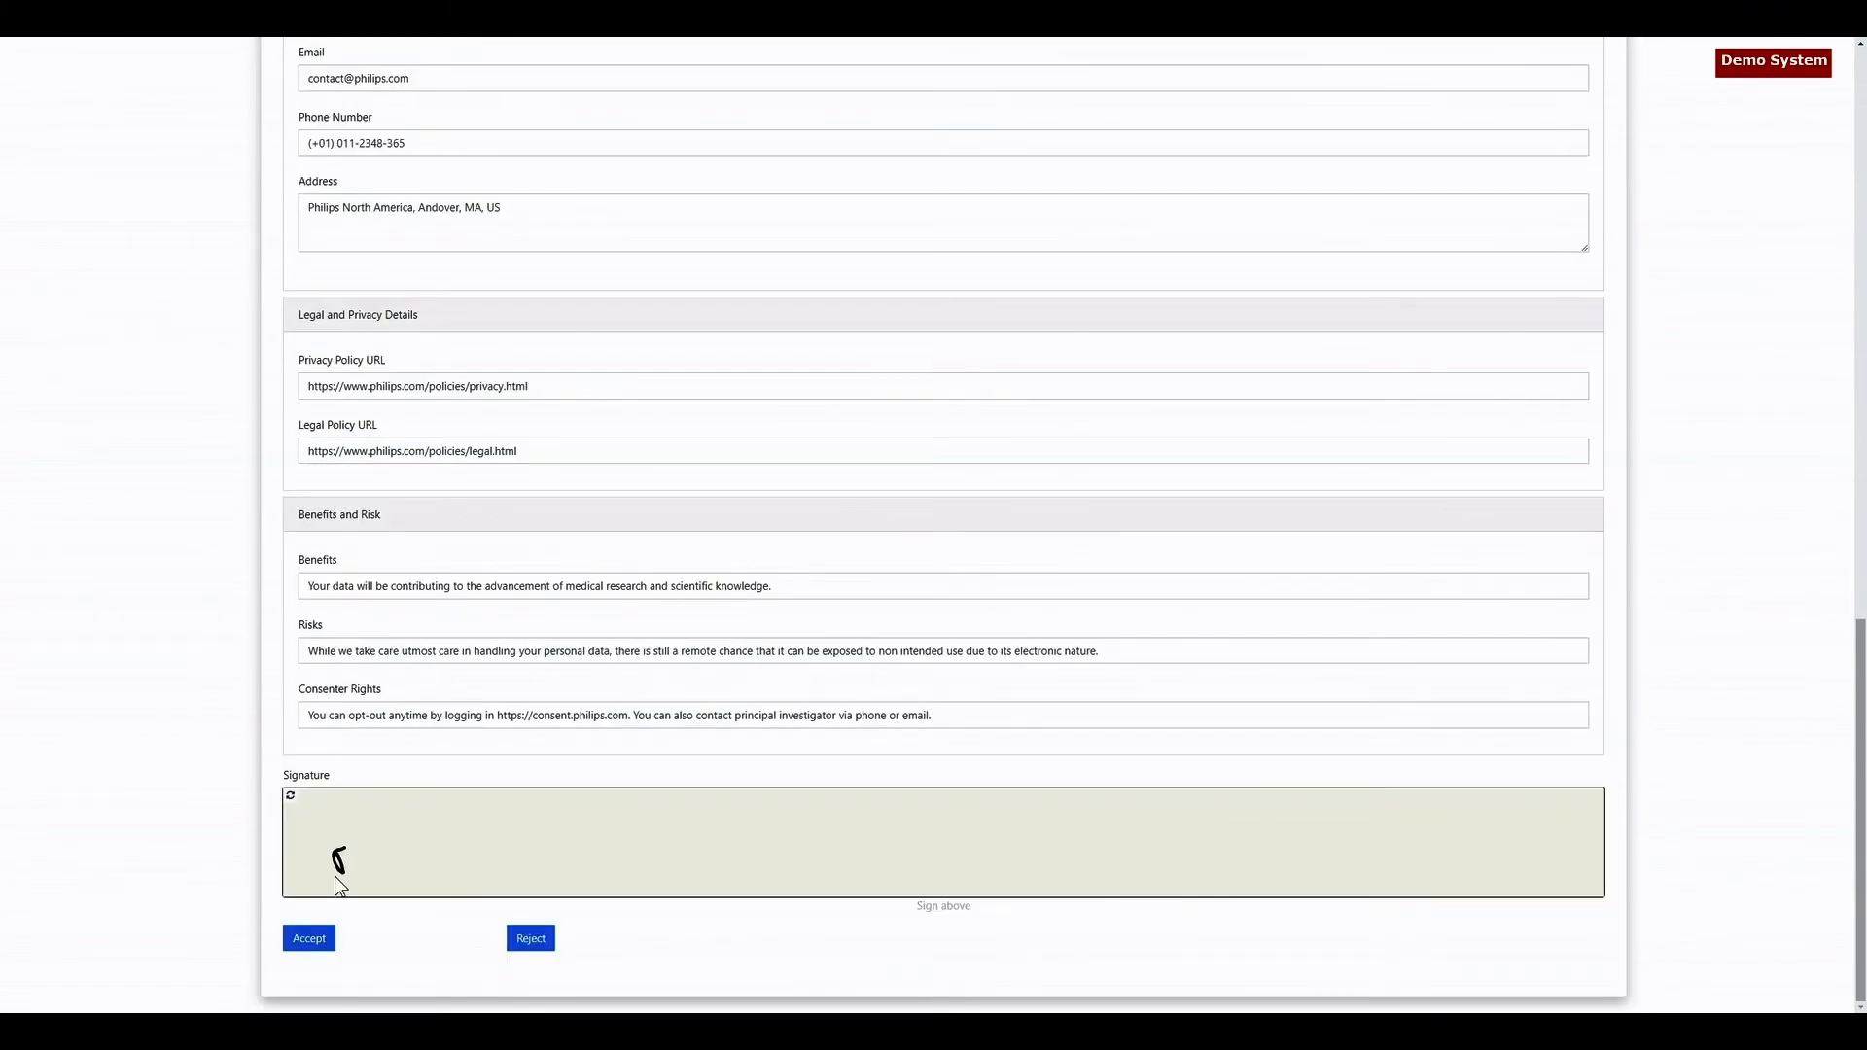
{"action": "left_click_drag", "start_coordinate": [339, 858], "coordinate": [435, 833]}
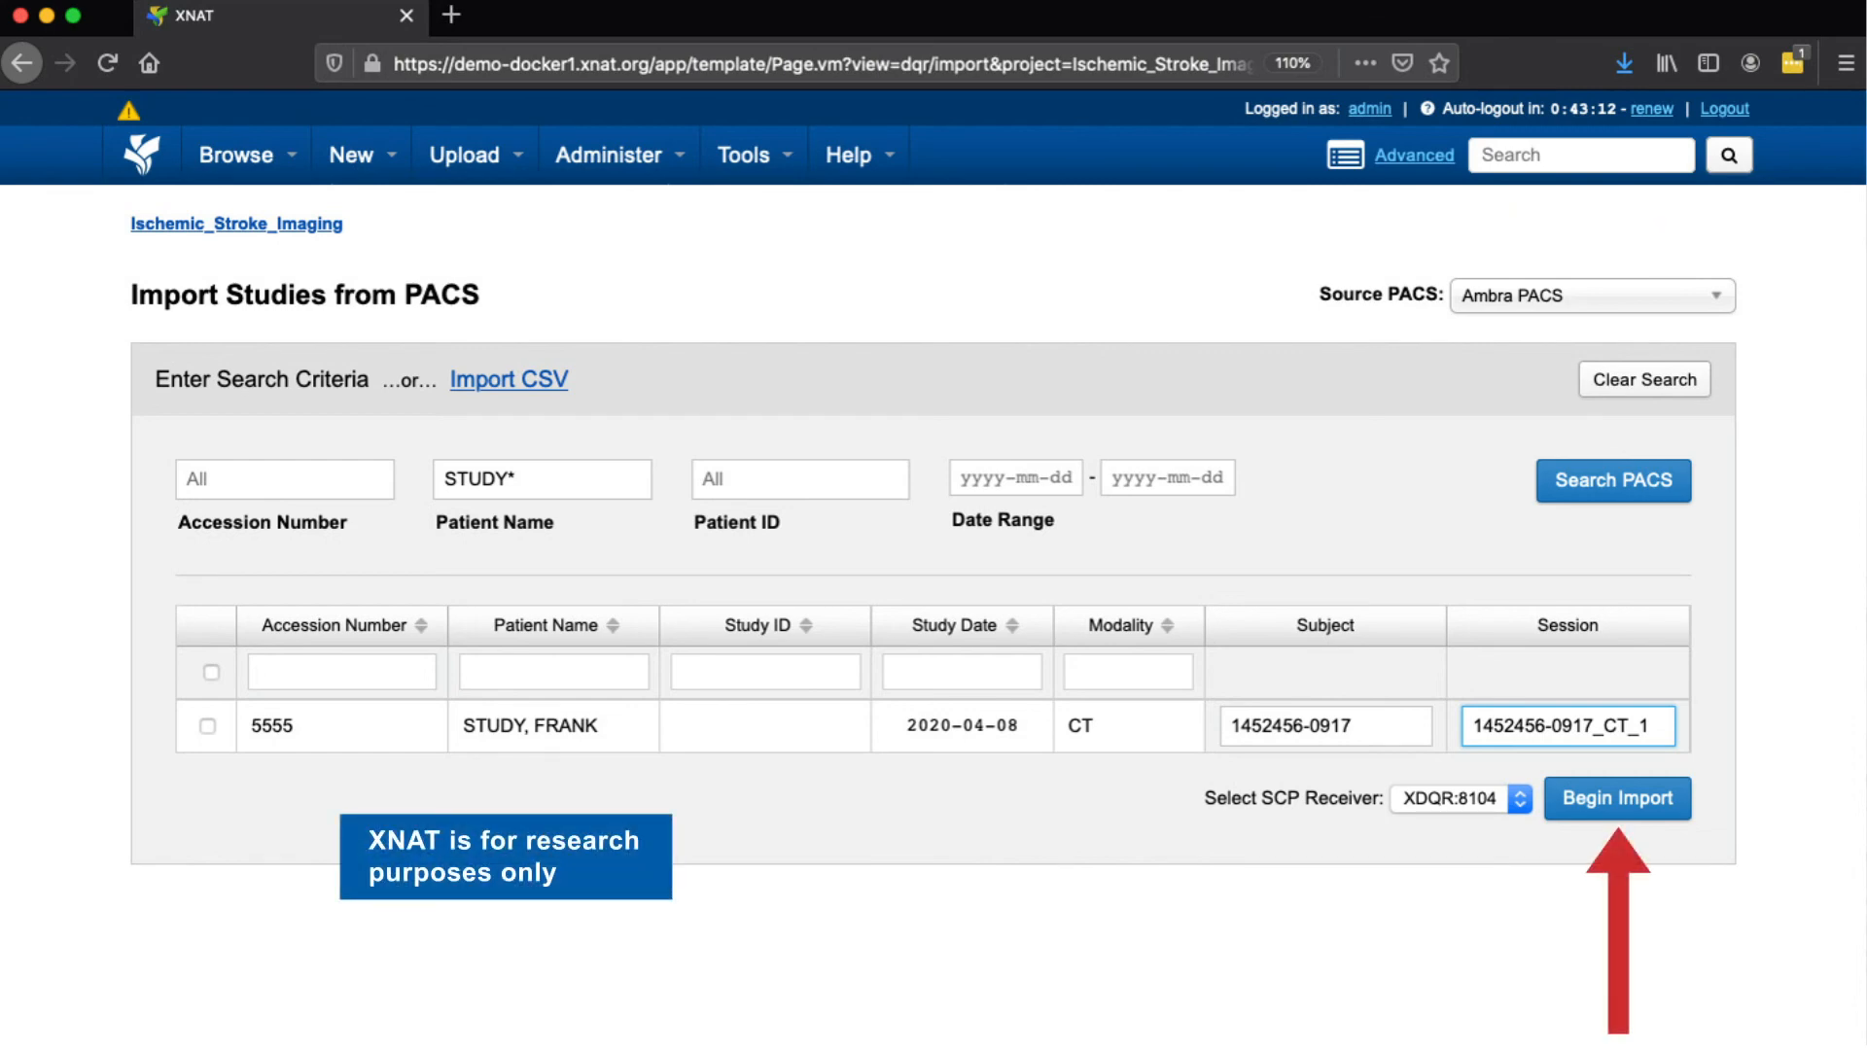
Begin the import of the staged 2020-04-08 CT study from Ambra PACS.
{"action": "left_click", "coordinate": [1616, 798]}
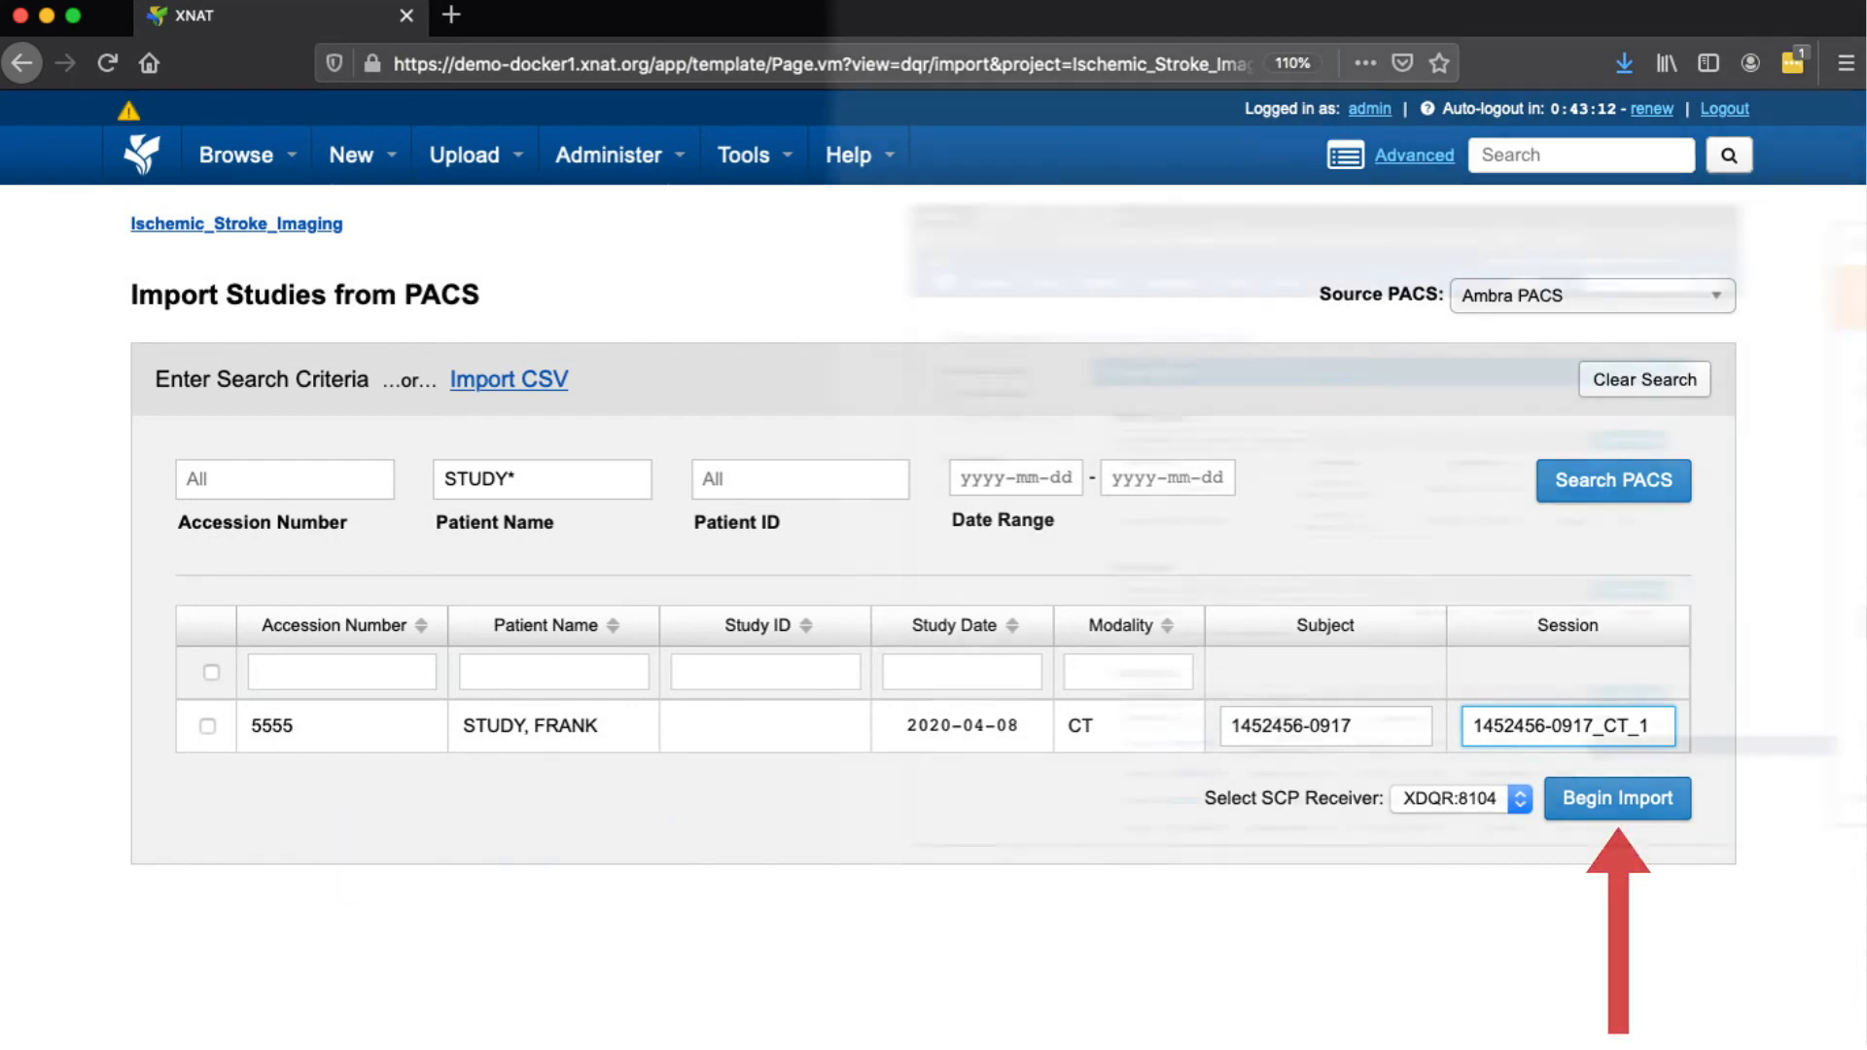